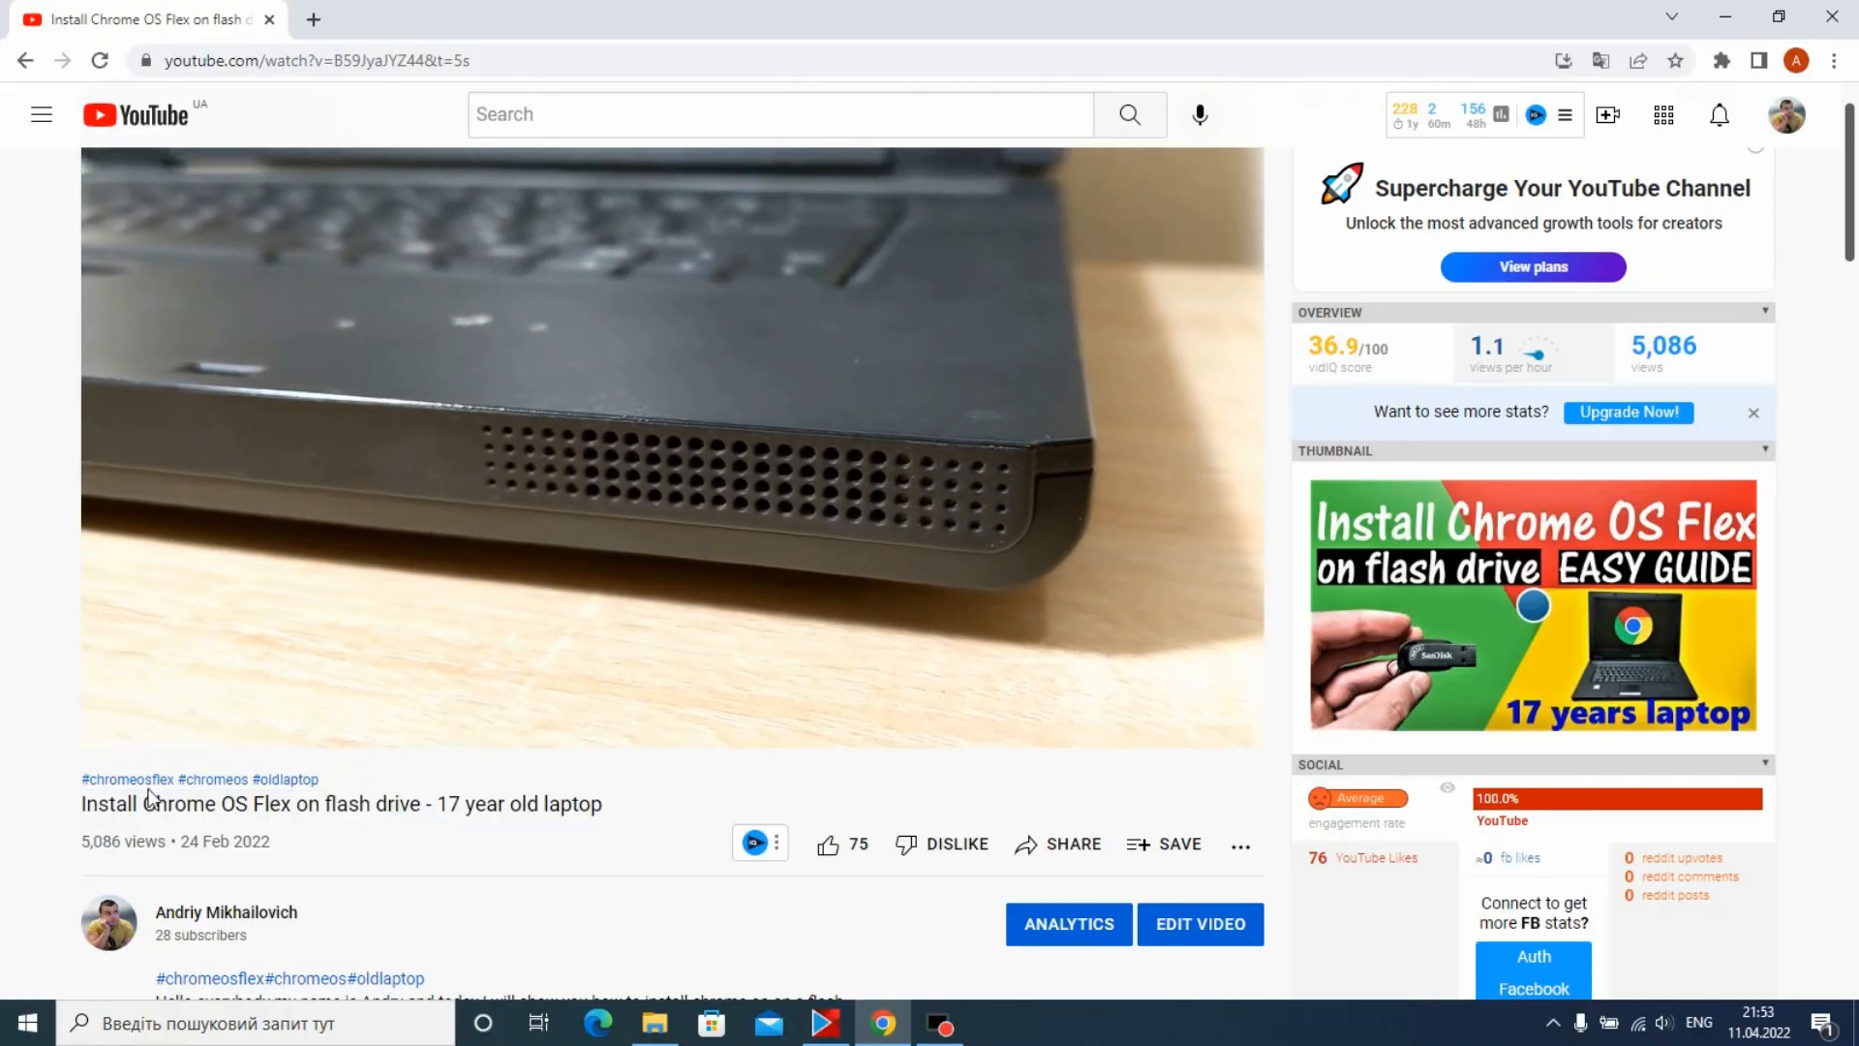
- Start setup, join the netis_F46267 Wi-Fi network with its password, and continue to the Google terms
left_click(829, 845)
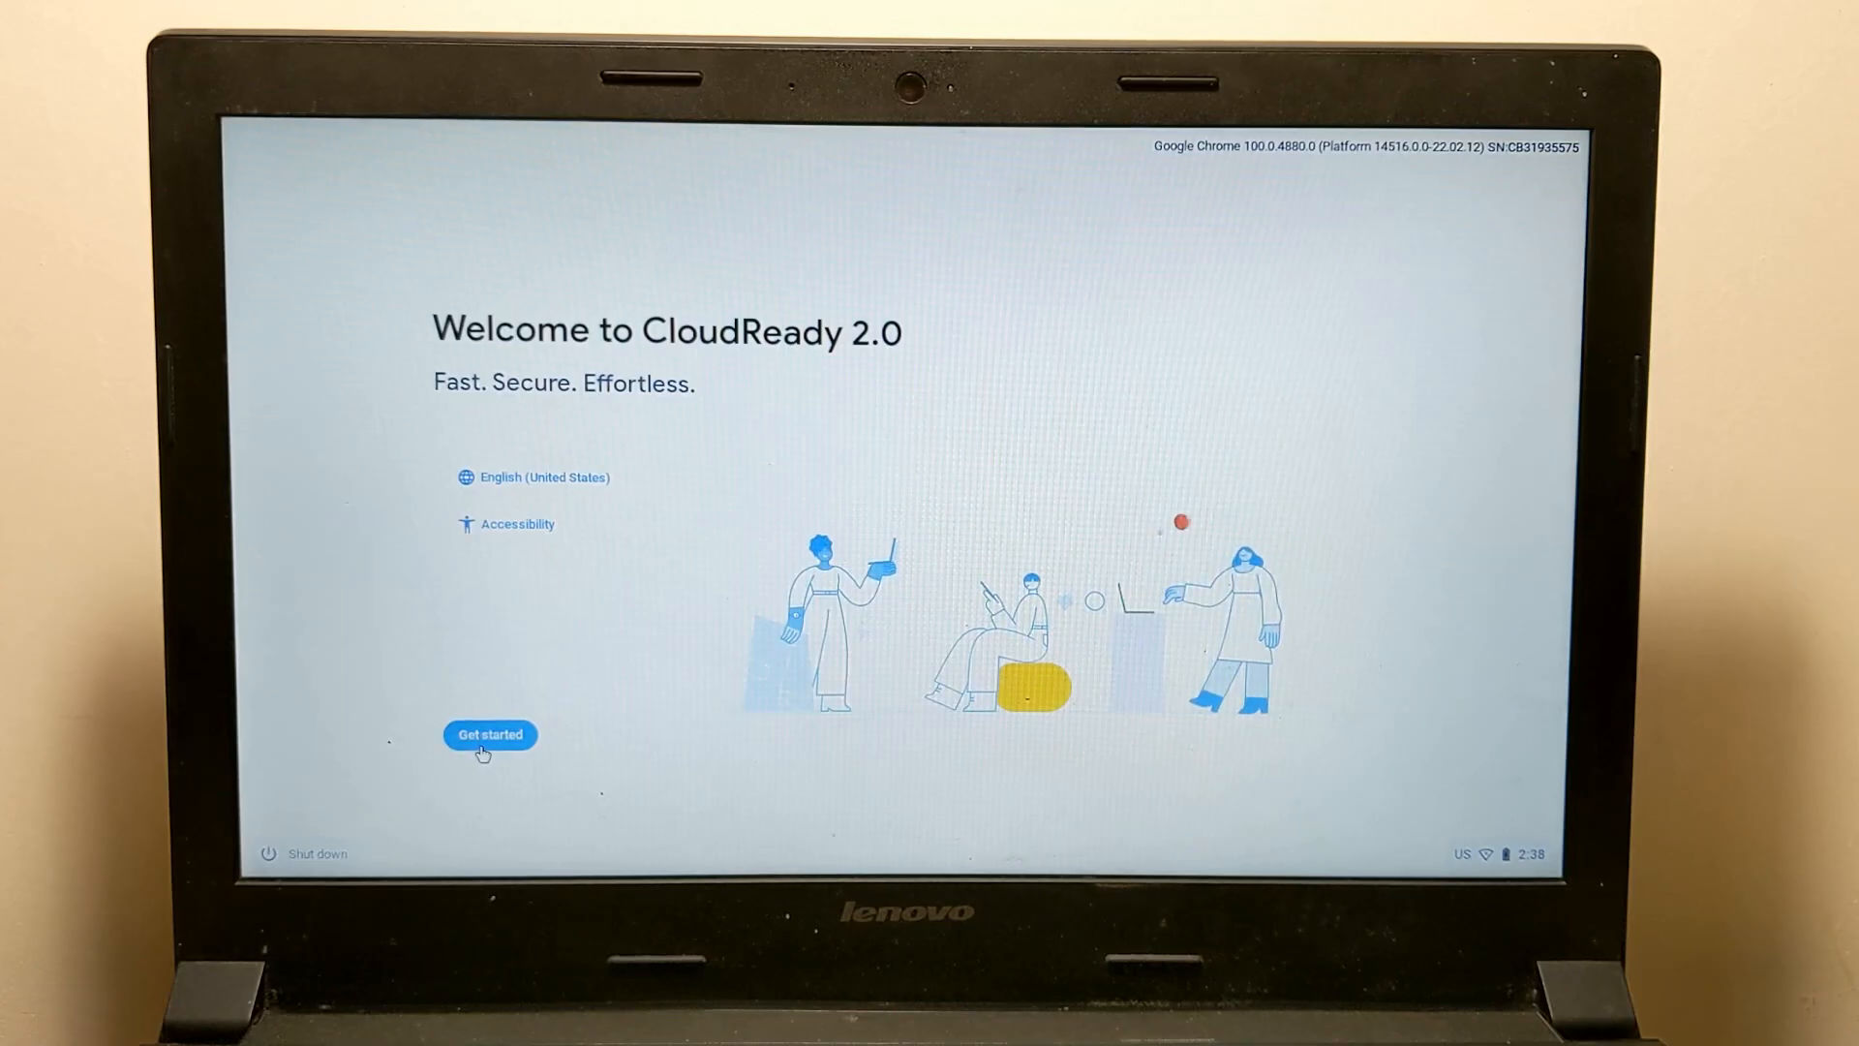
left_click(490, 733)
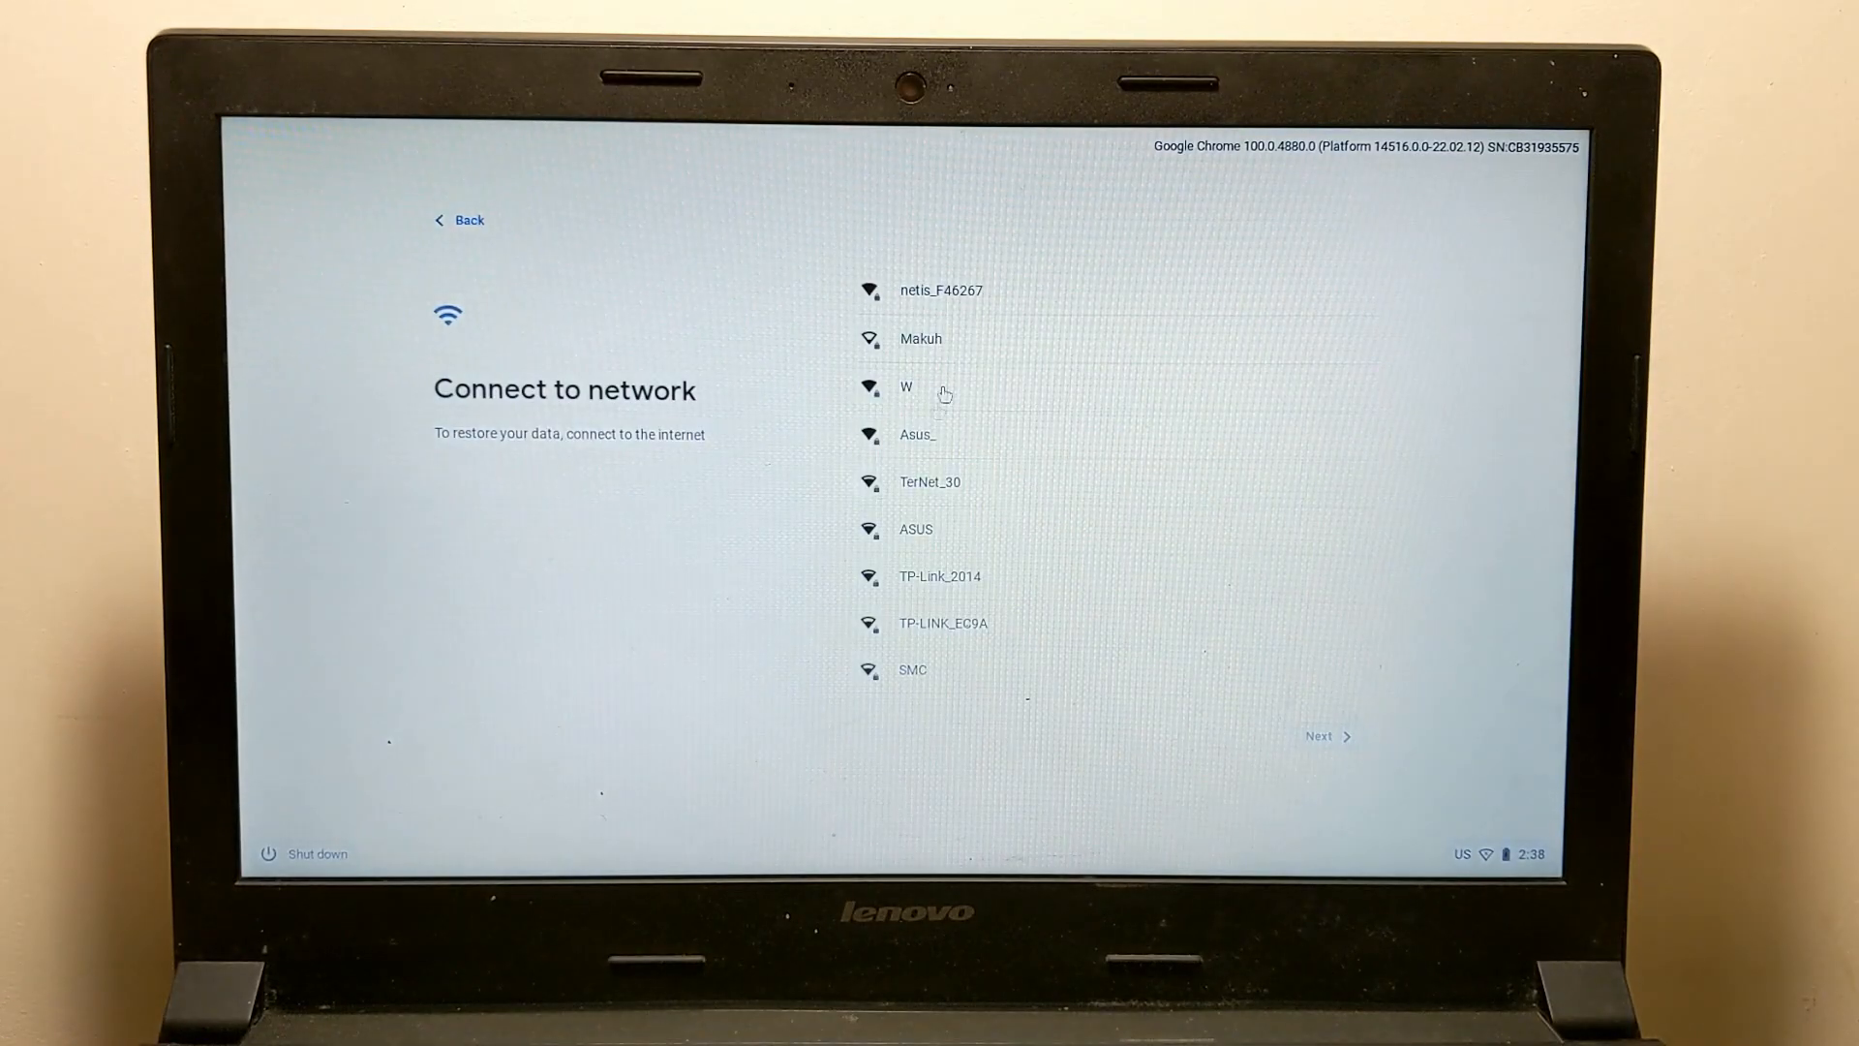
left_click(941, 290)
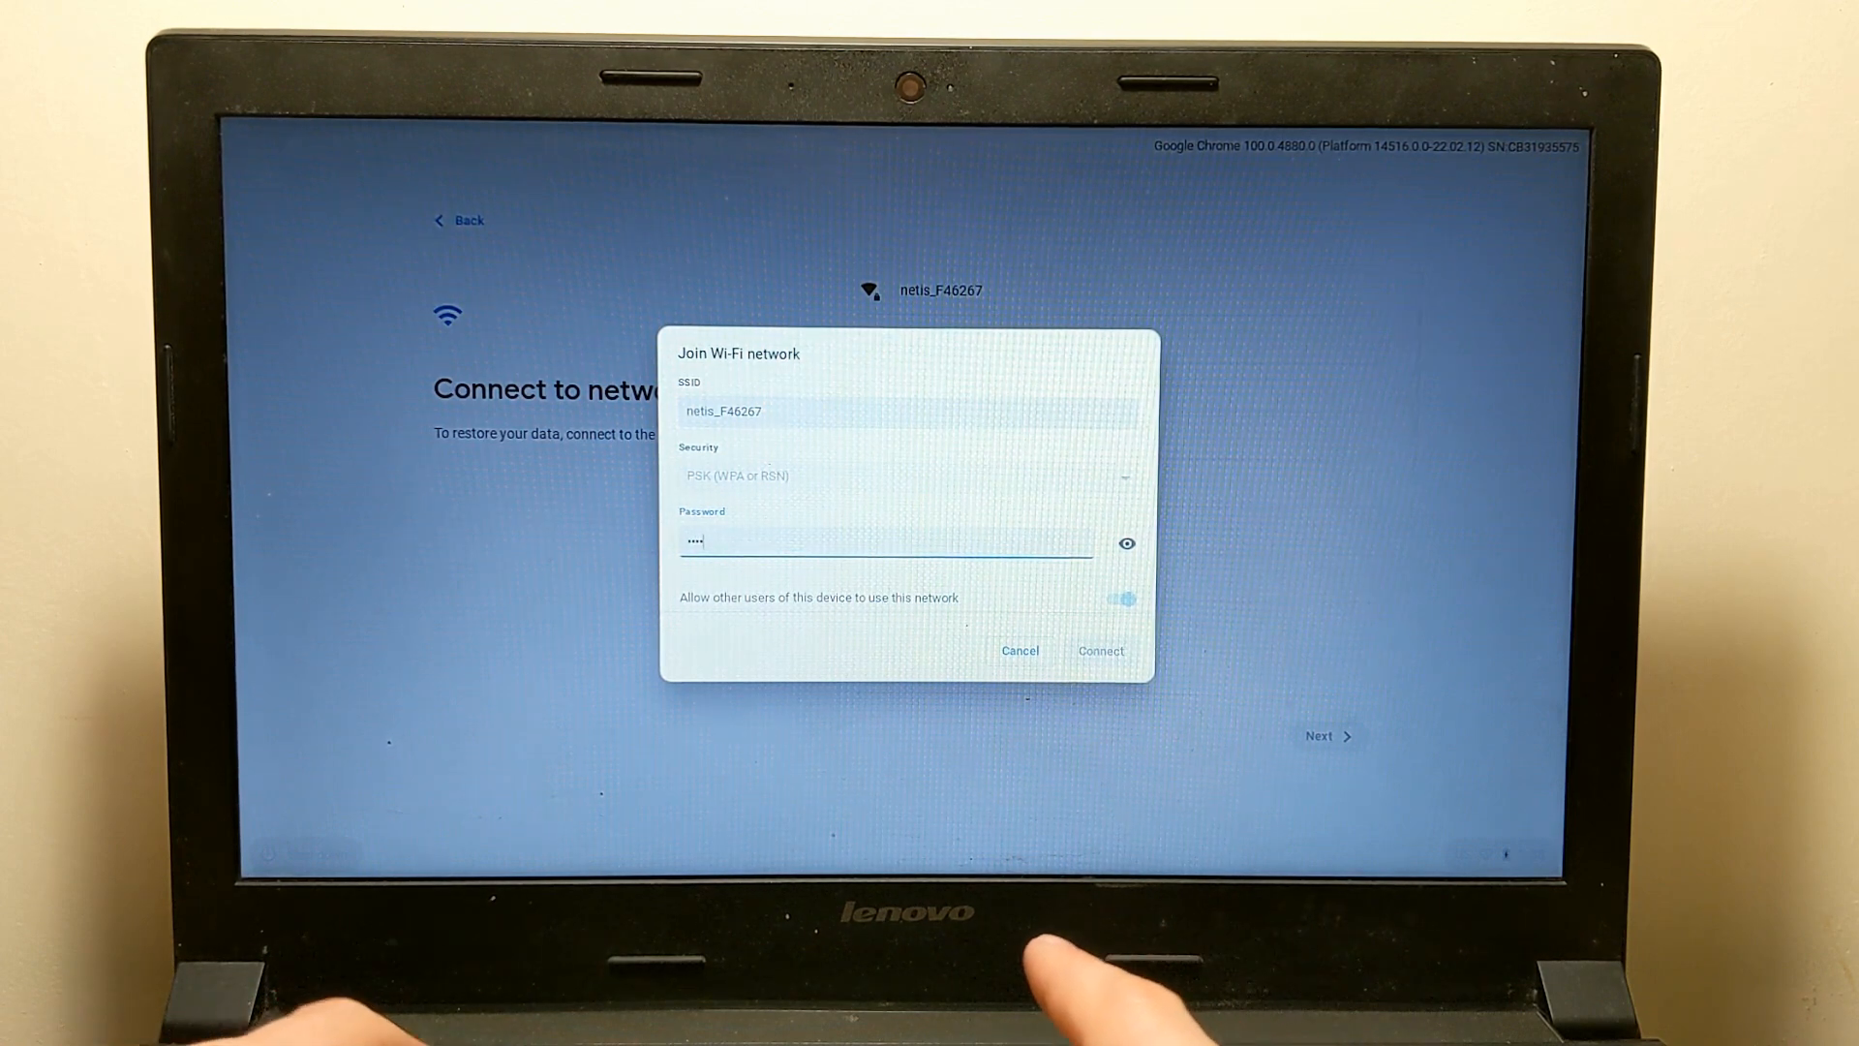
type("password")
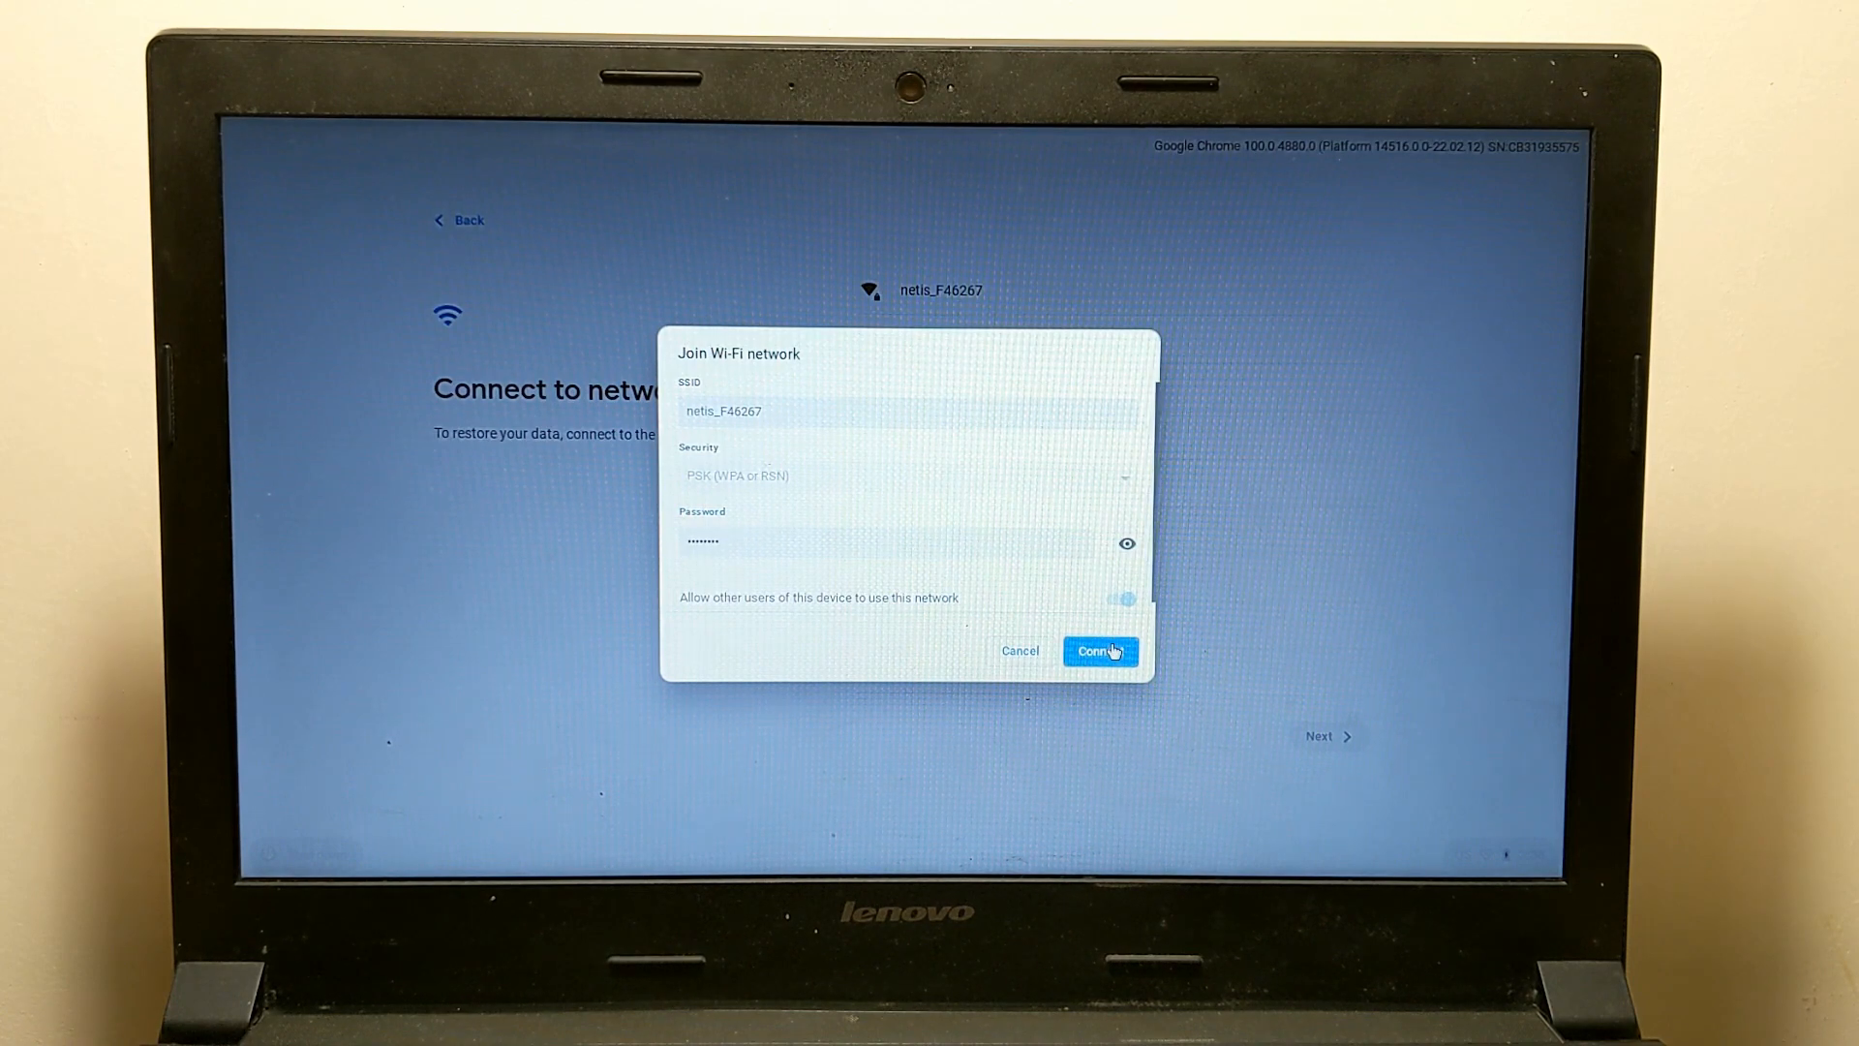
left_click(1100, 651)
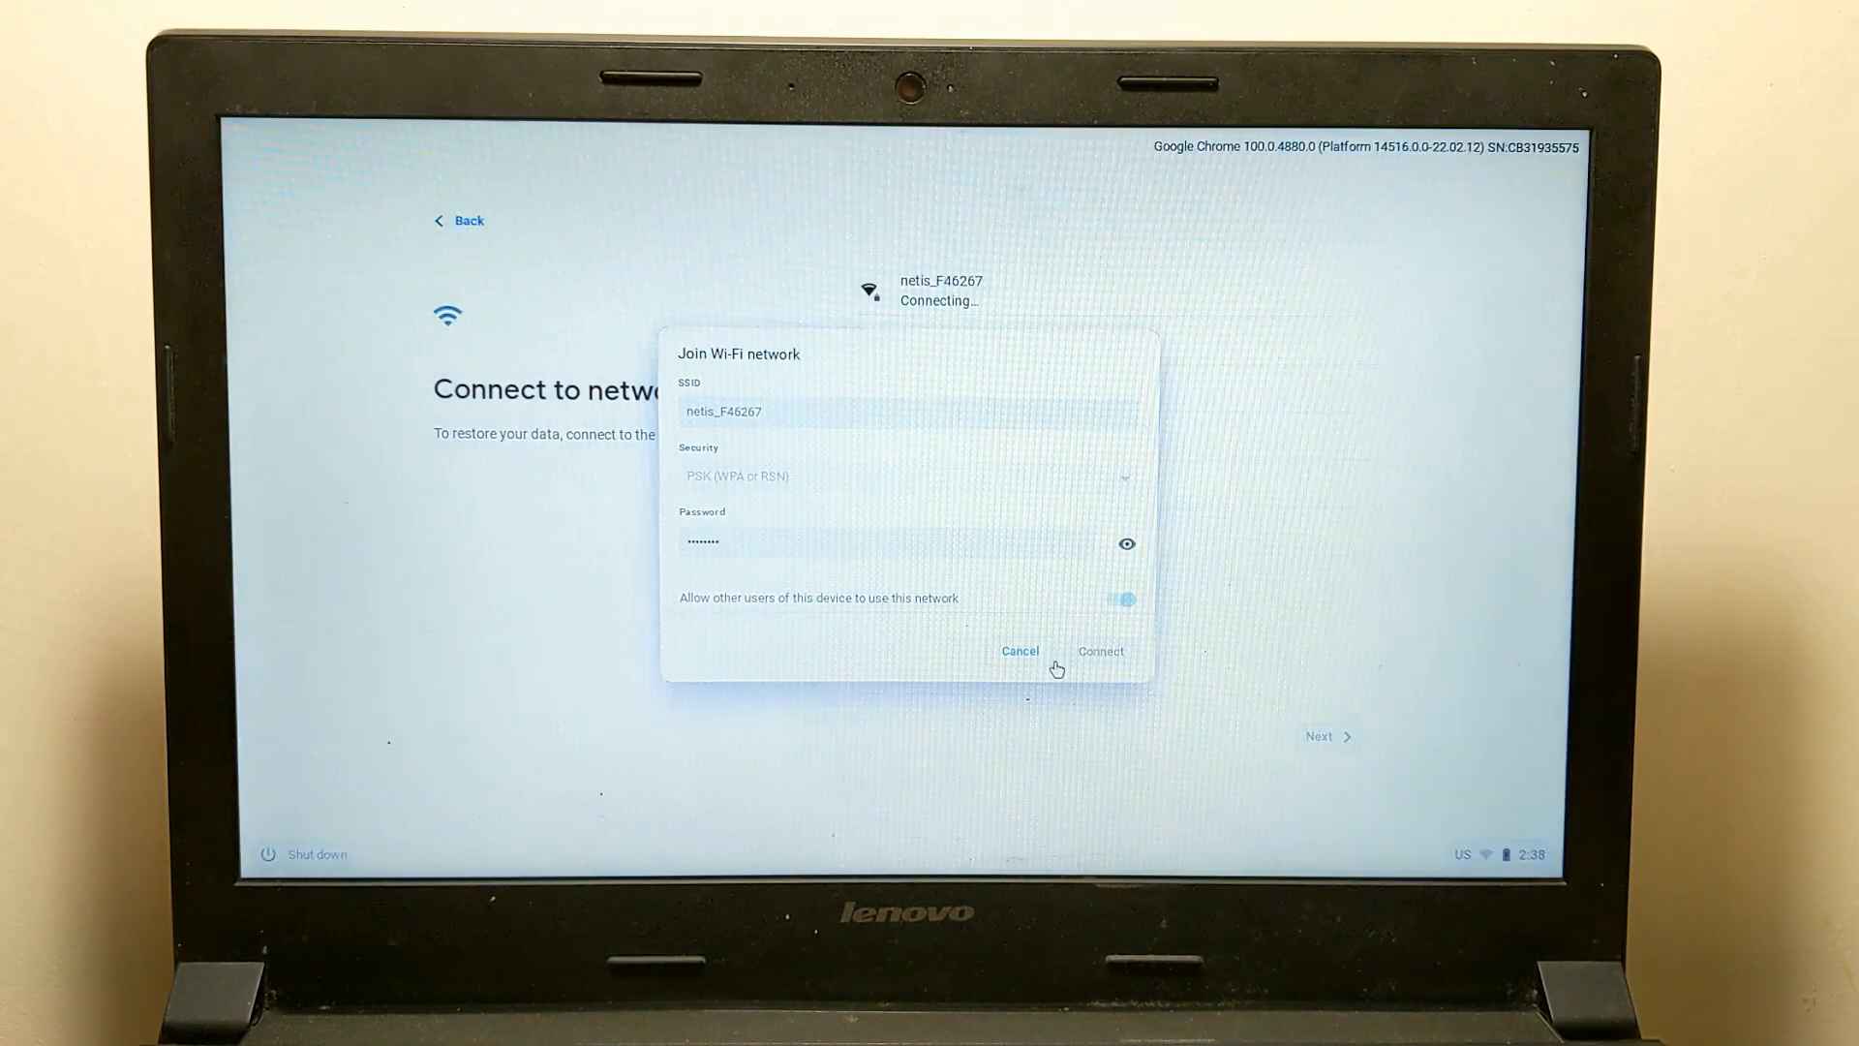
left_click(1018, 651)
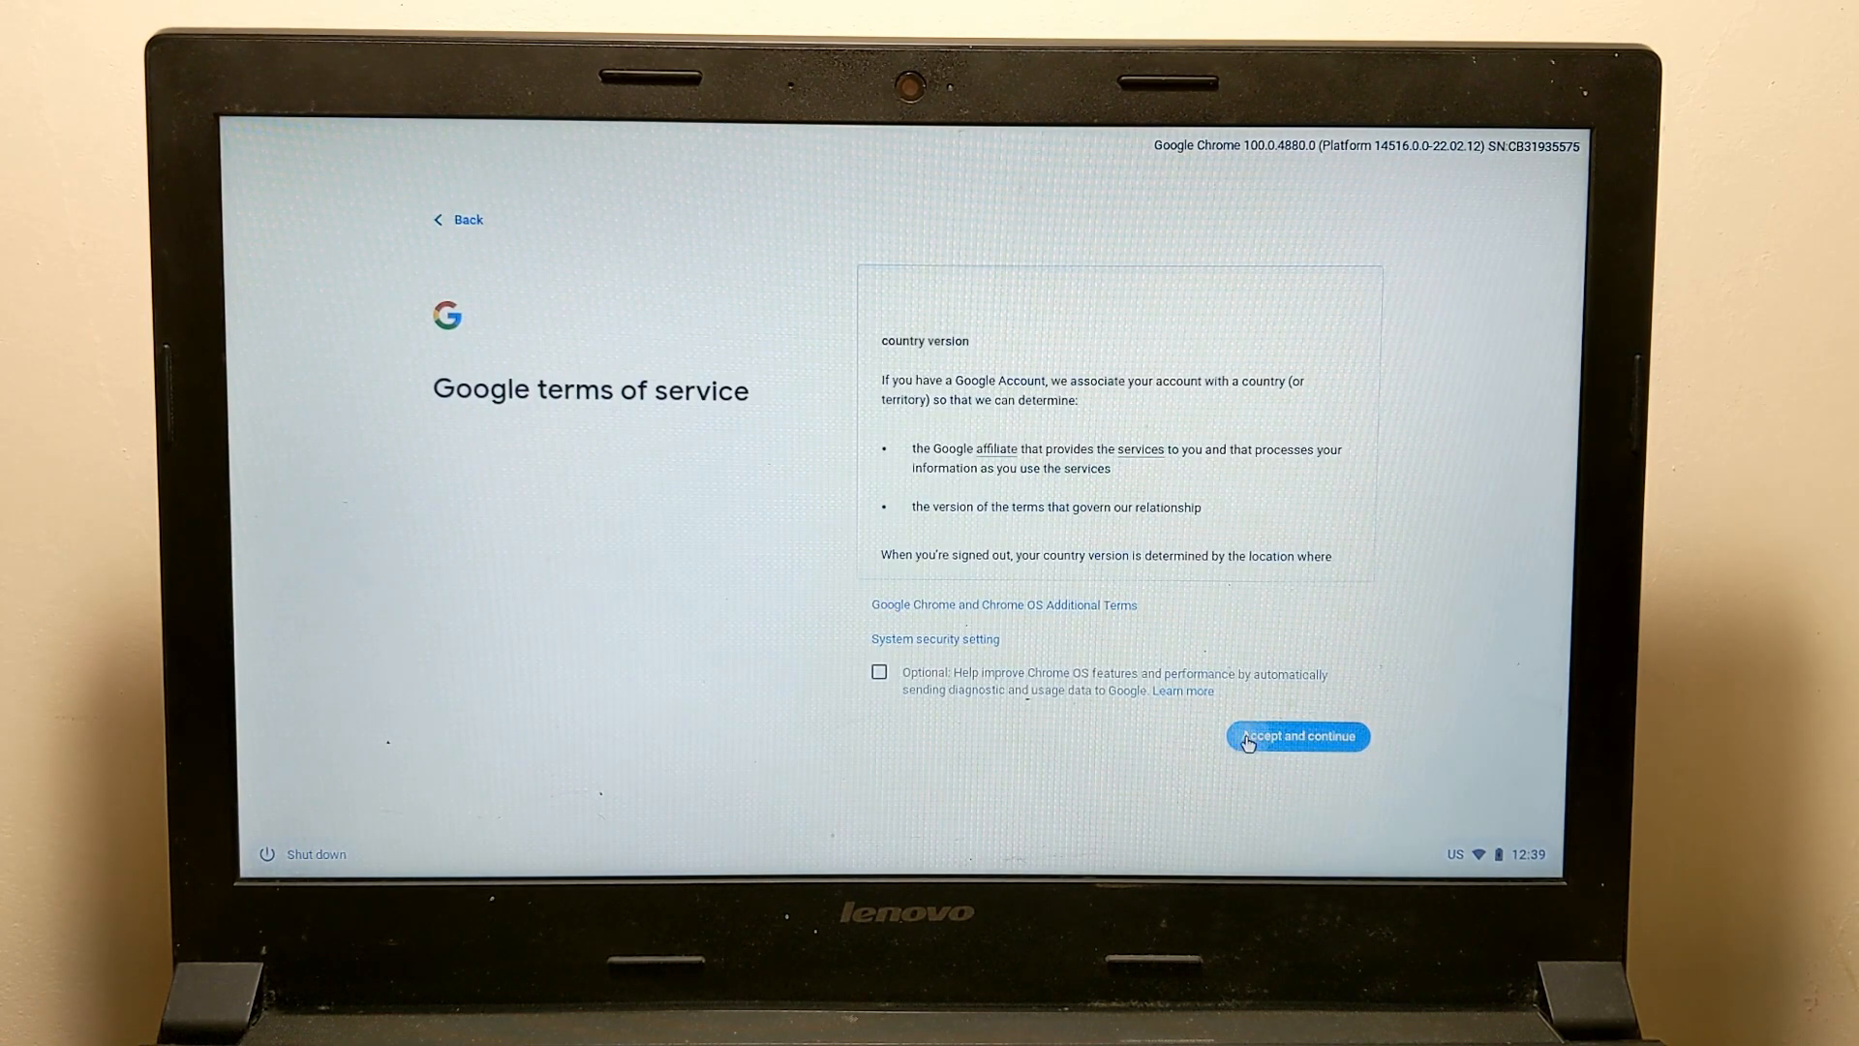
- Accept the Google terms and choose personal use, reaching the Chromebook sign-in page
left_click(1298, 736)
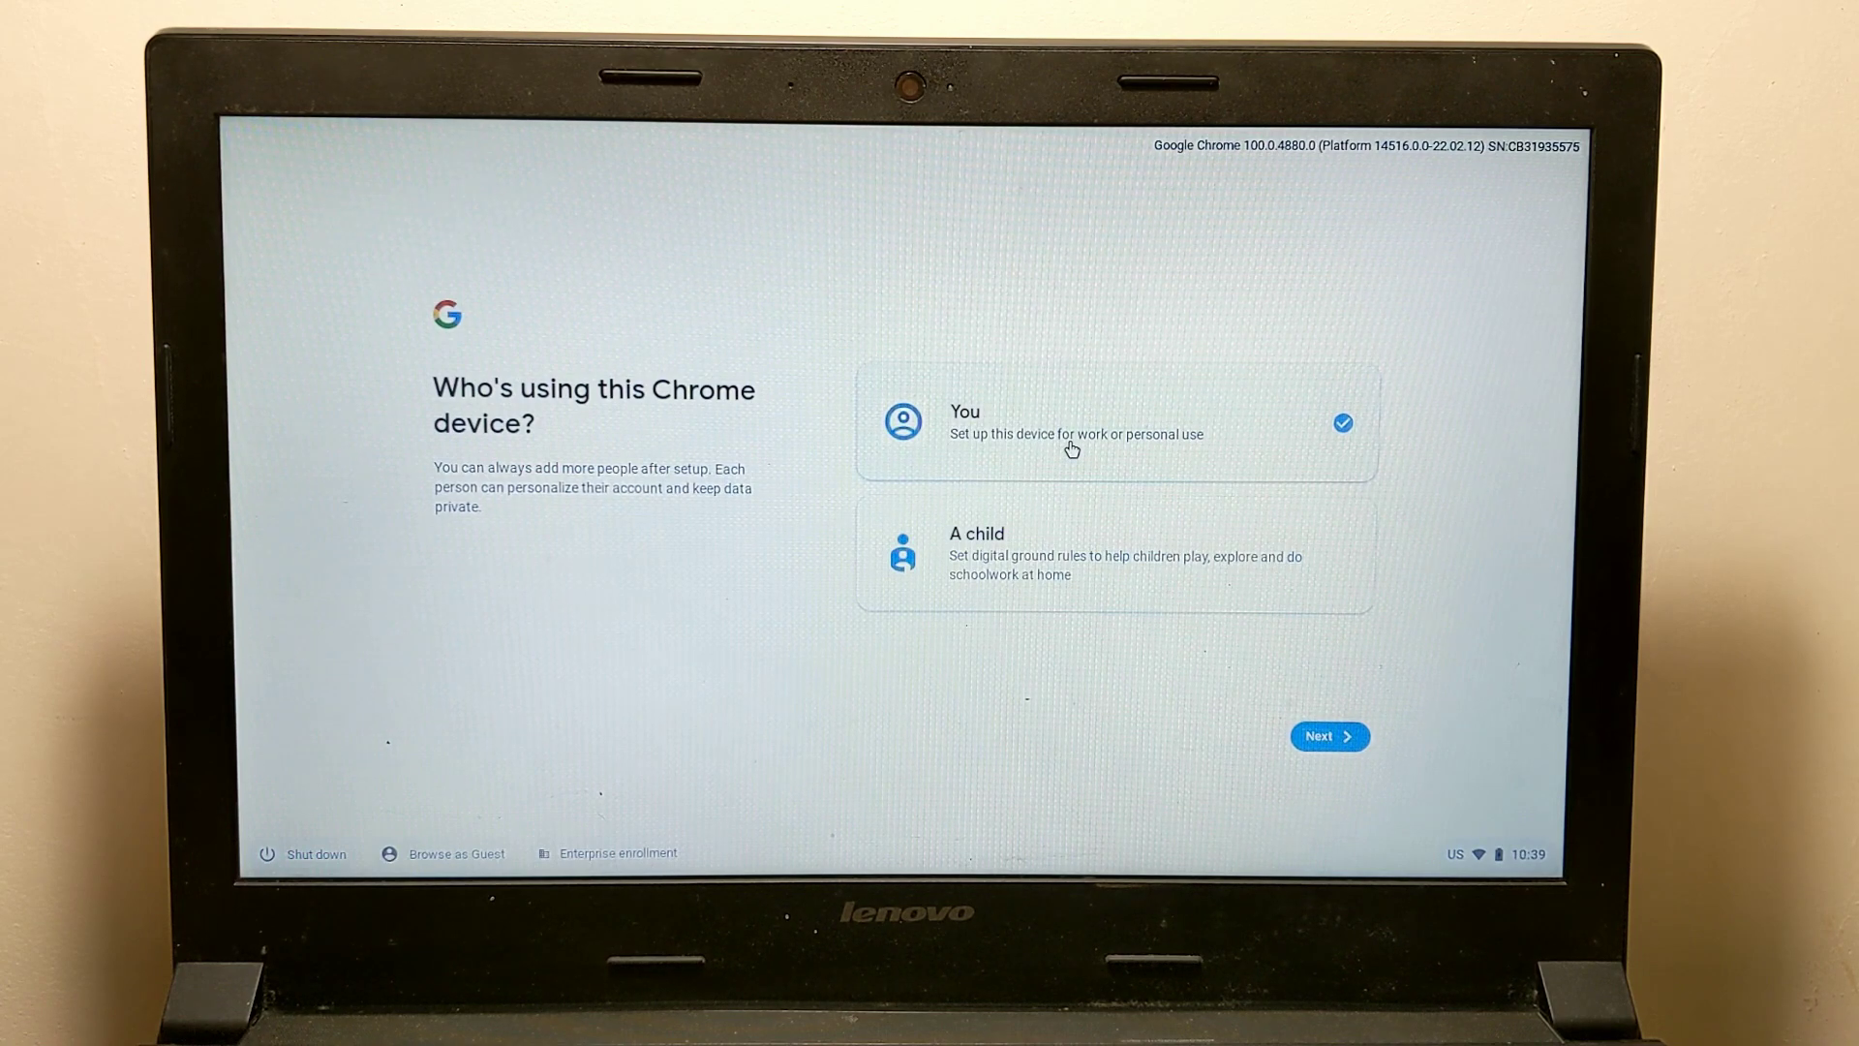
left_click(1328, 735)
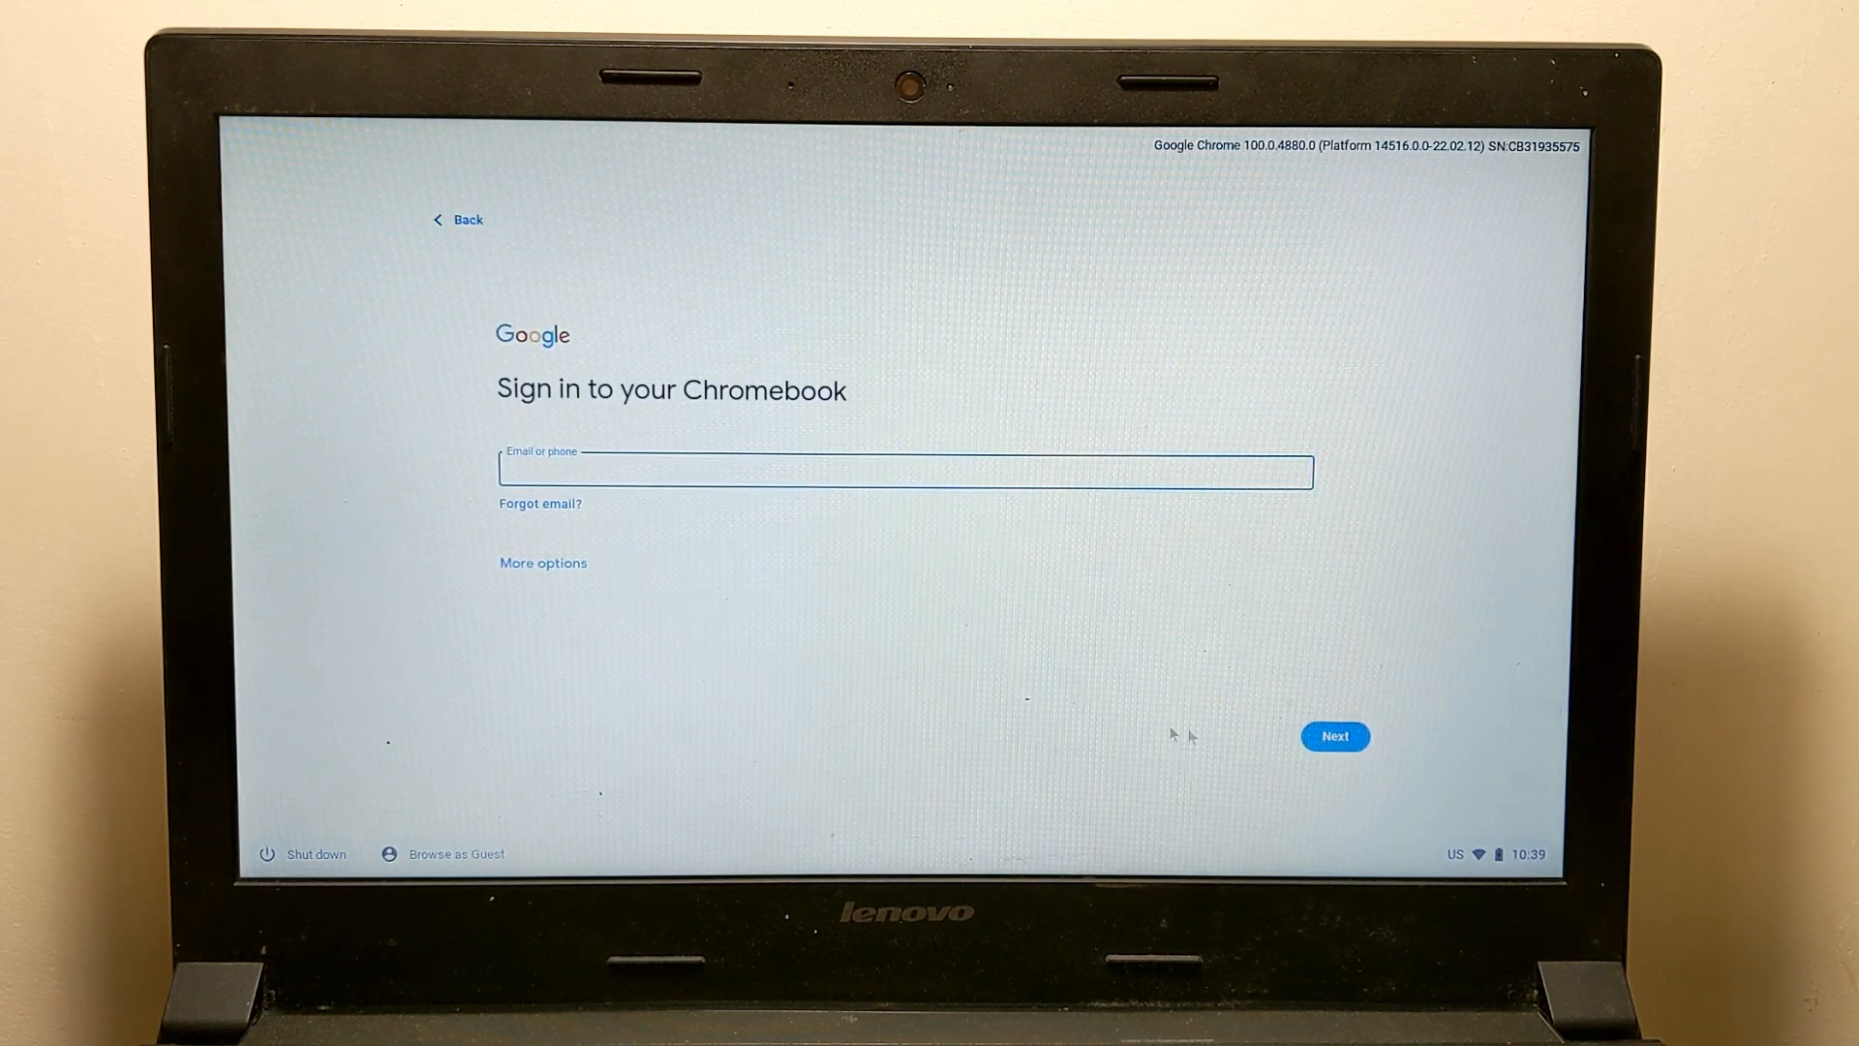
left_click(542, 561)
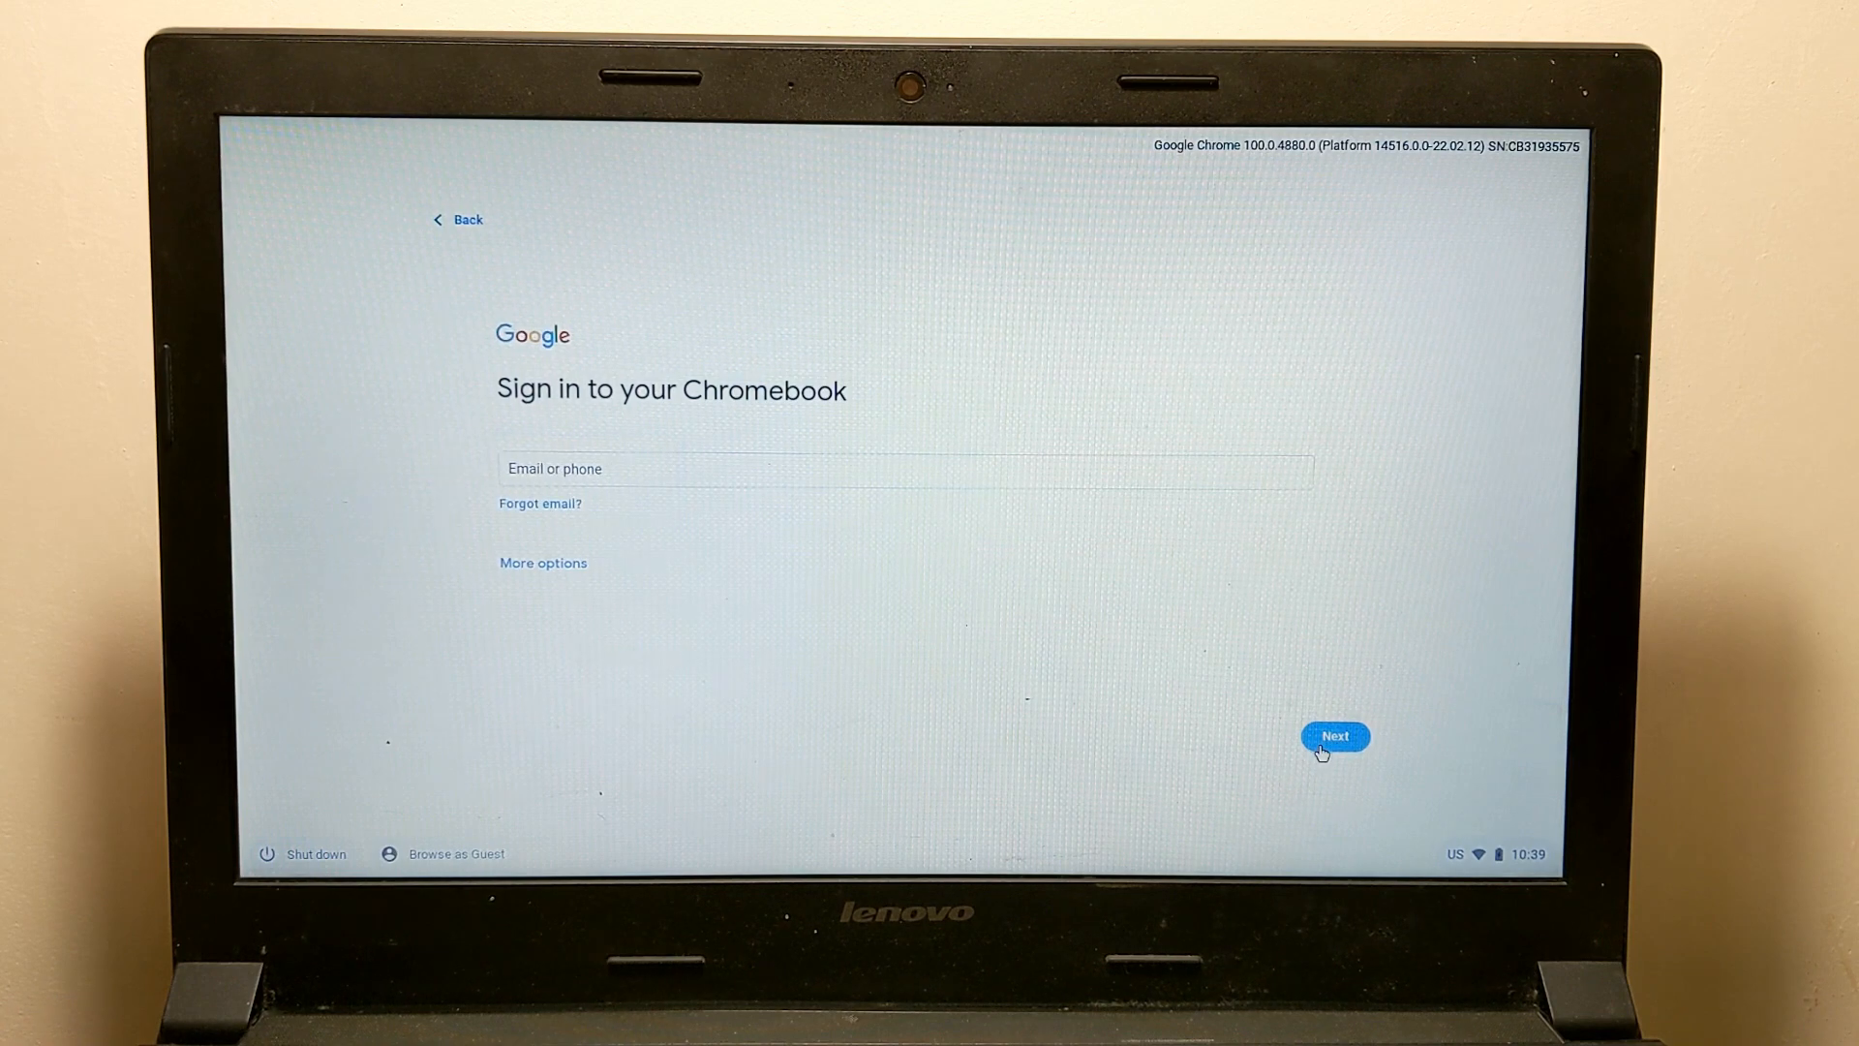
mouse_move(1258, 751)
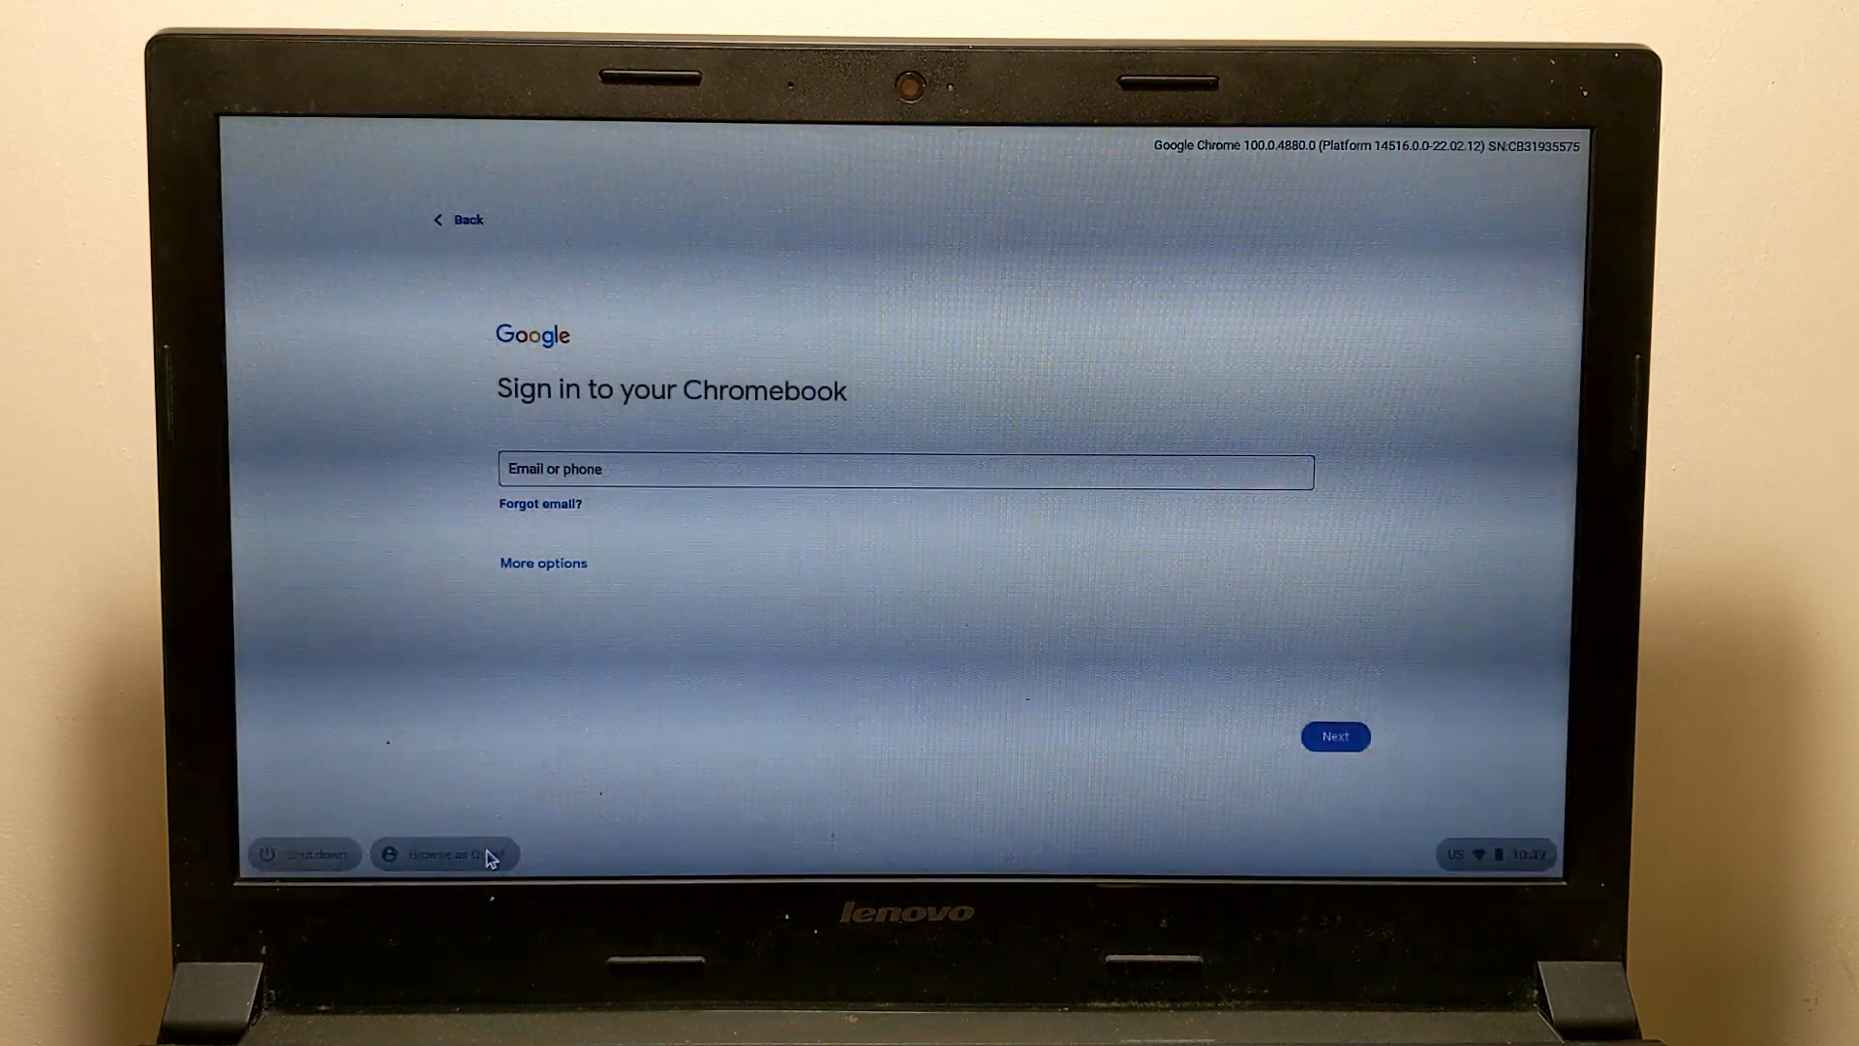
left_click(449, 856)
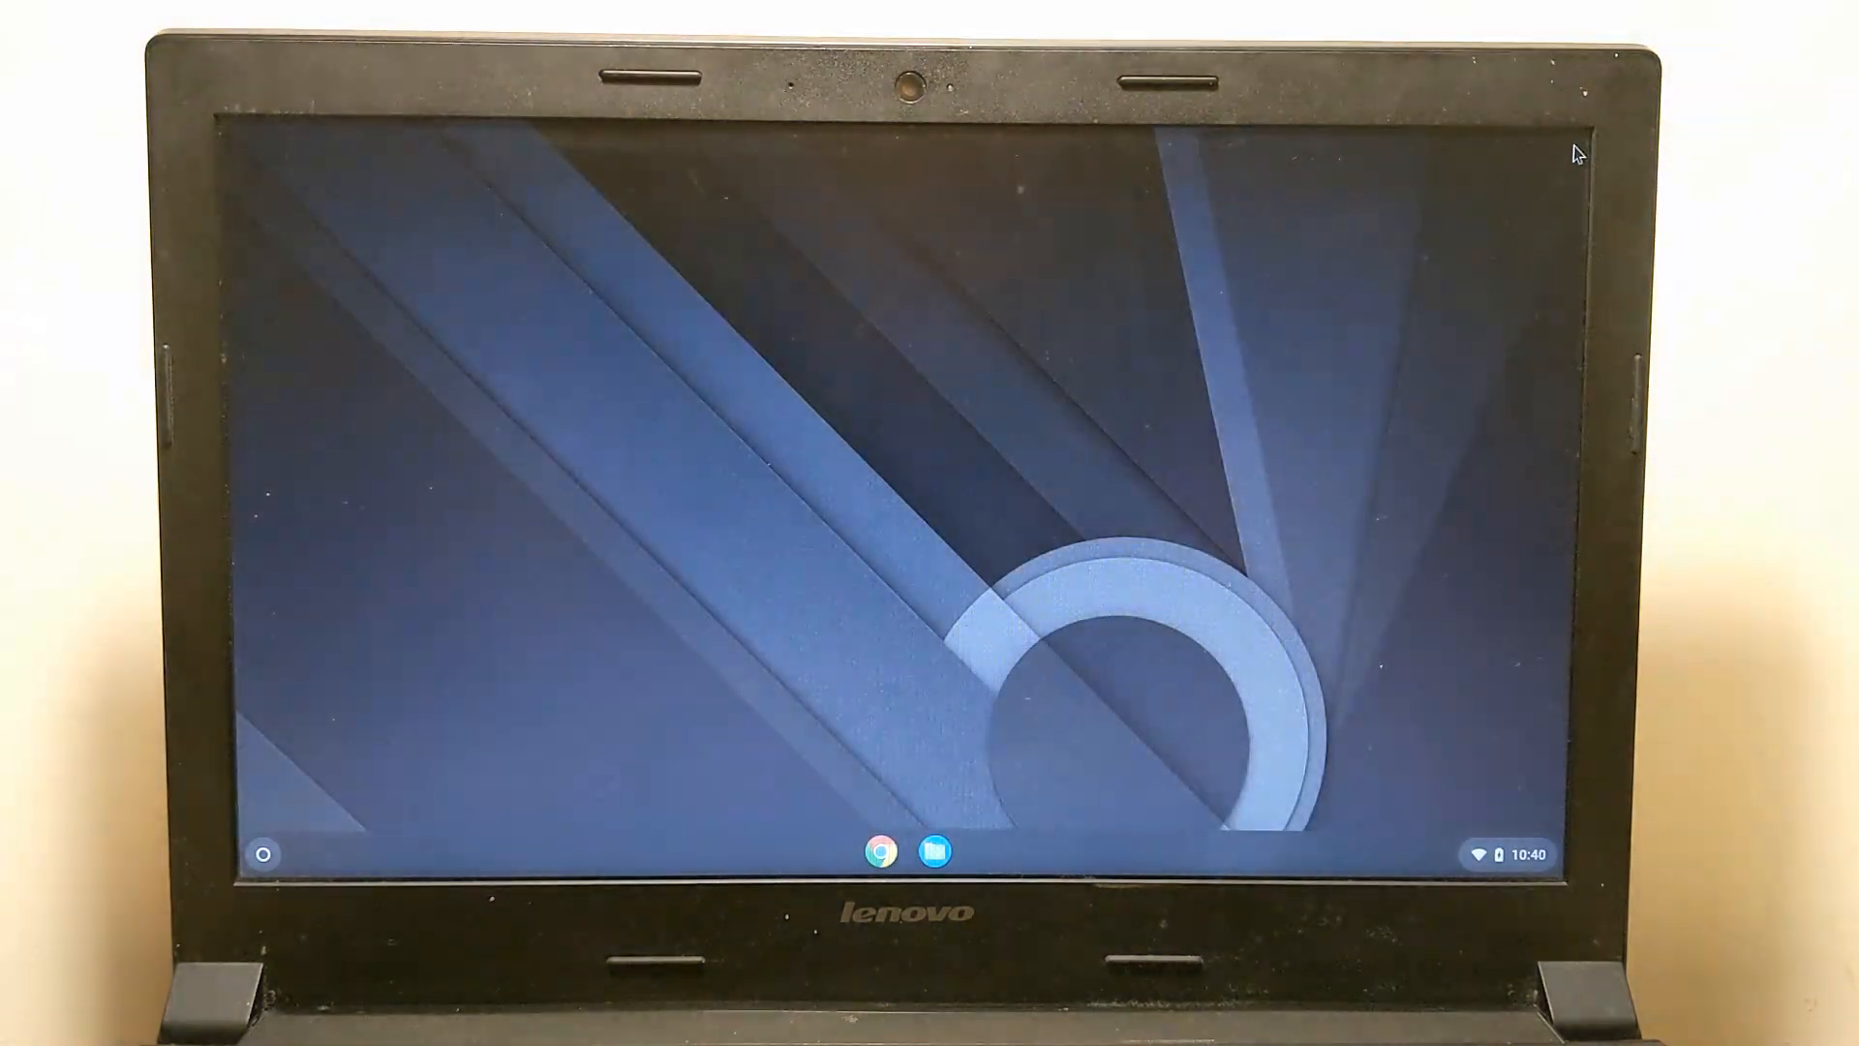
left_click(1506, 853)
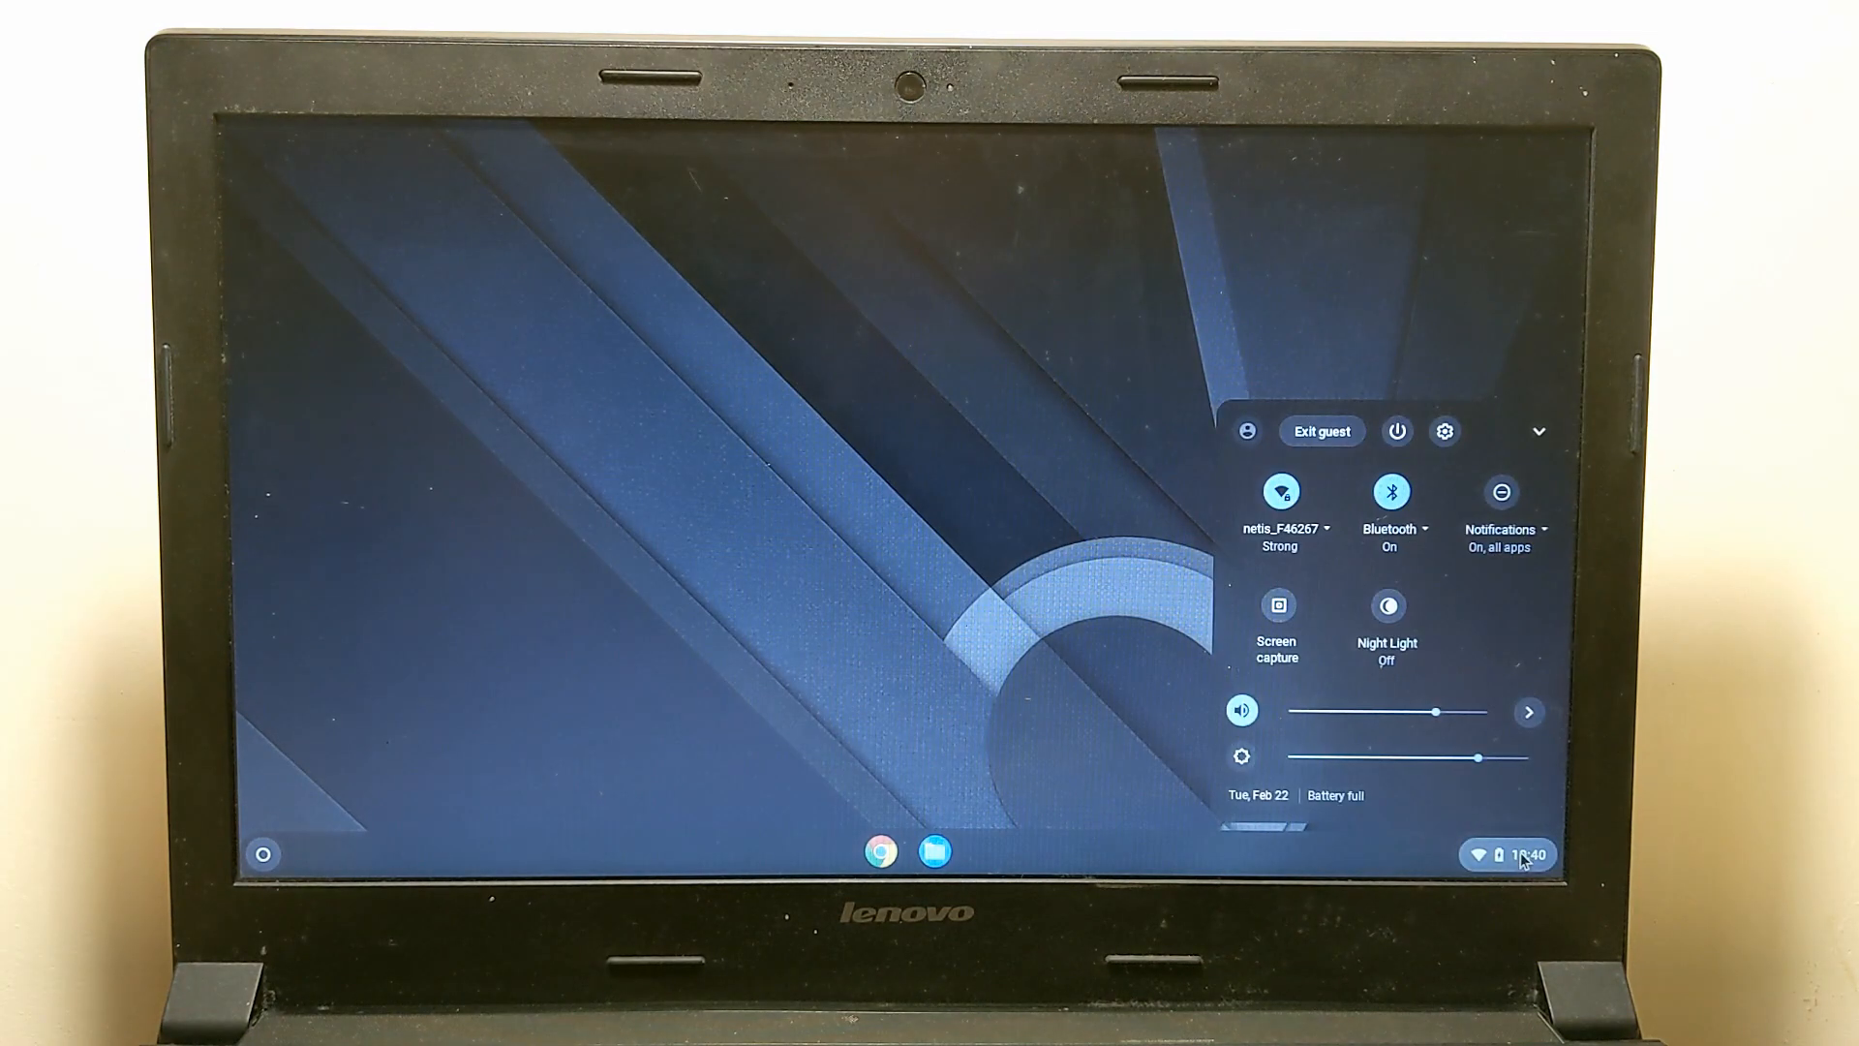
left_click(263, 852)
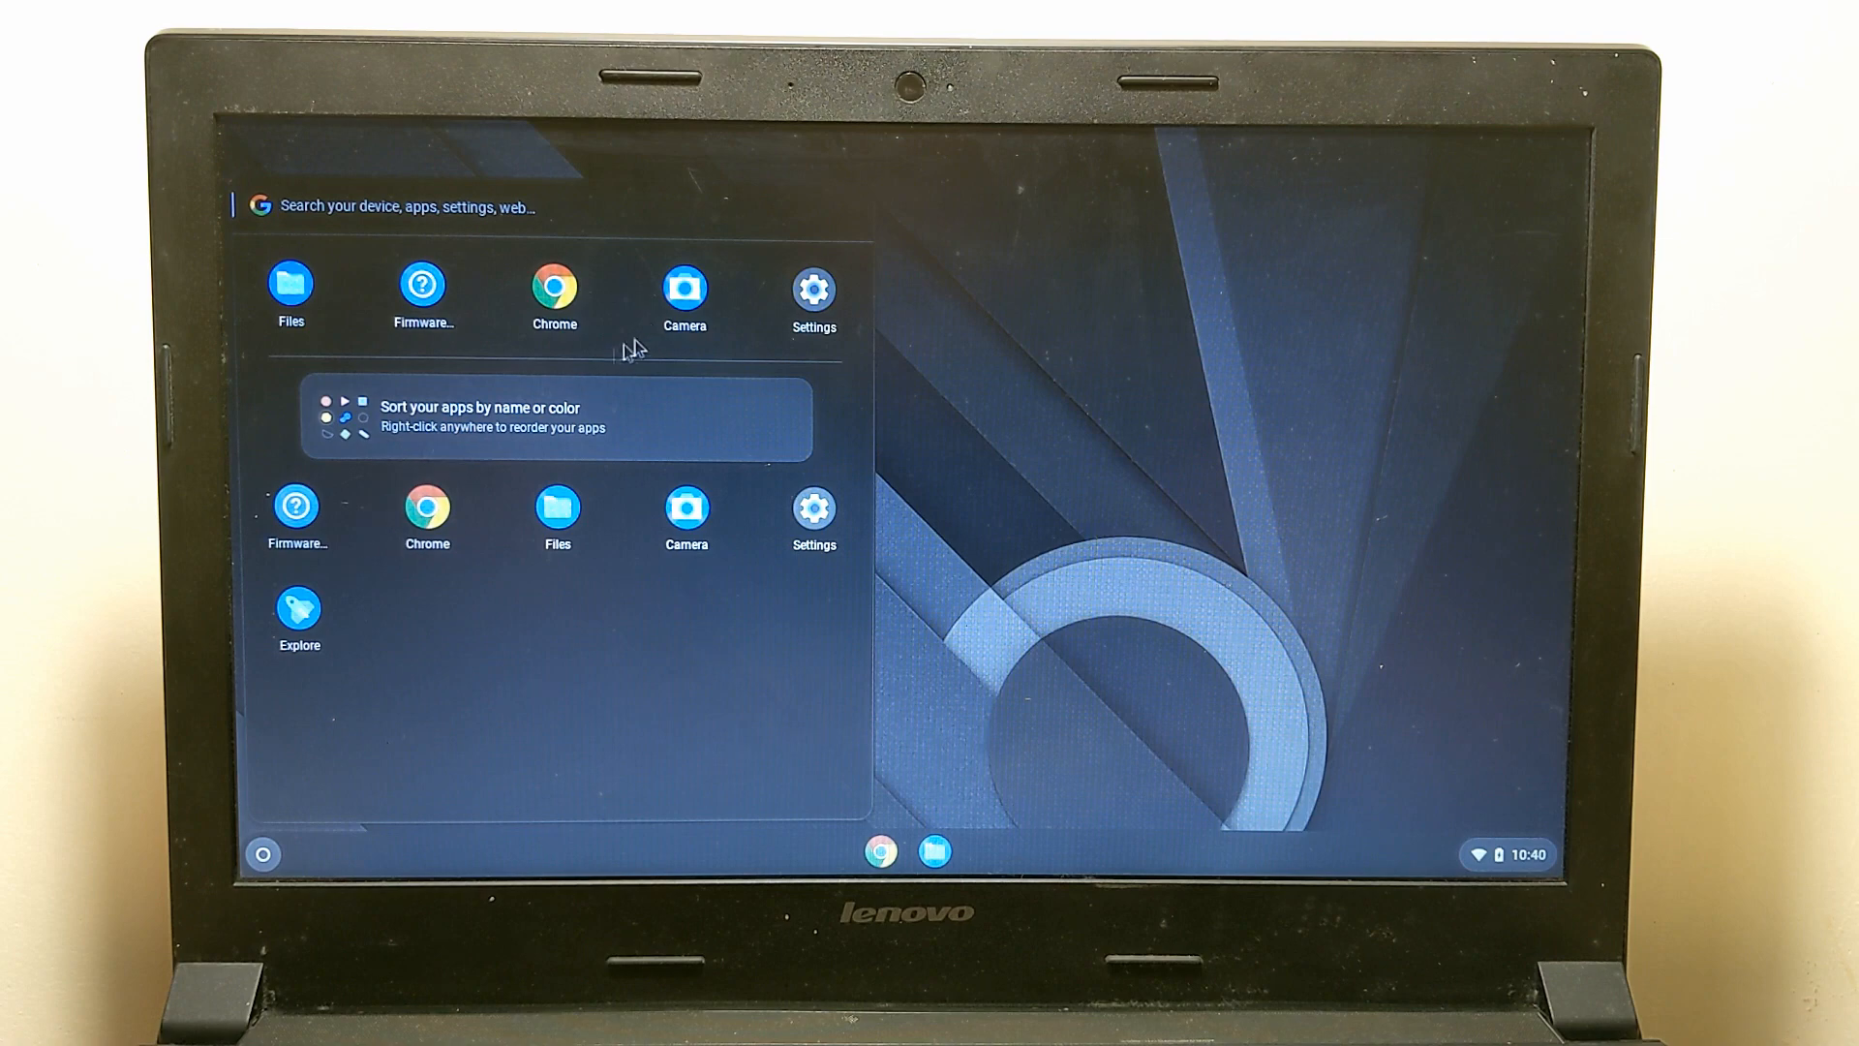
left_click(684, 288)
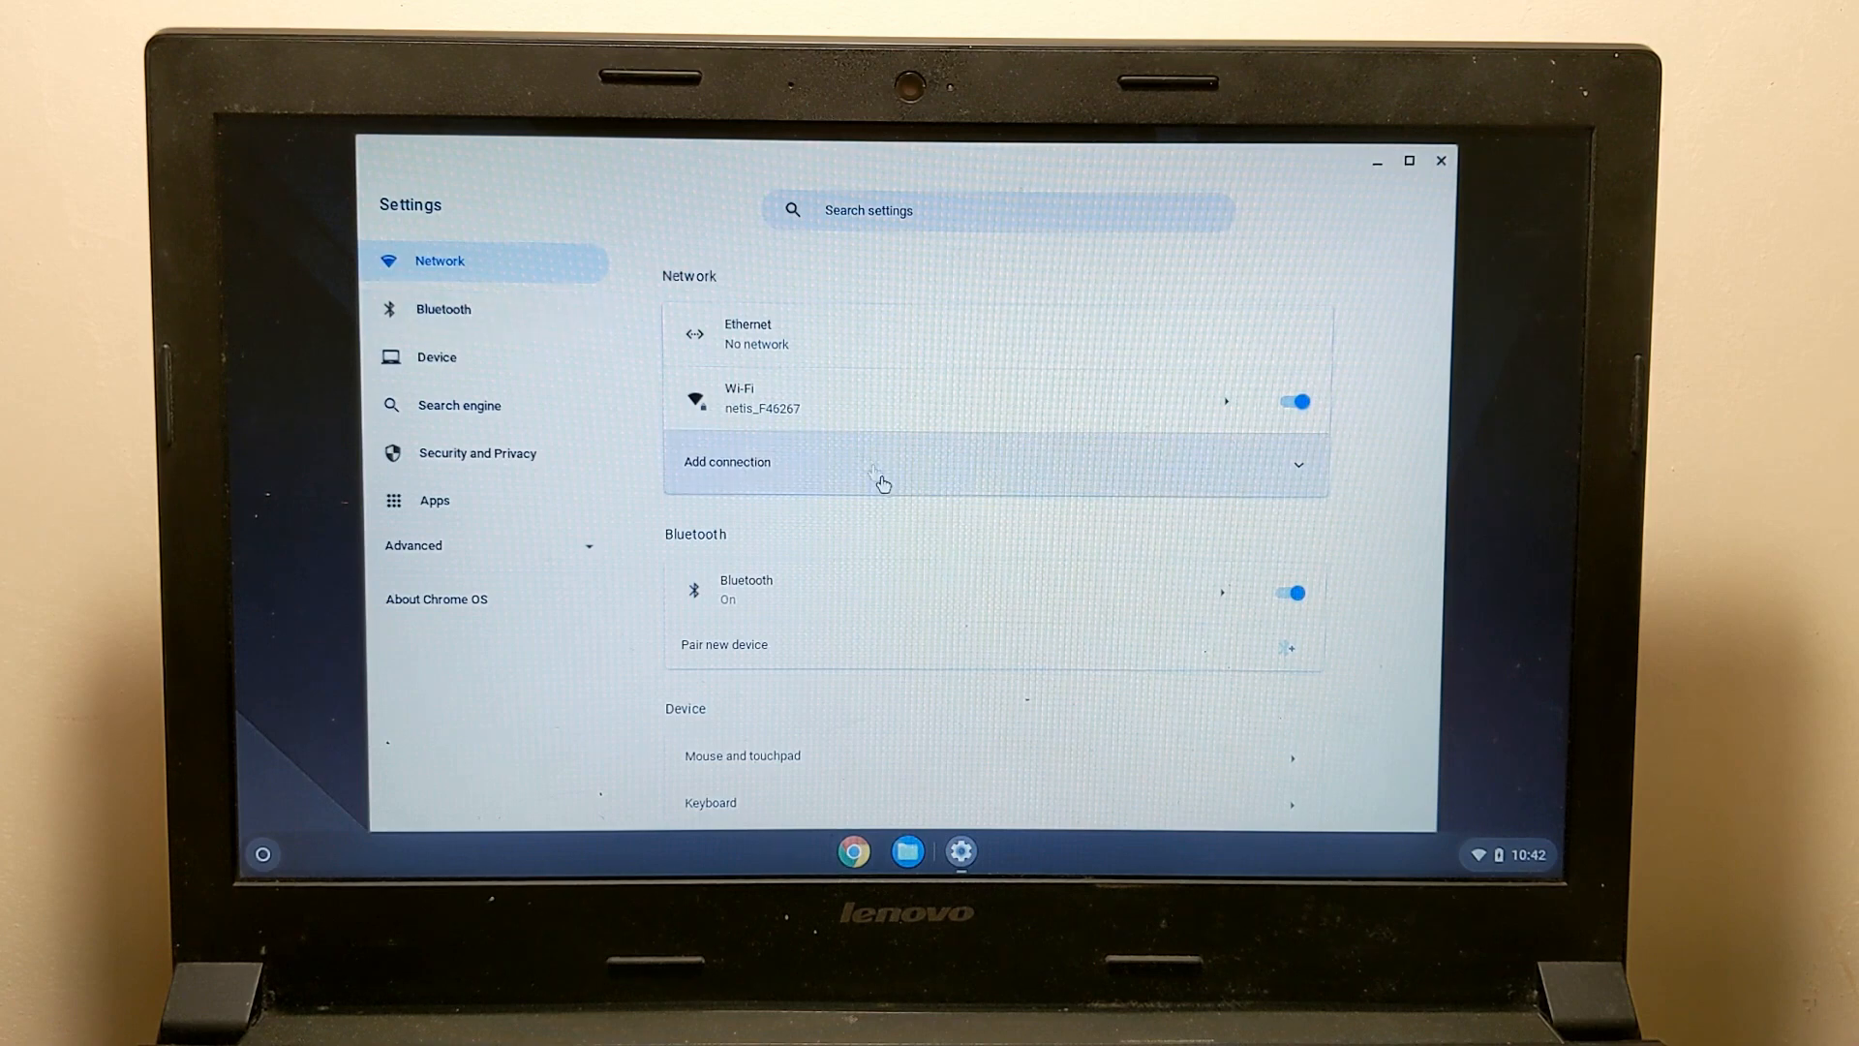
left_click(459, 404)
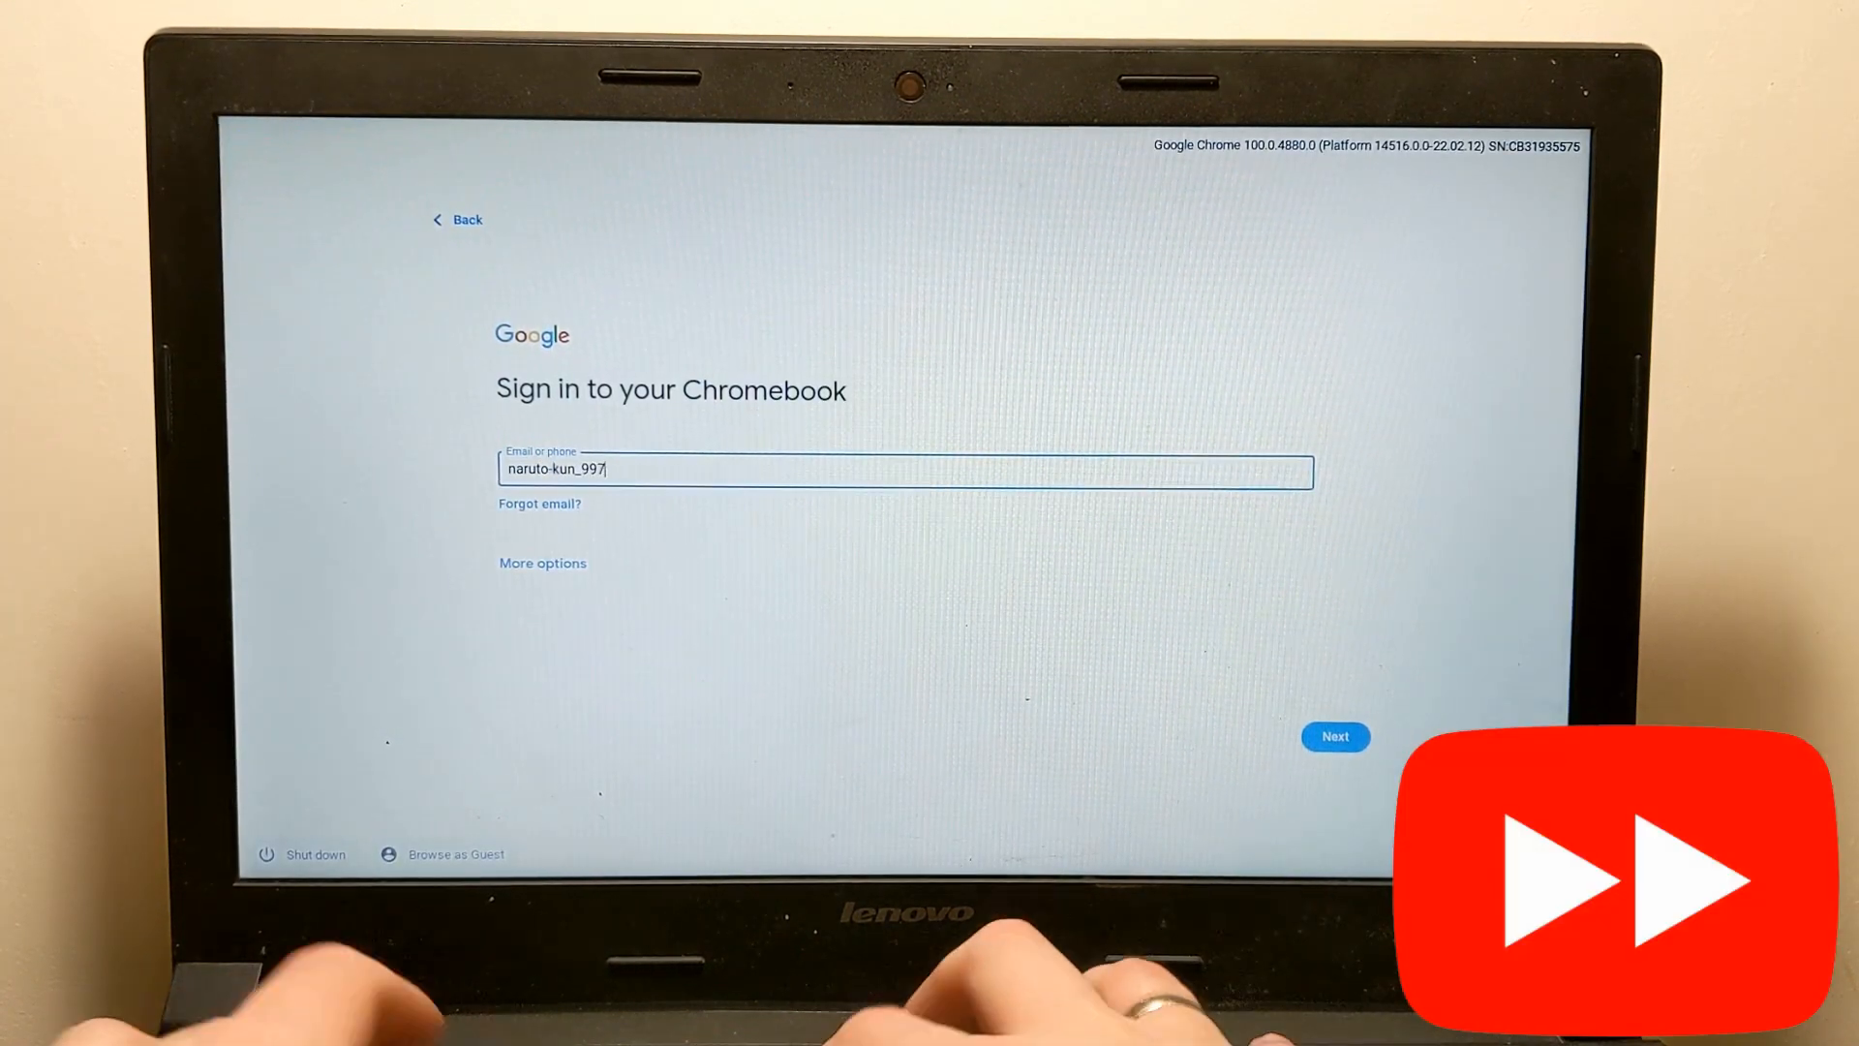
type("@ukr.net")
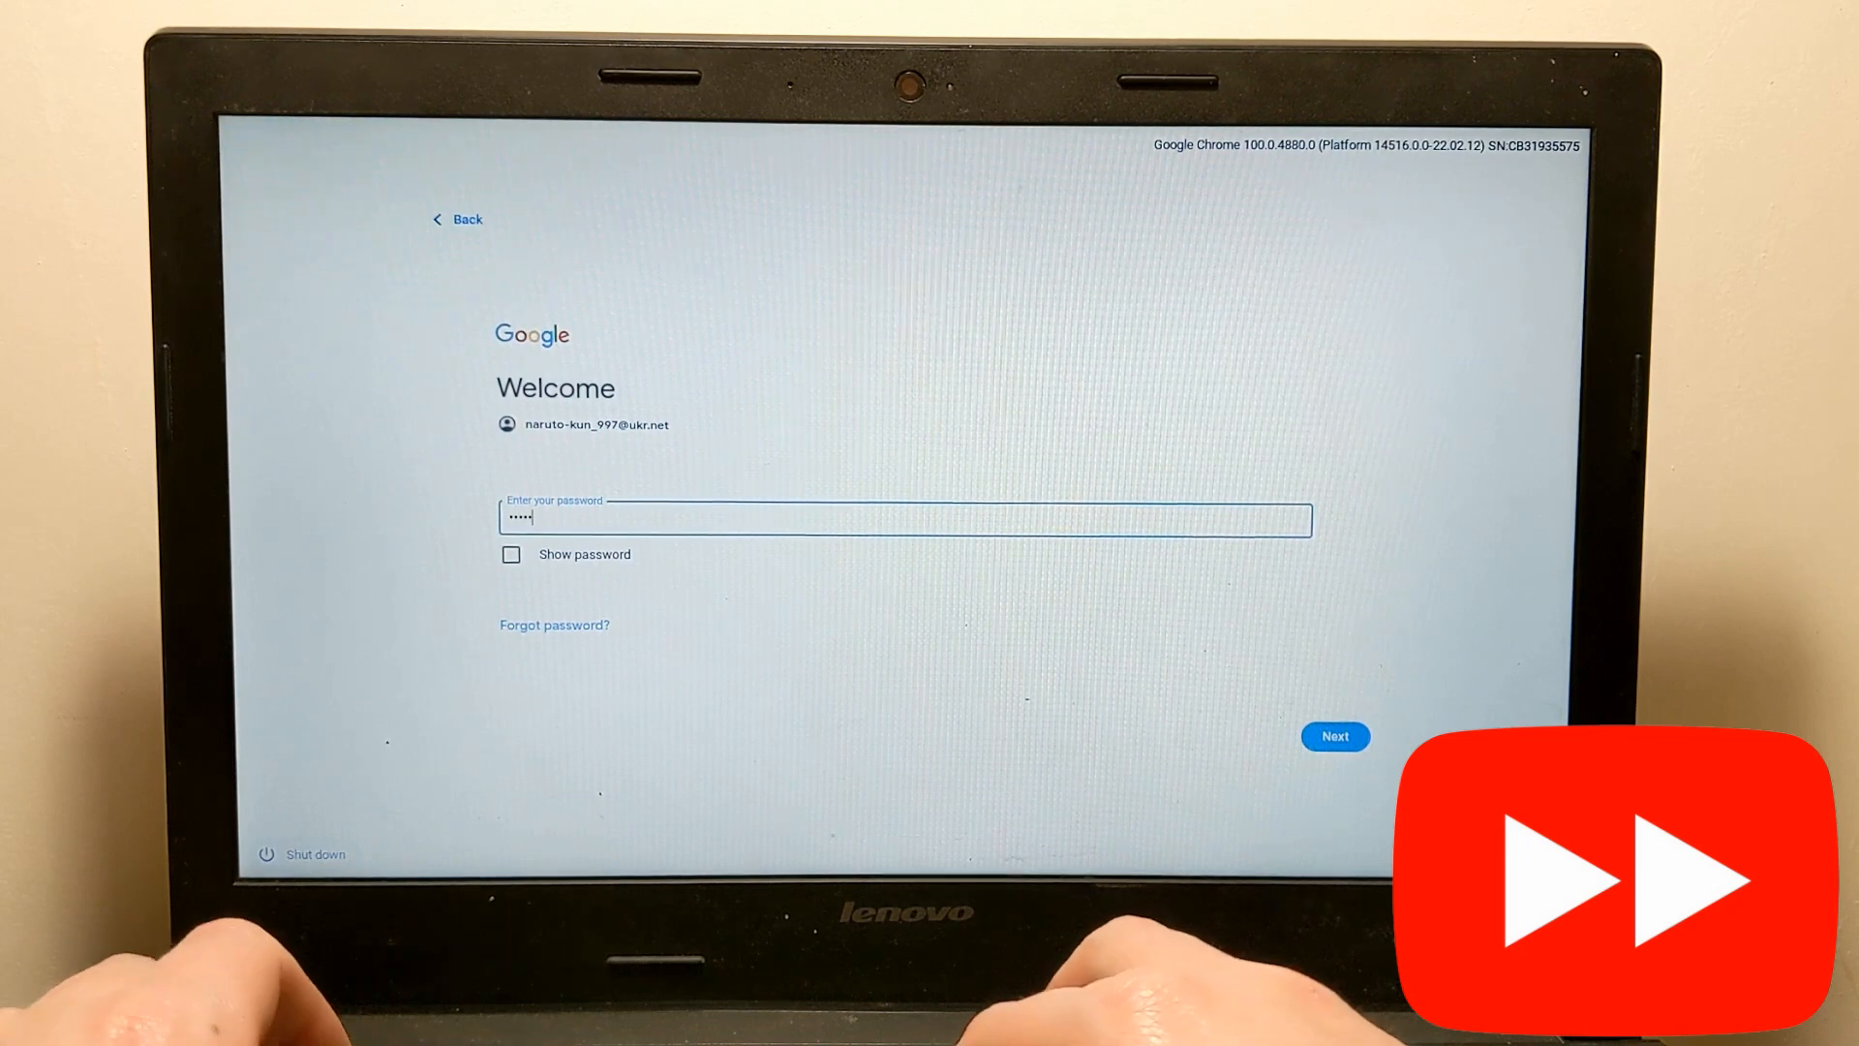
left_click(1336, 735)
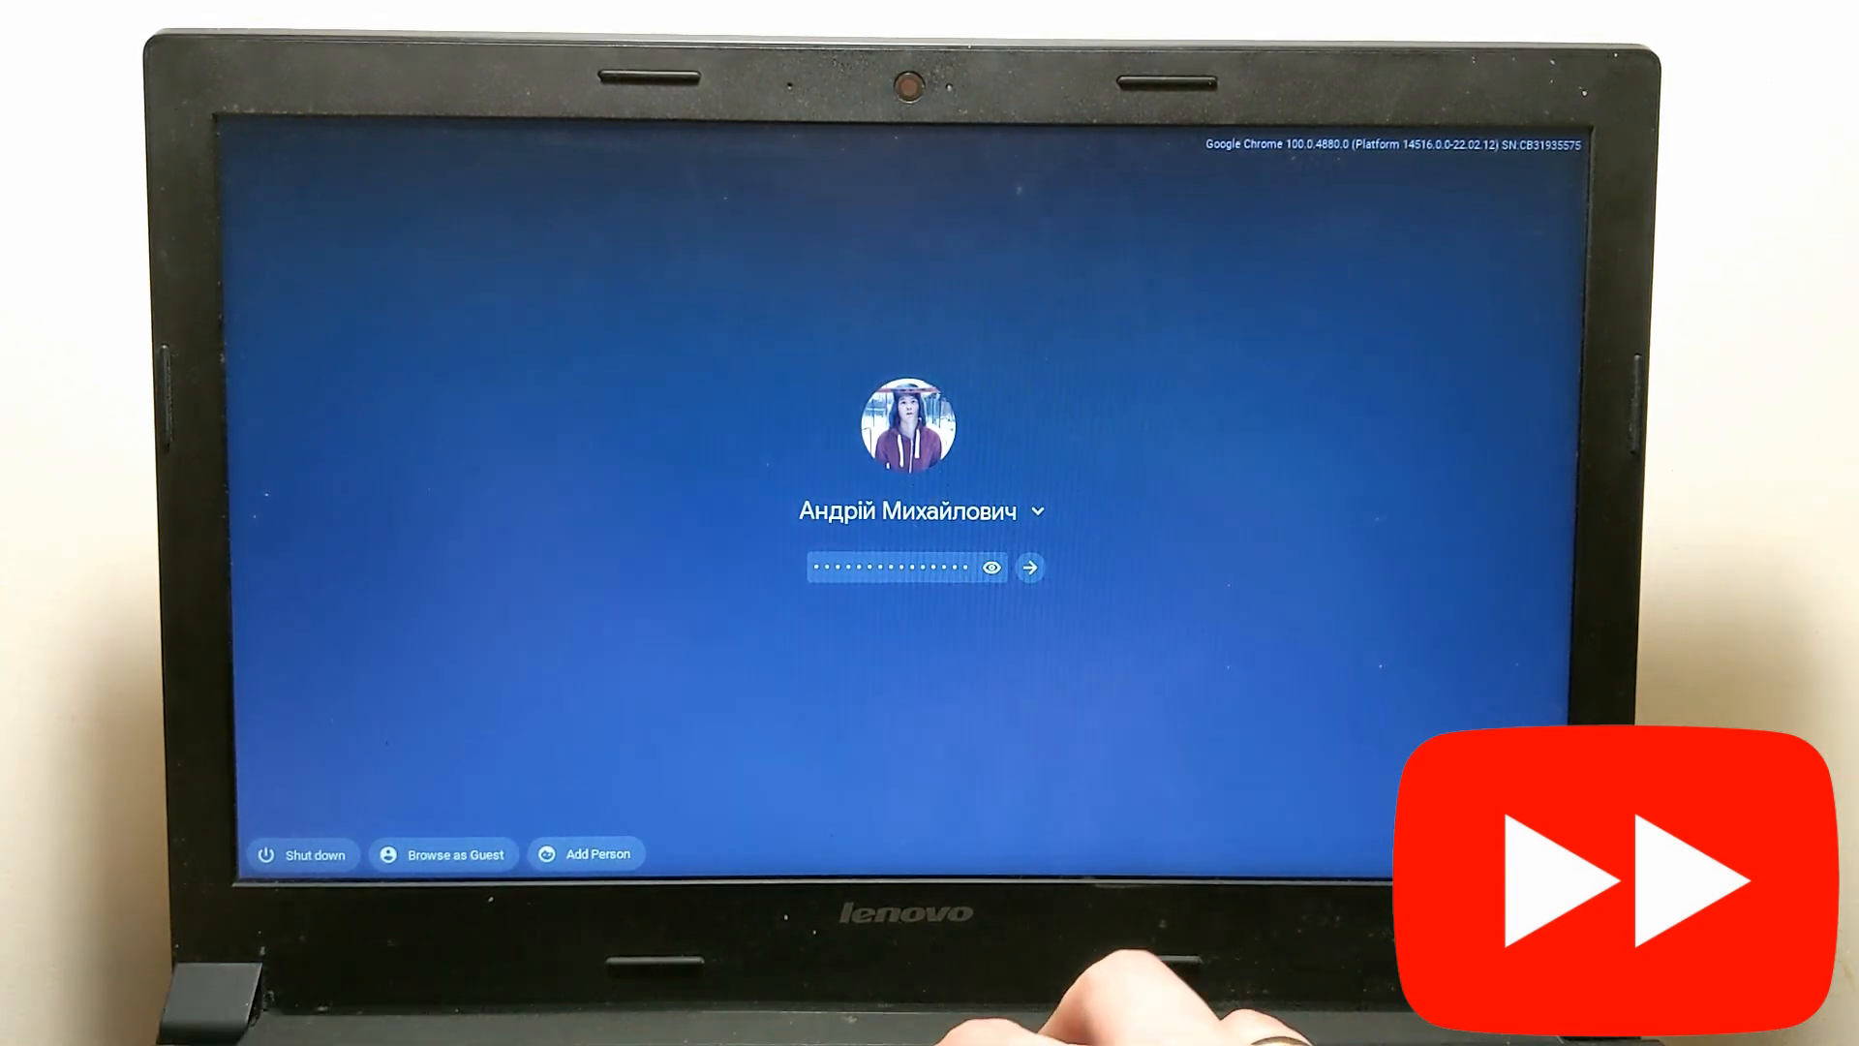
left_click(1030, 565)
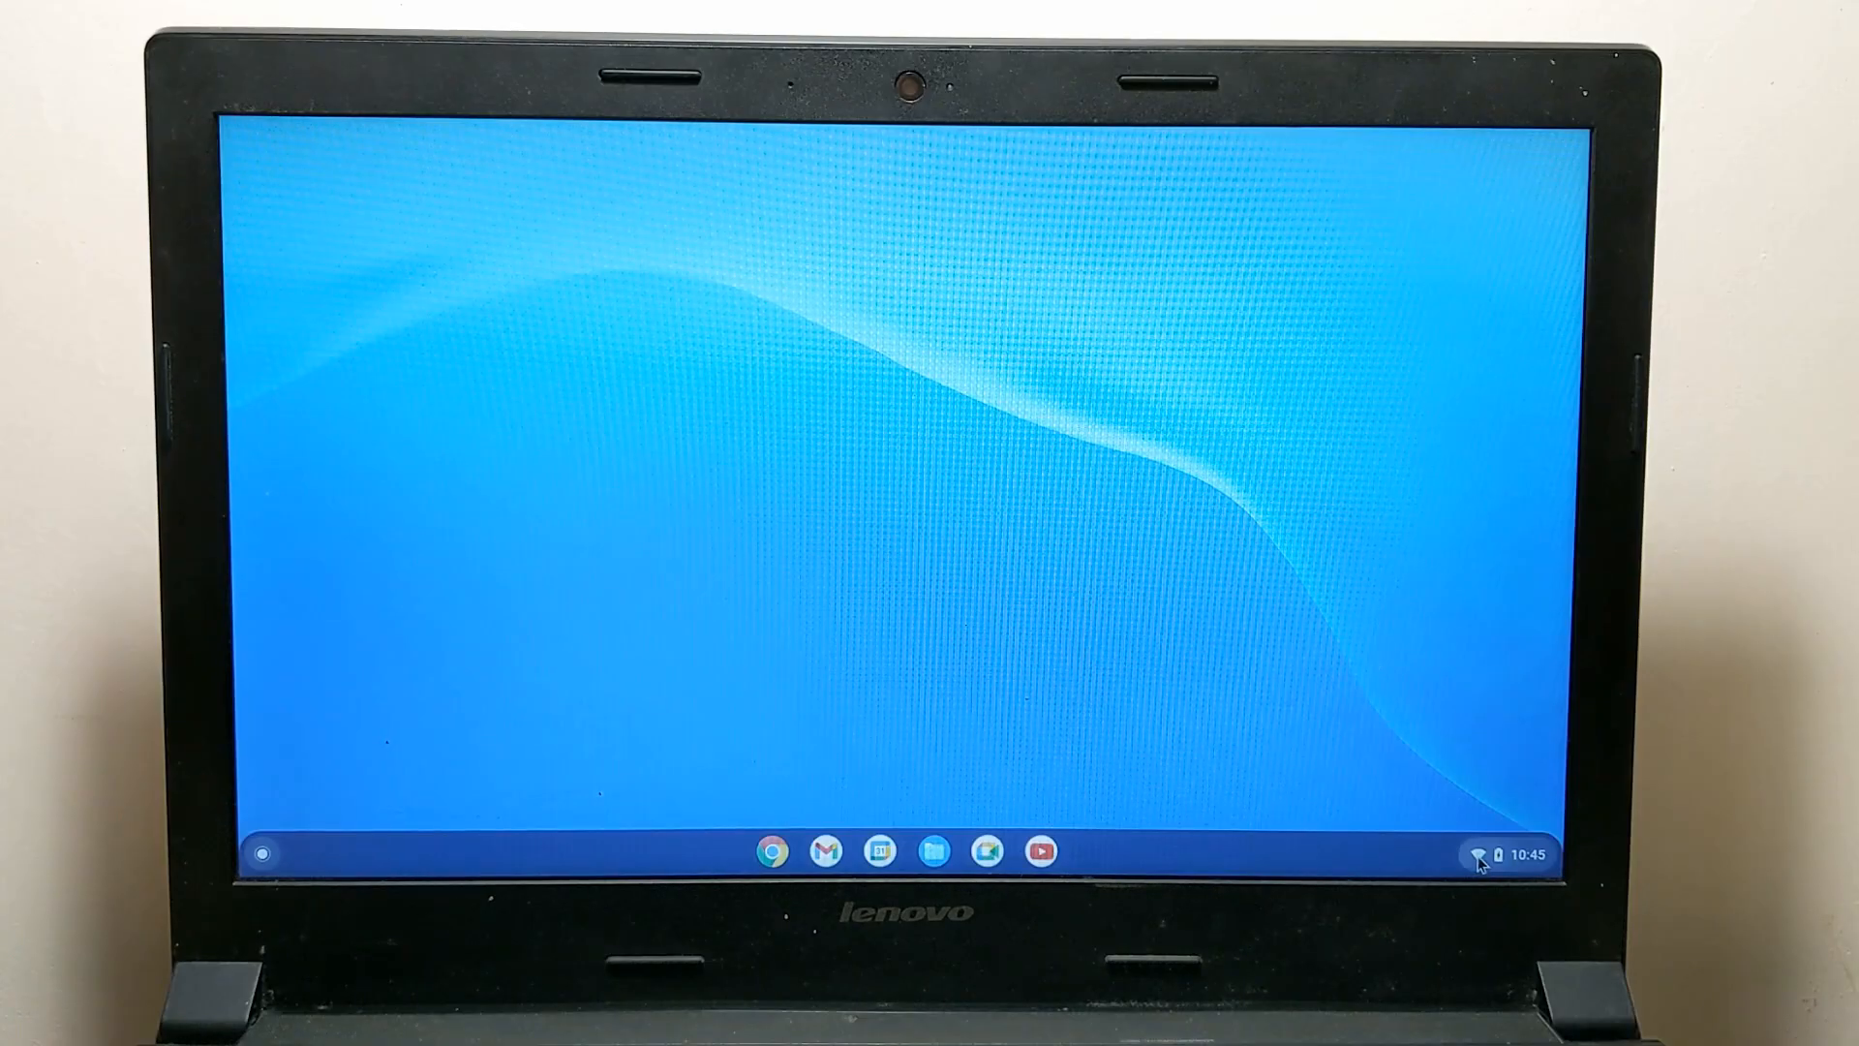
- Turn on night light from quick settings, then close the display settings window
left_click(1503, 856)
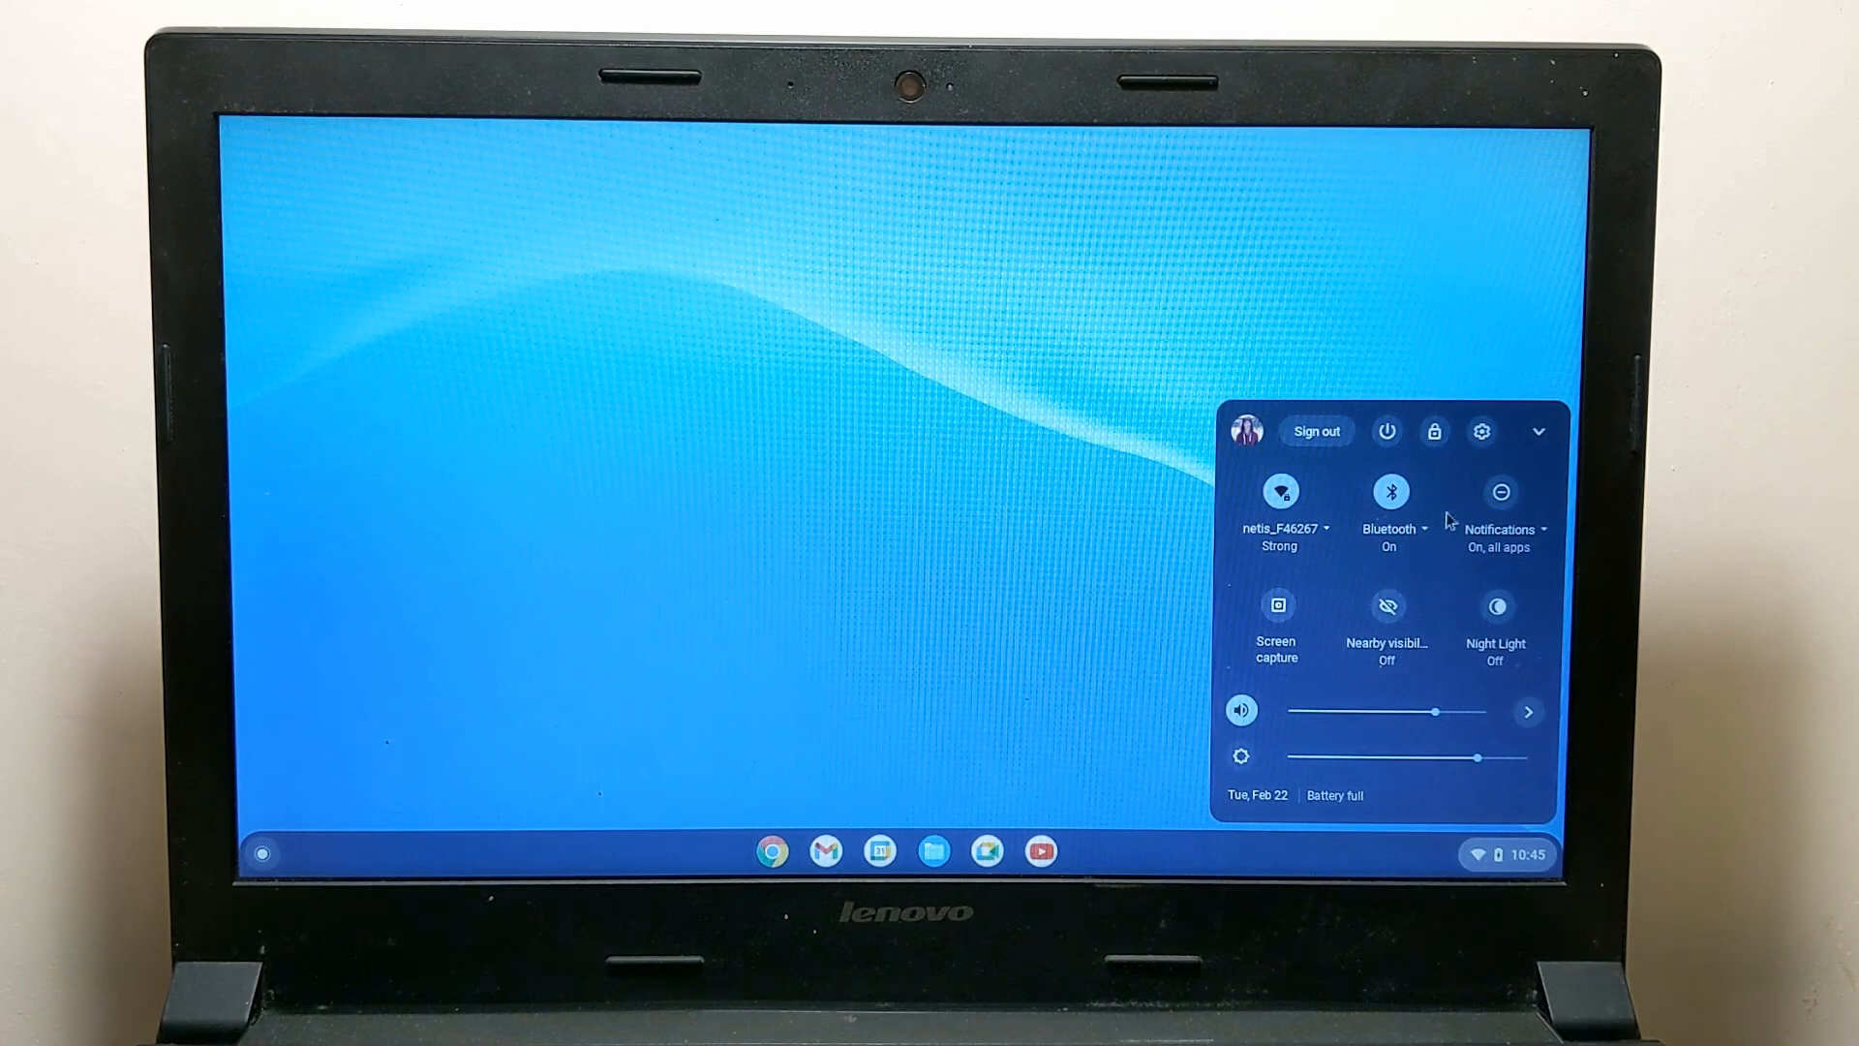
left_click(1495, 606)
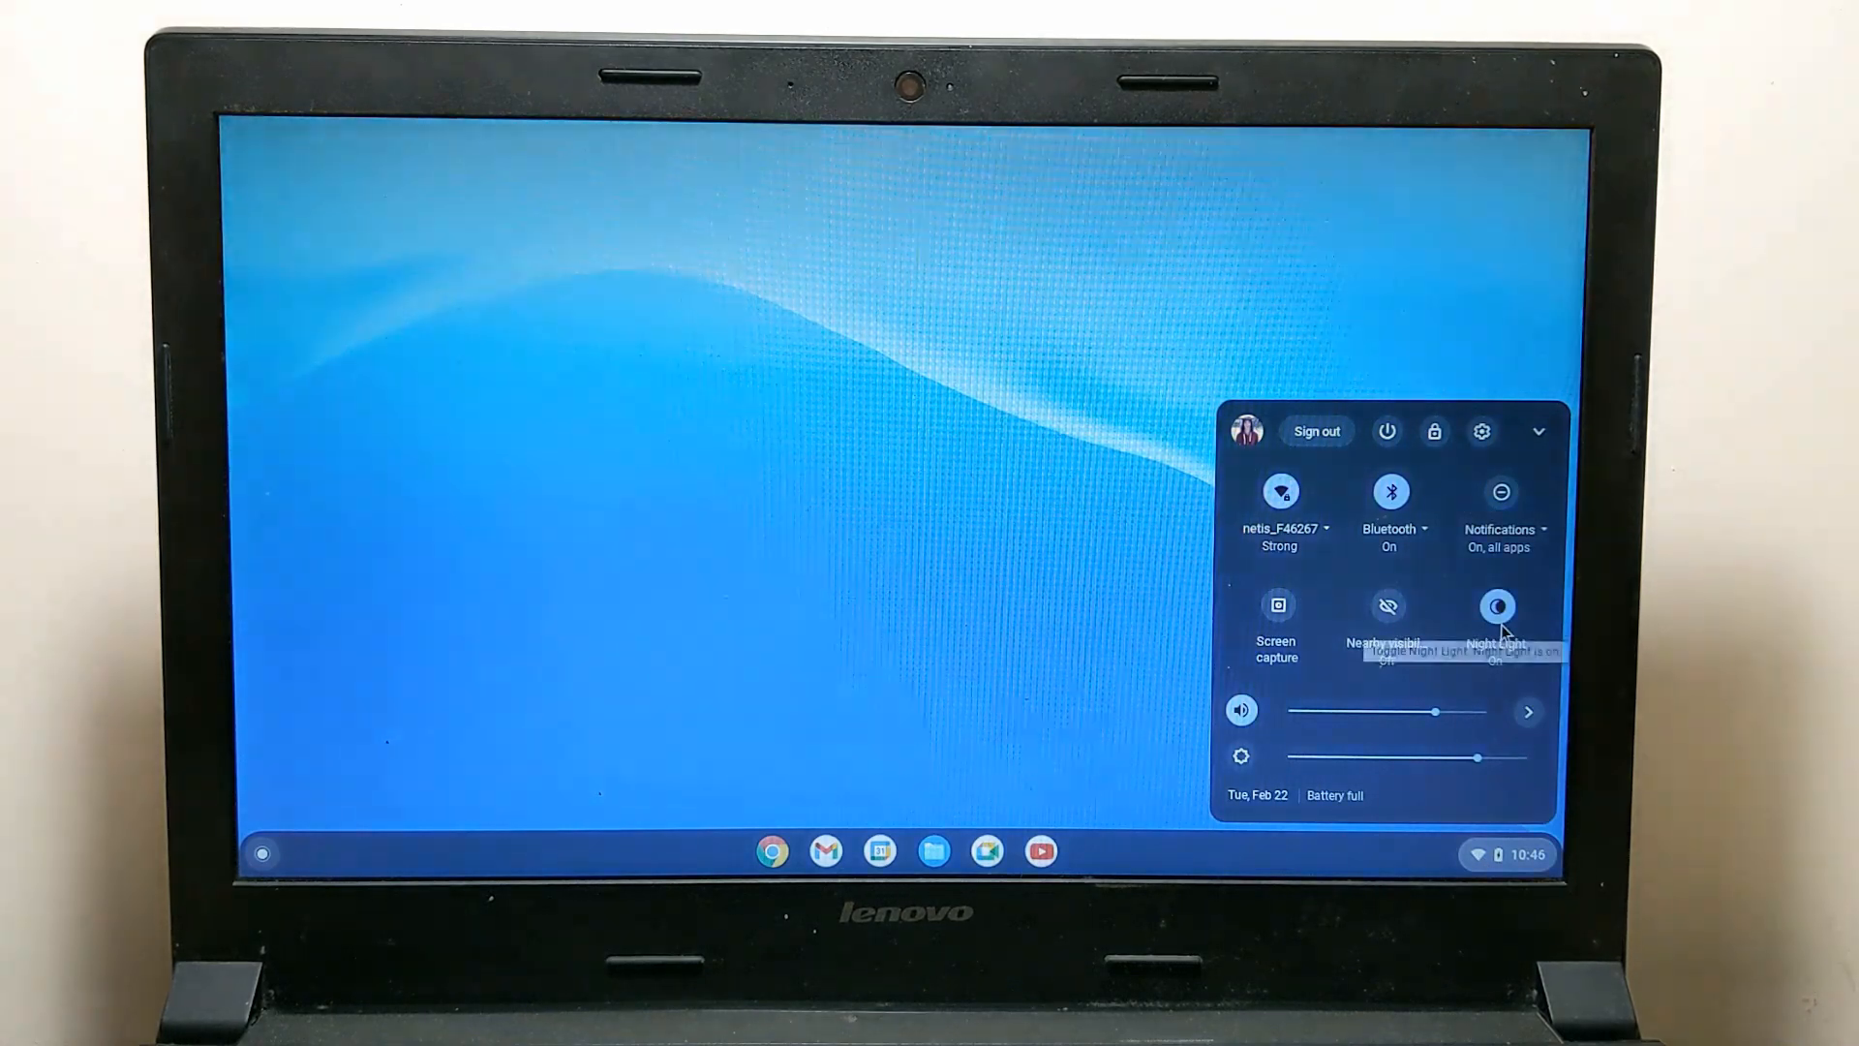
left_click(1494, 606)
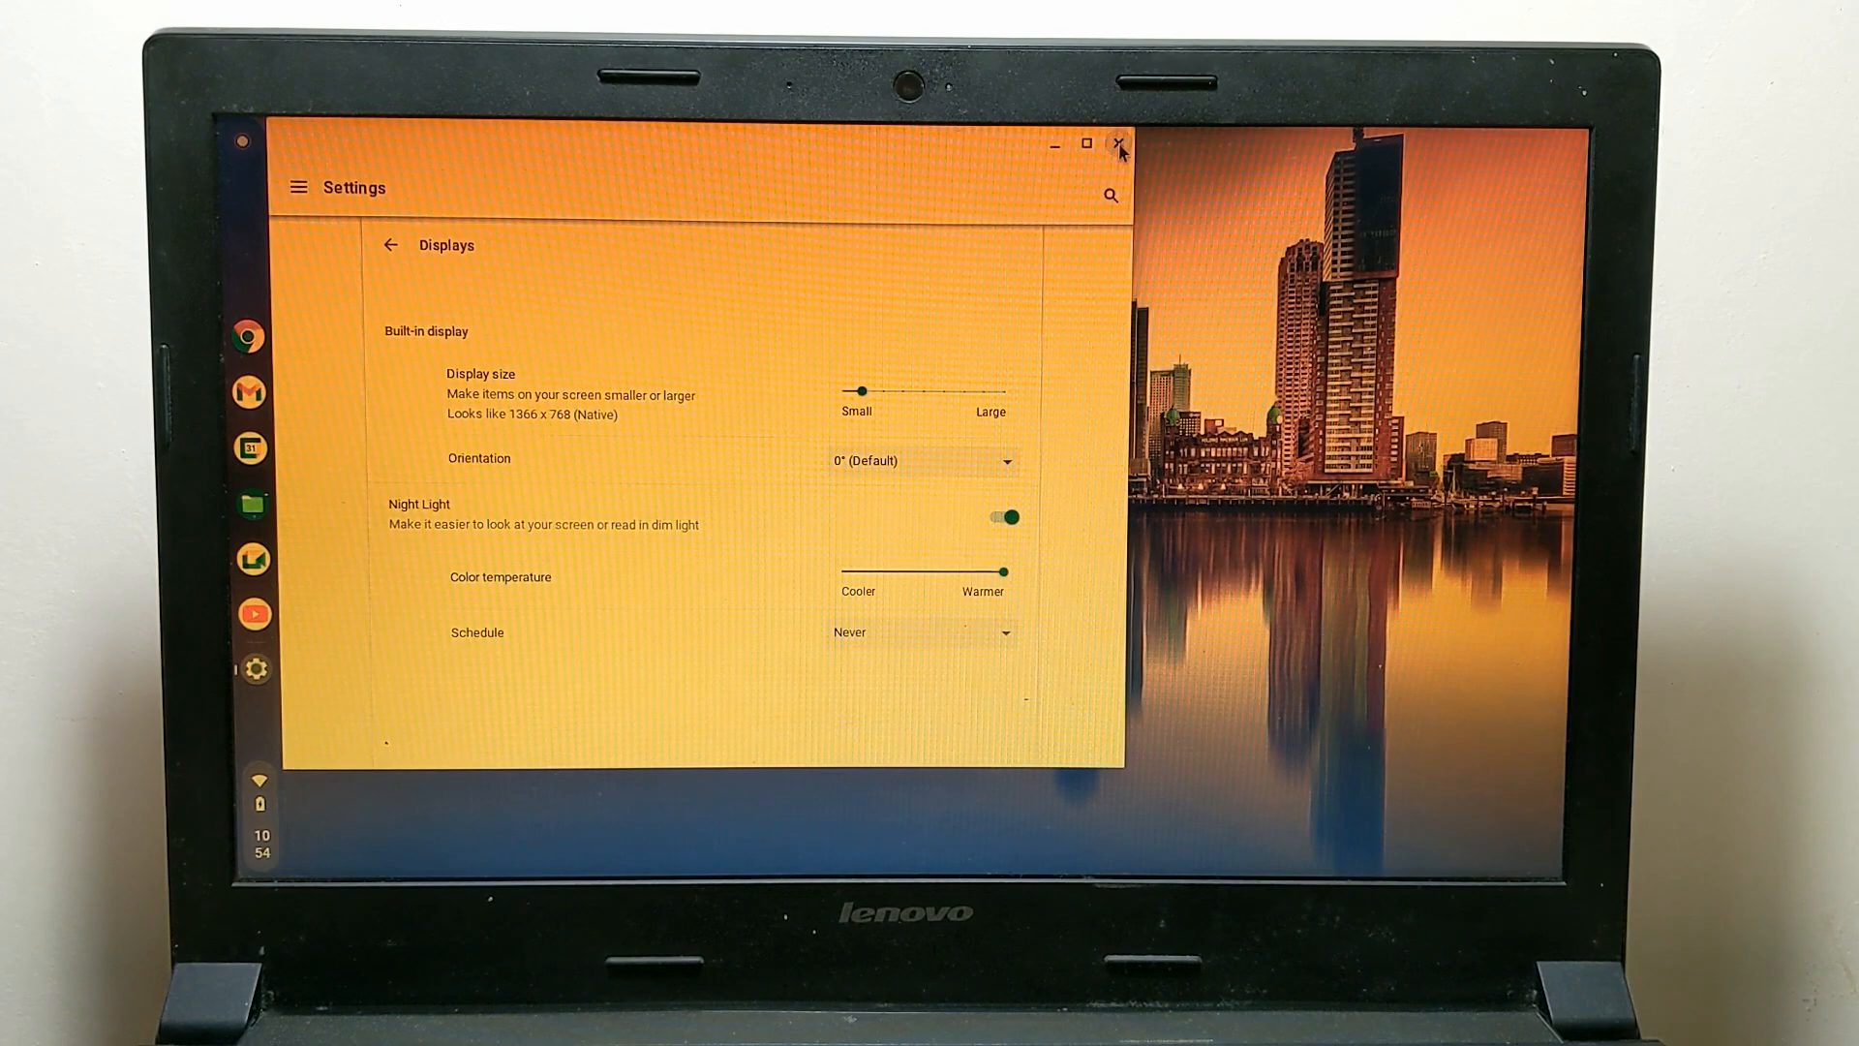
left_click(1119, 141)
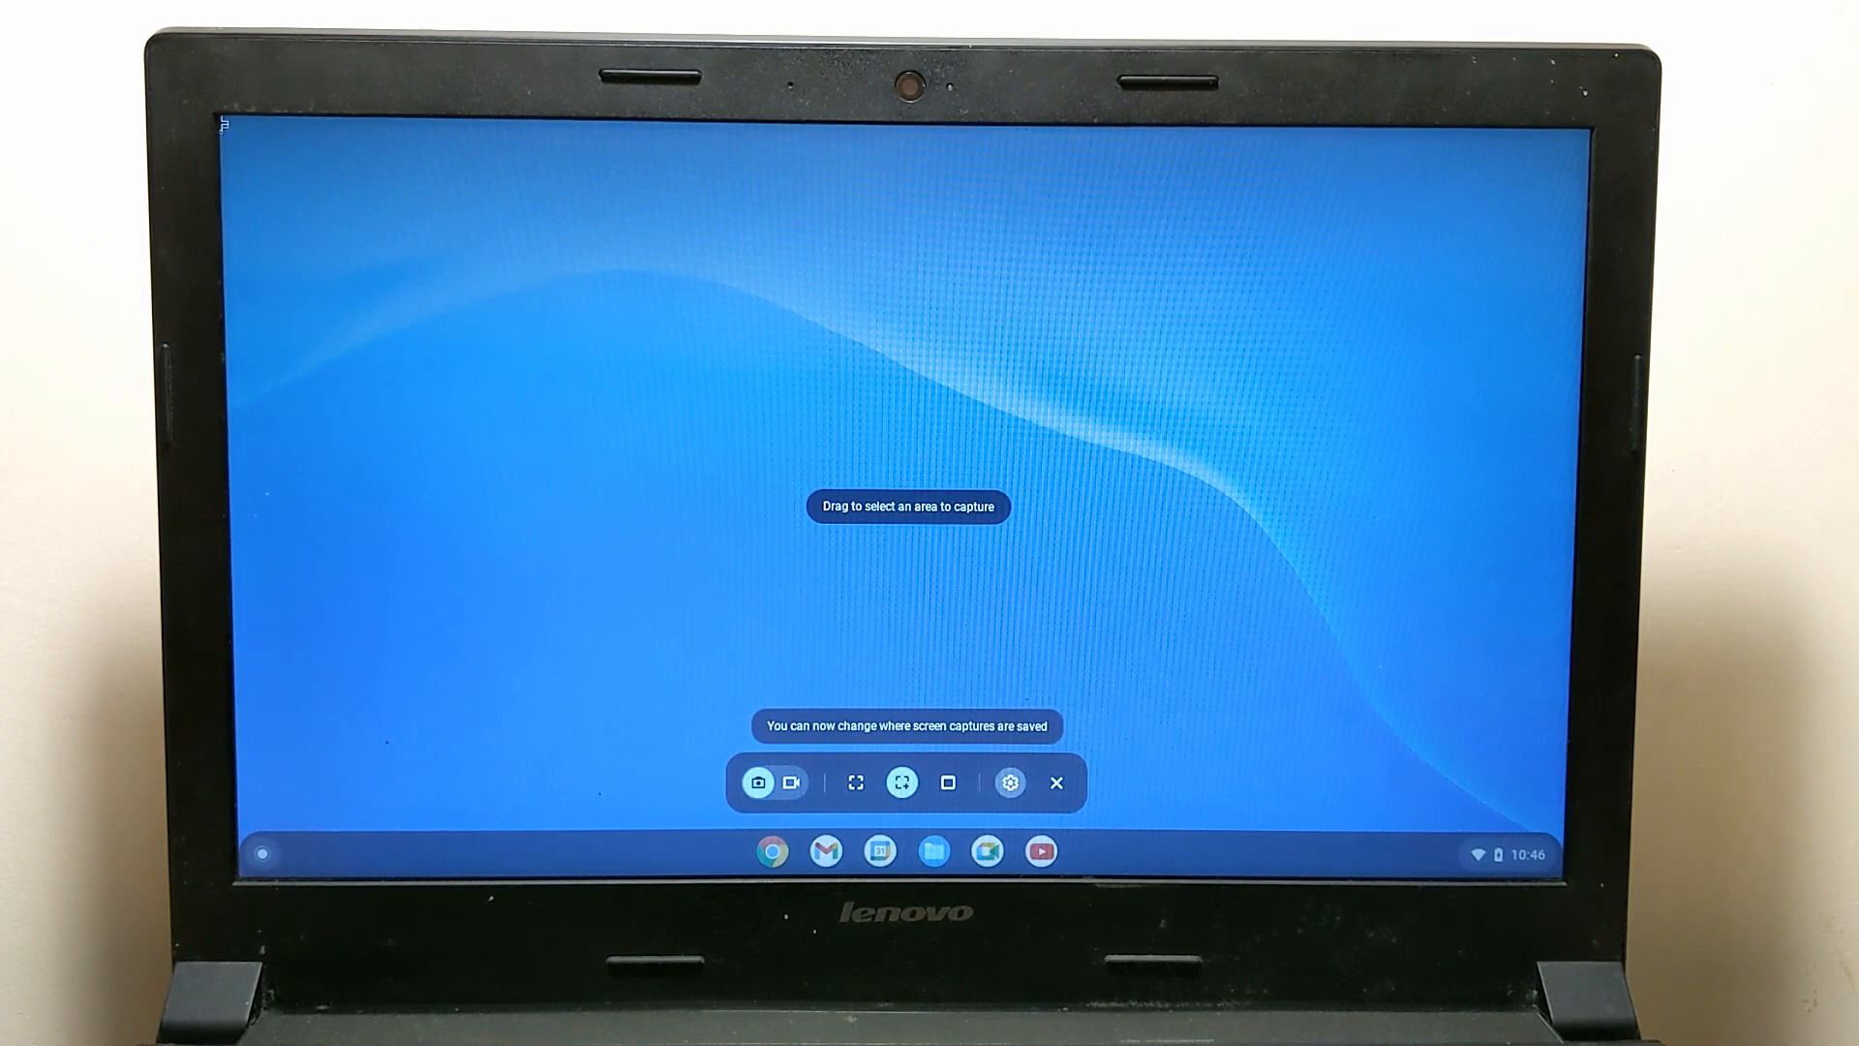
- Mark a top-left capture area and choose Select folder… as the save location for captures
left_click(856, 782)
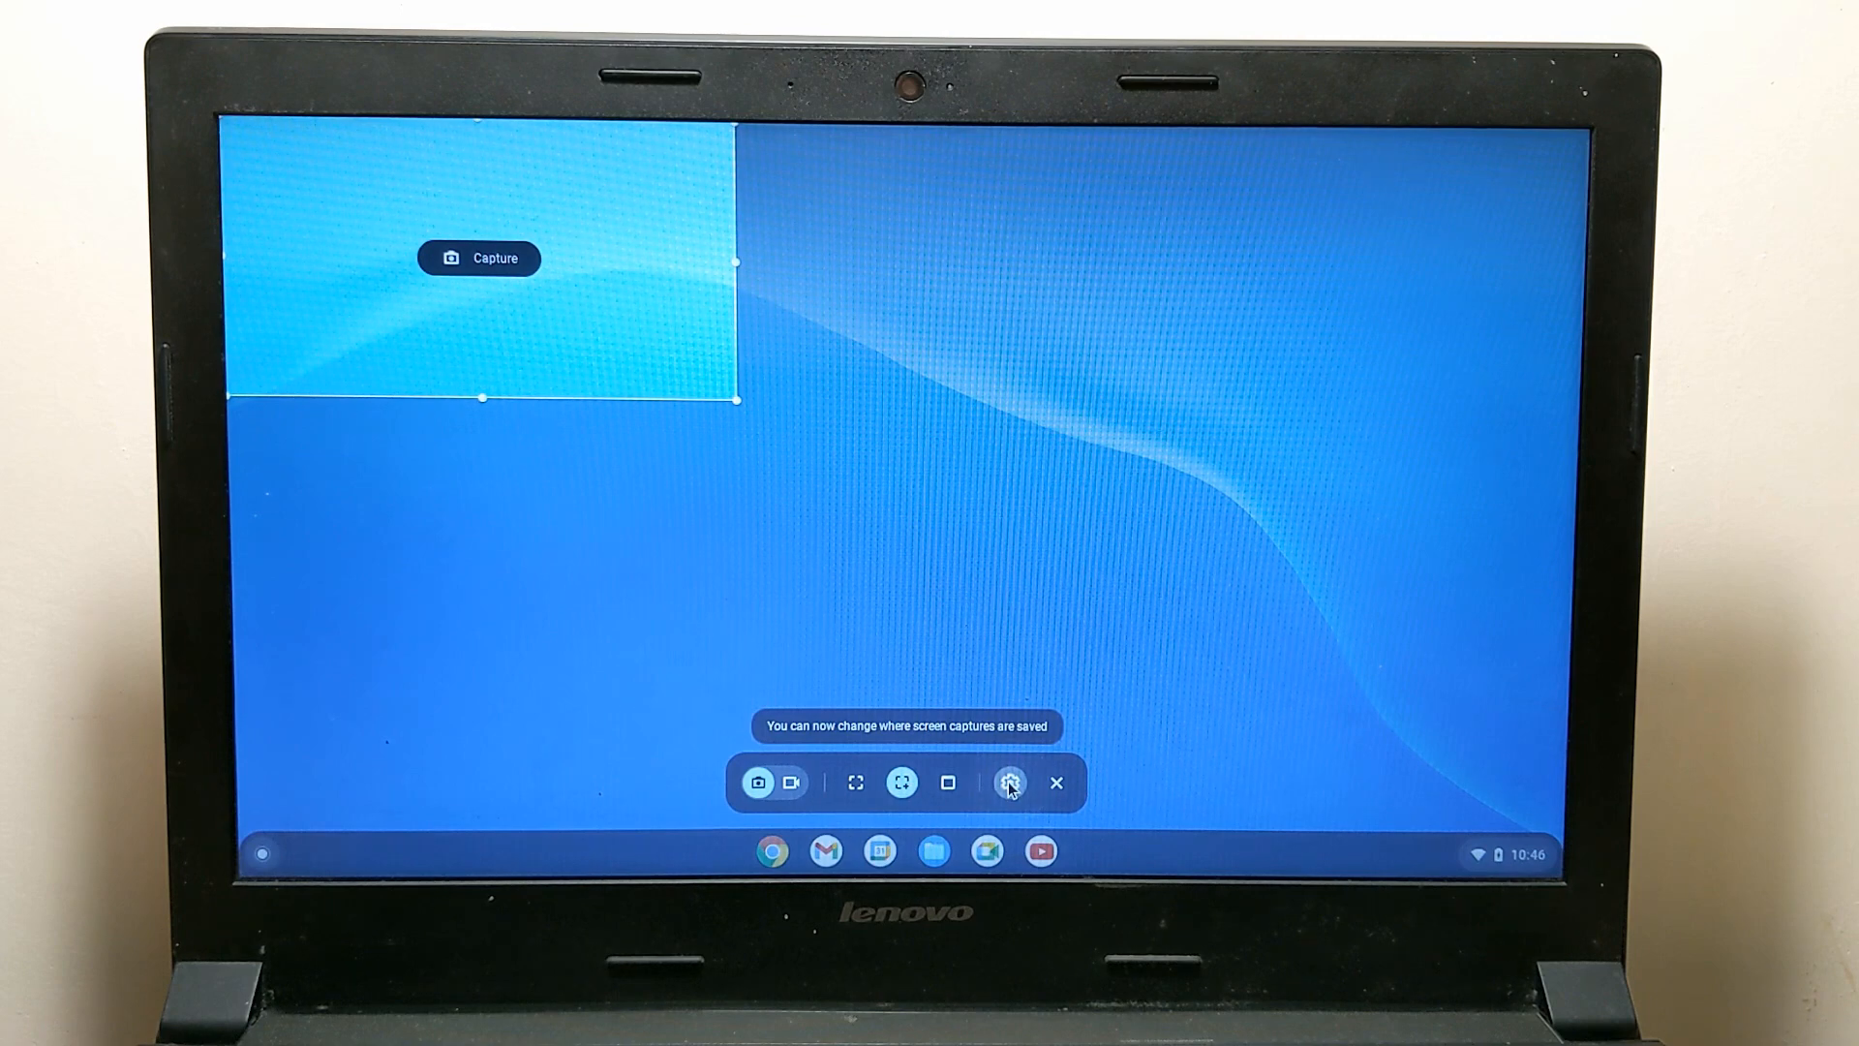
left_click(1008, 783)
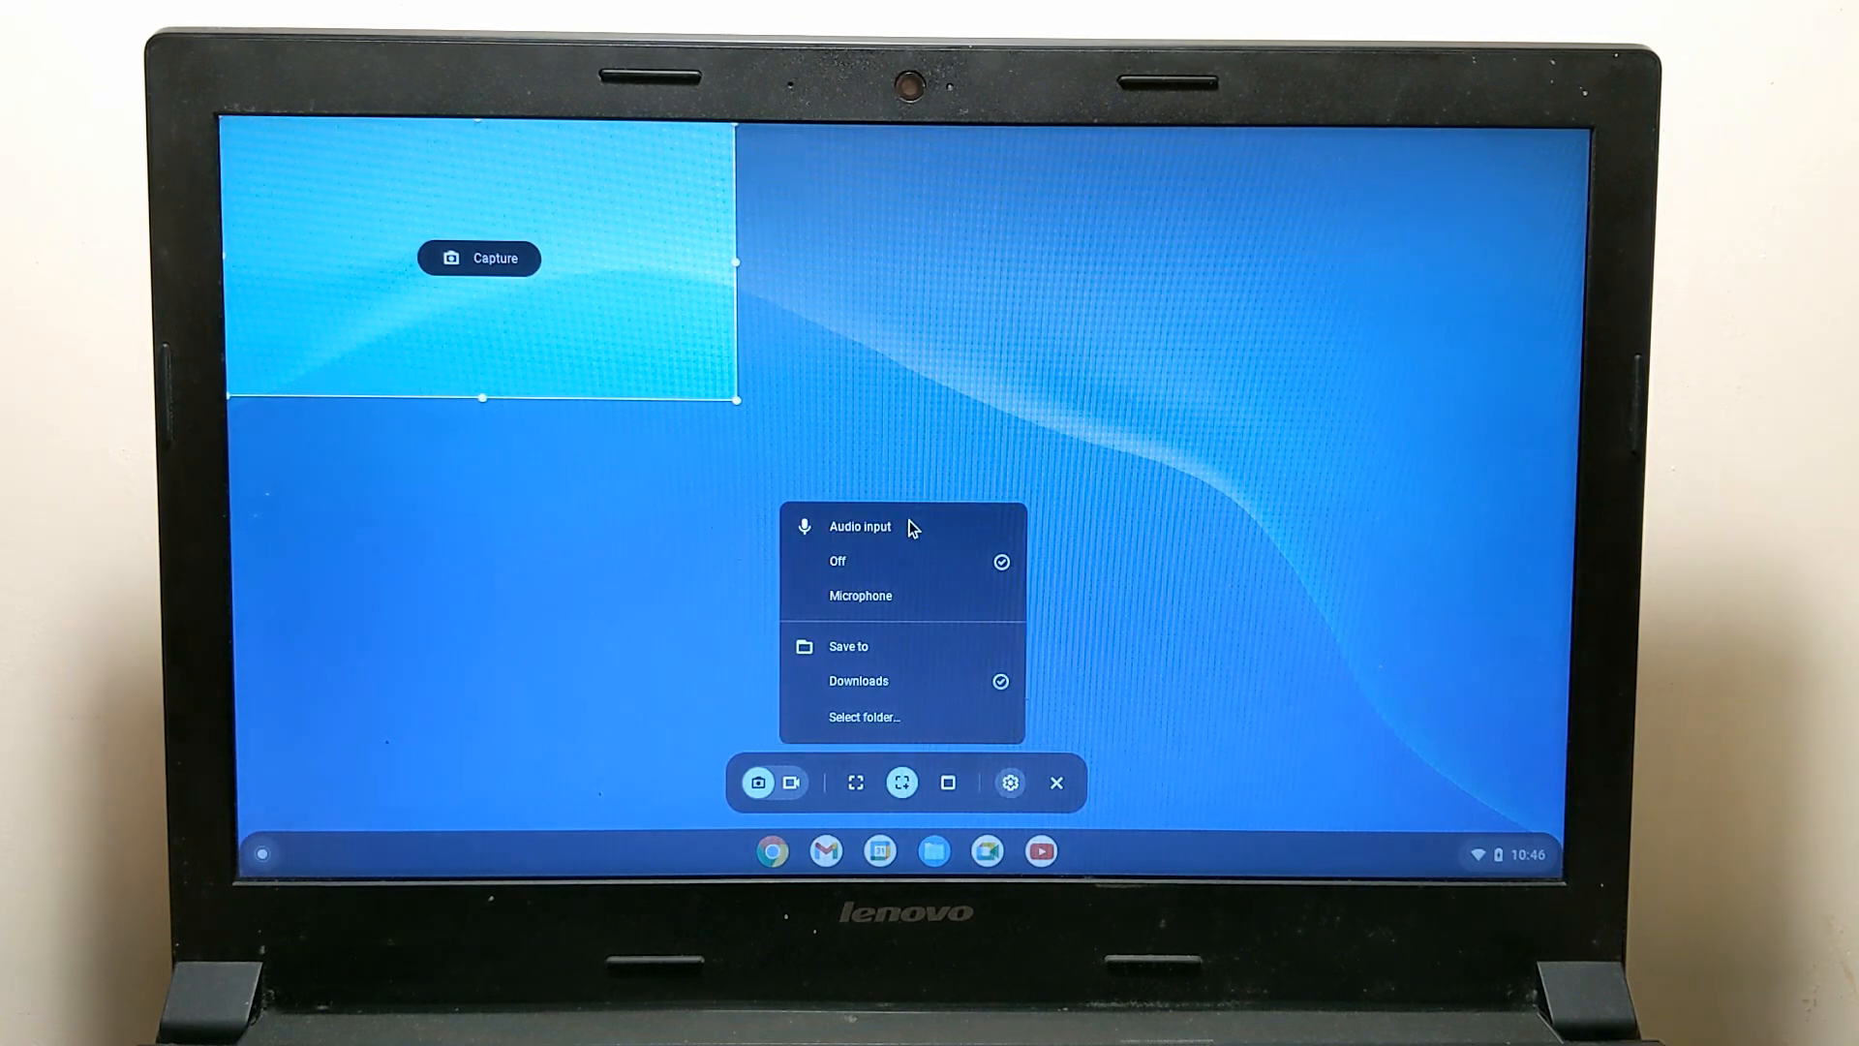
mouse_move(925, 728)
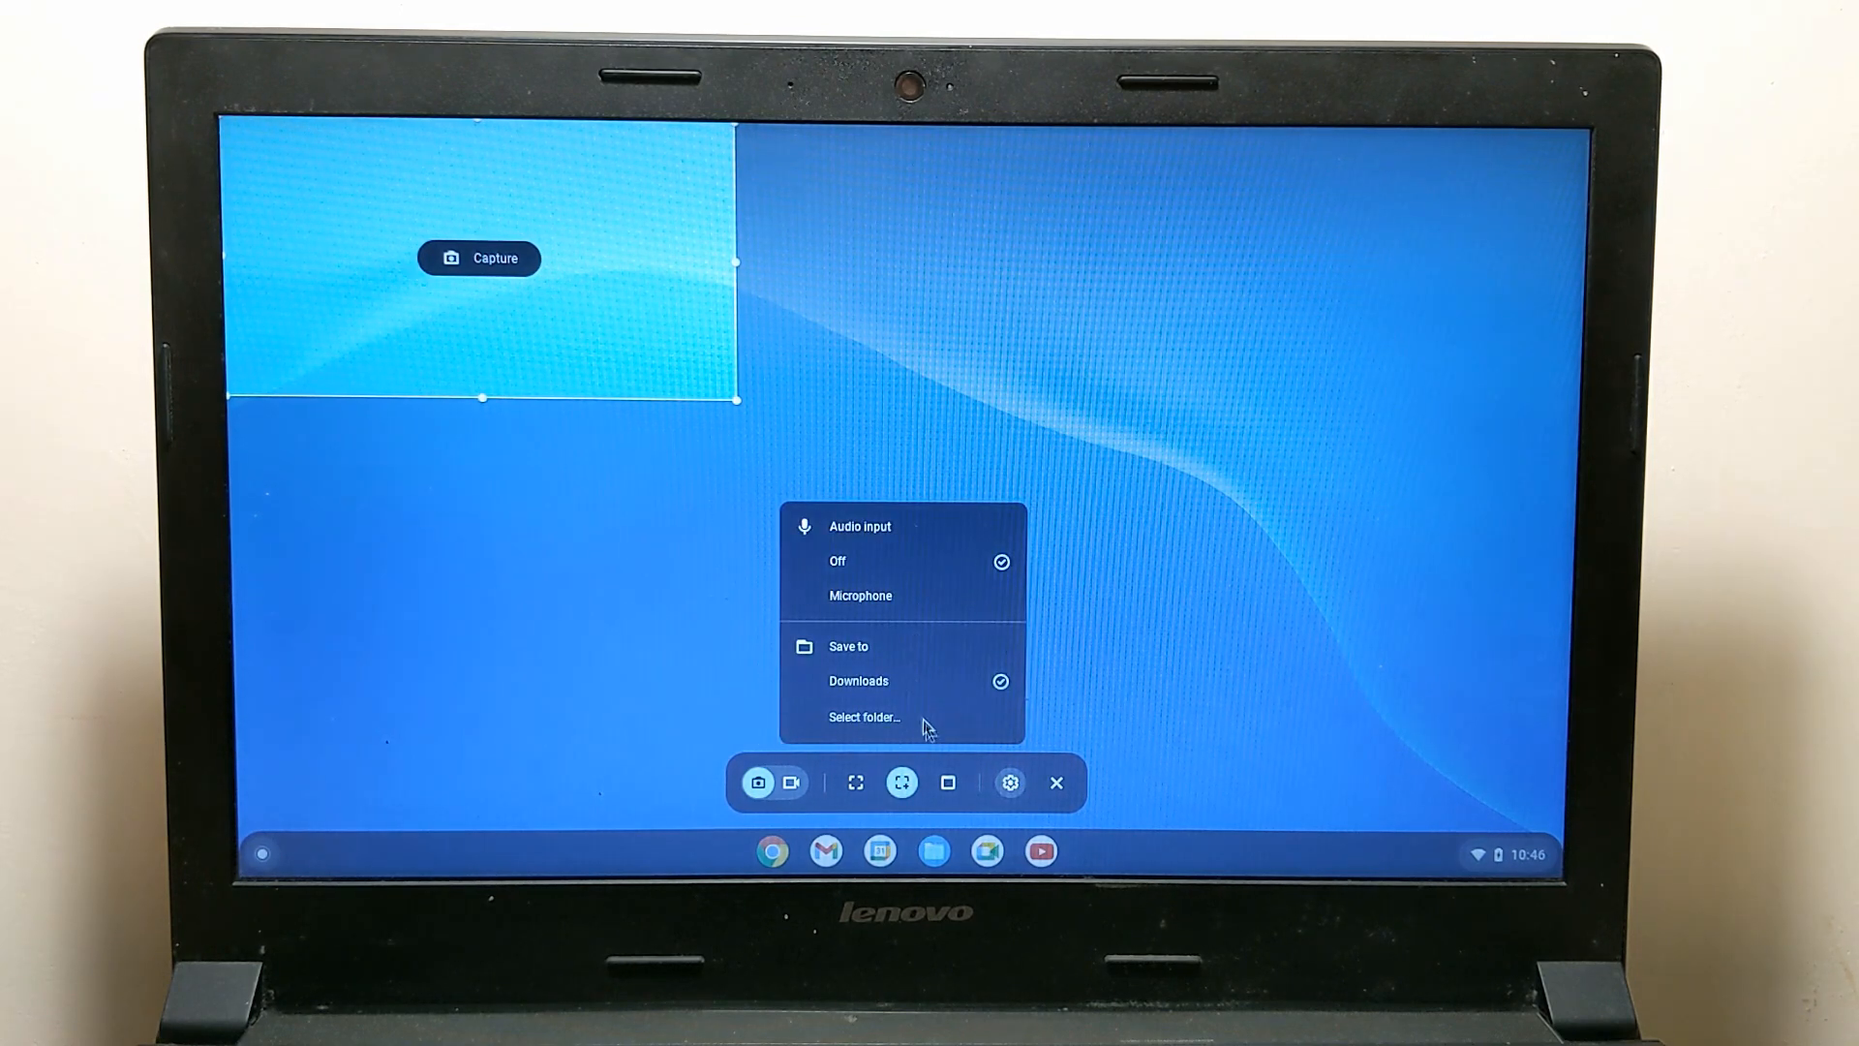
left_click(1057, 782)
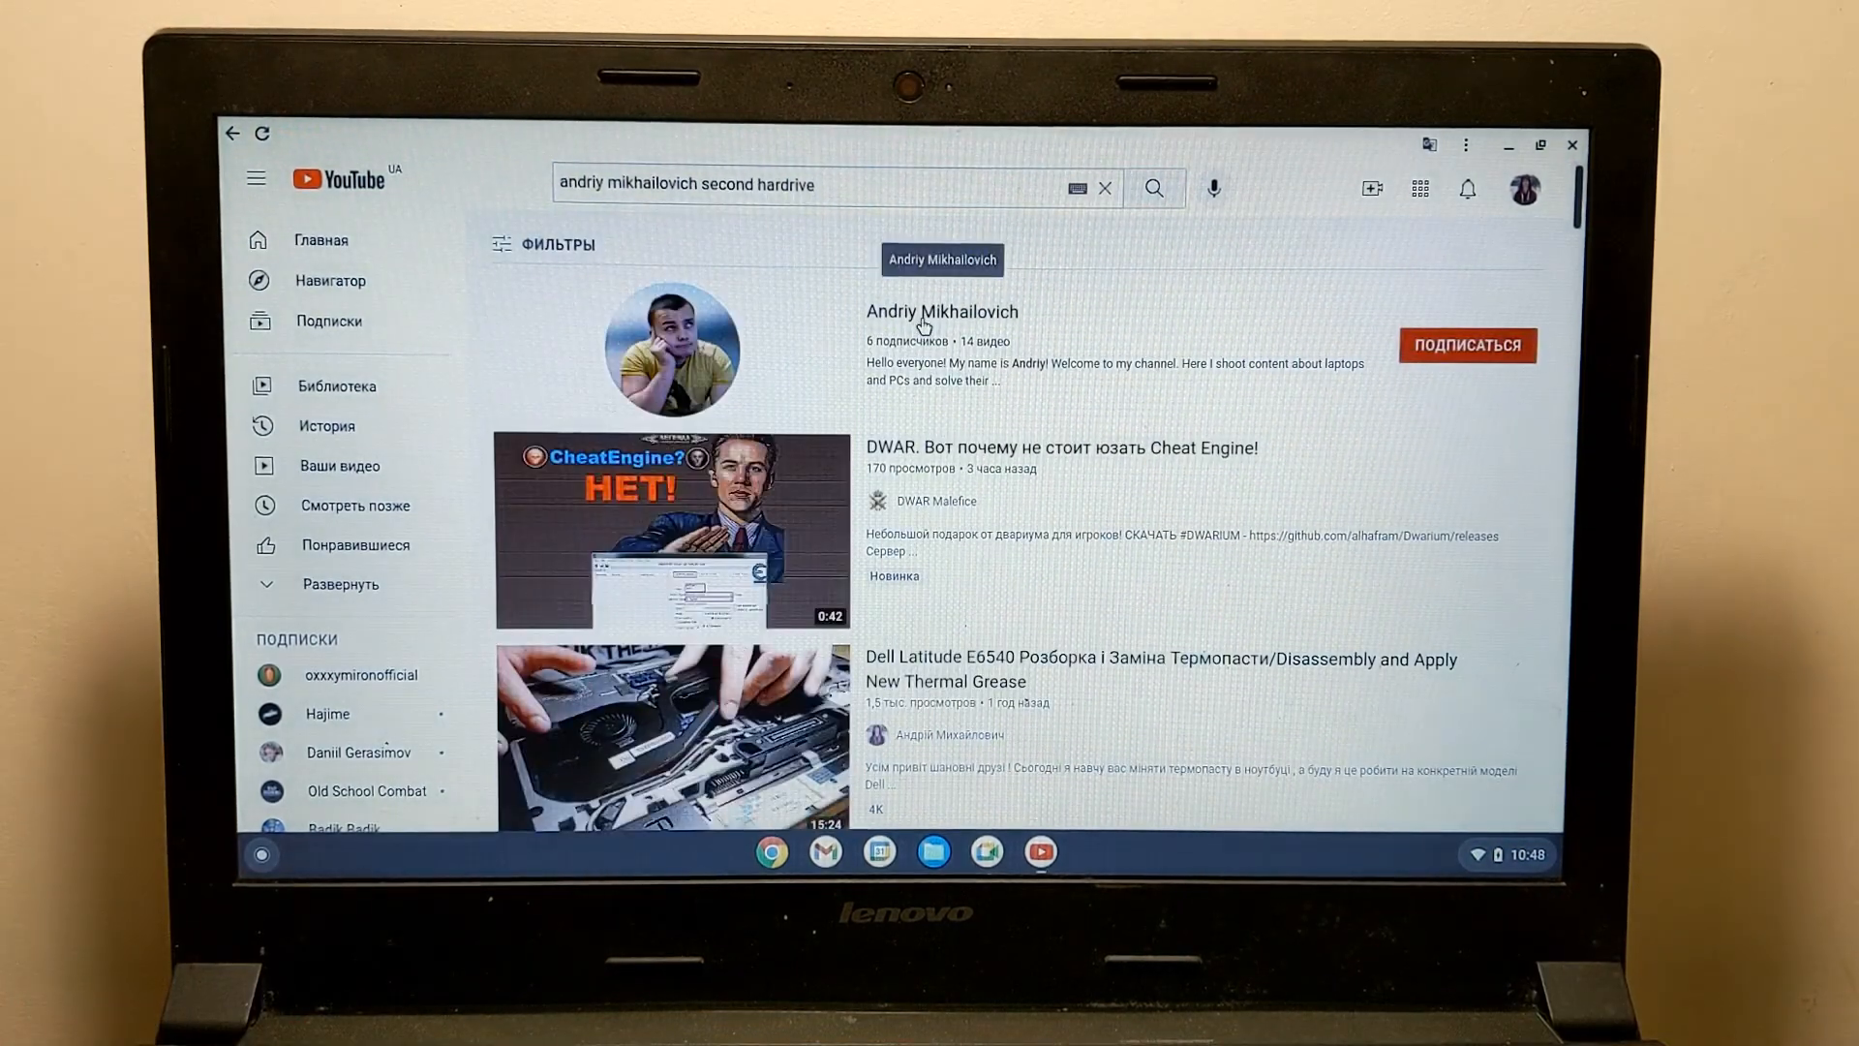
- Open the laptop-and-PC channel, browse its home page, and view its Playlists tab
left_click(943, 310)
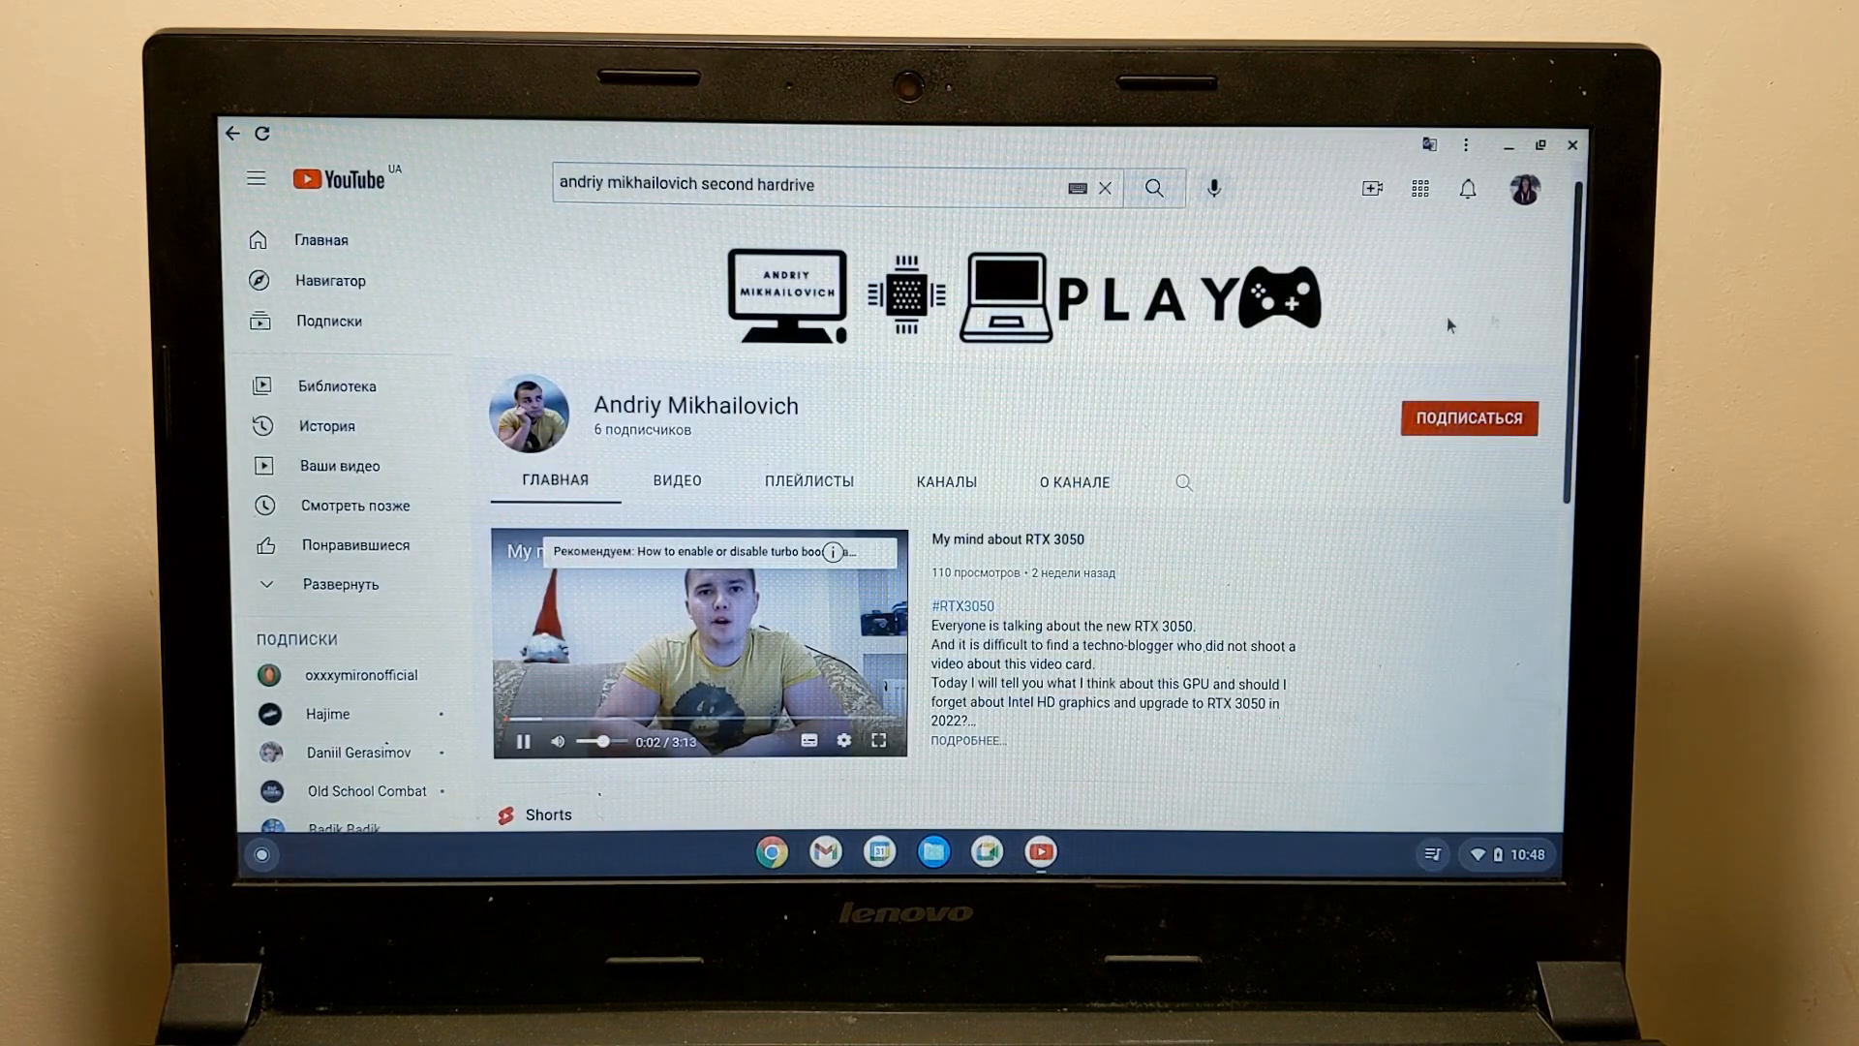
scroll("down", 3)
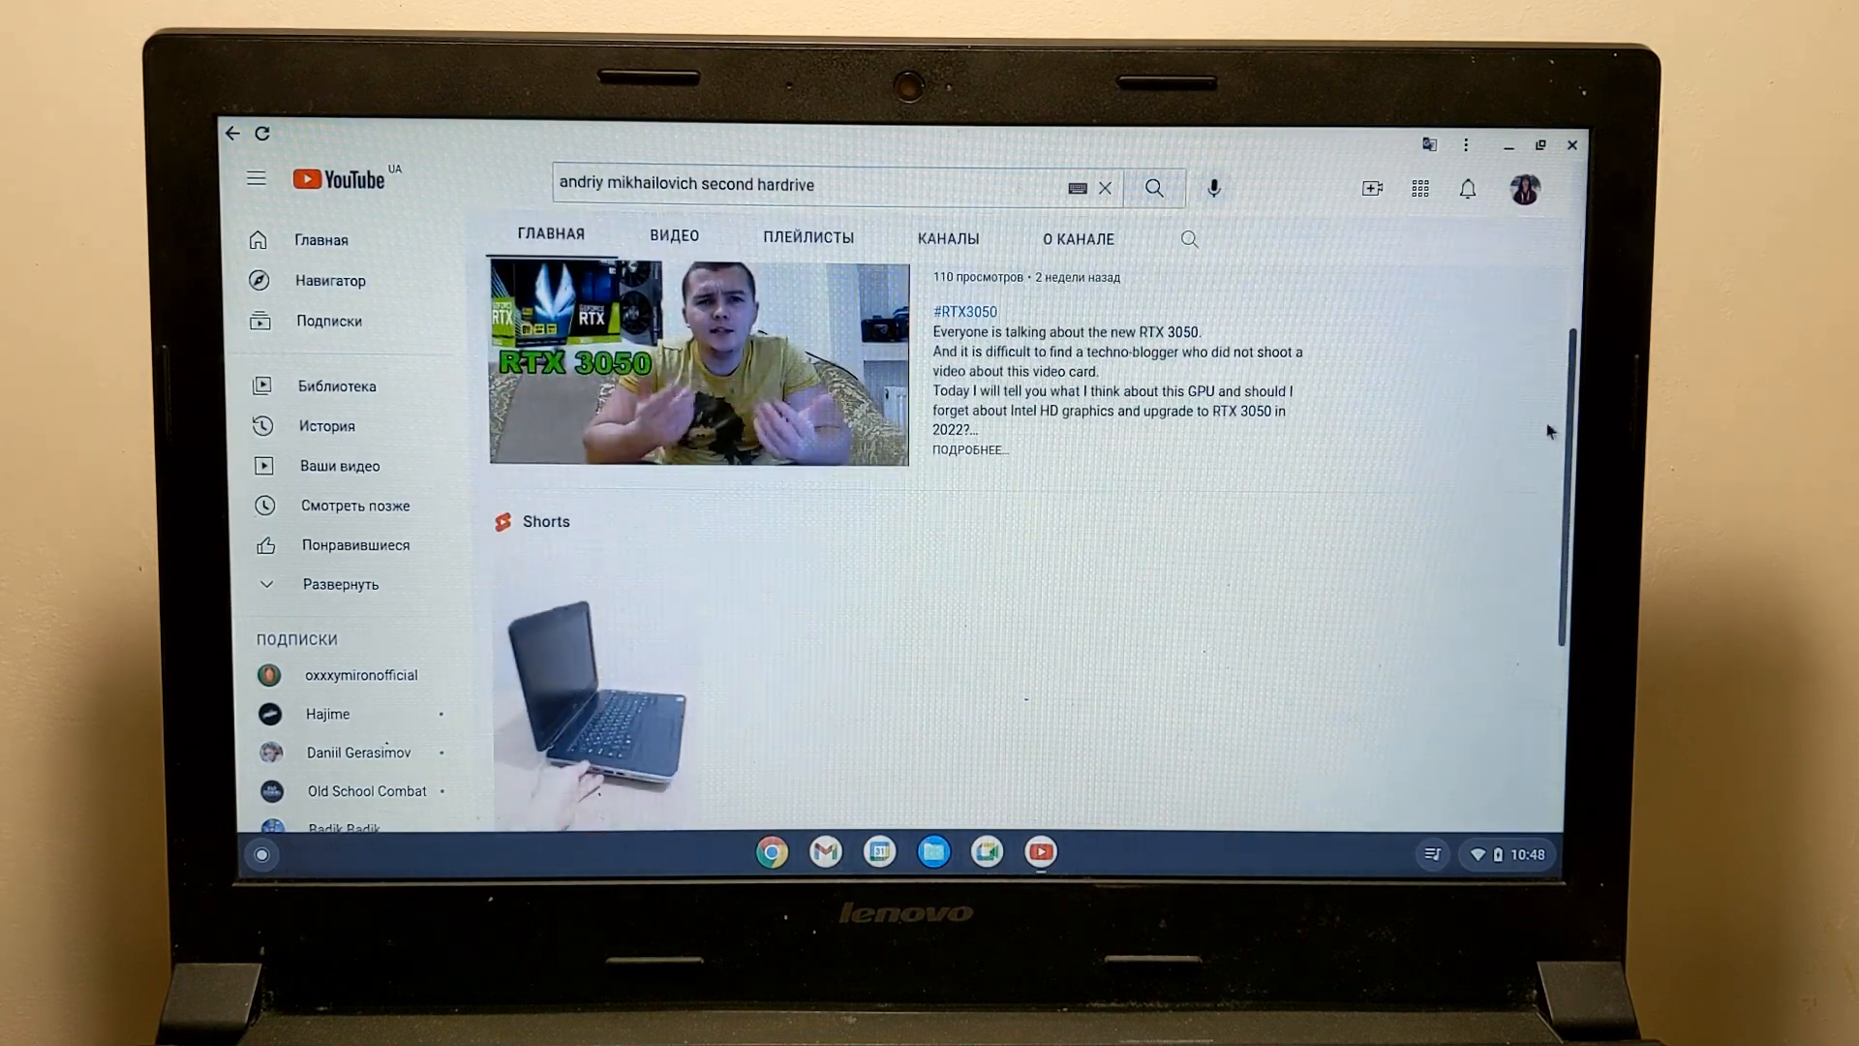
scroll("down", 3)
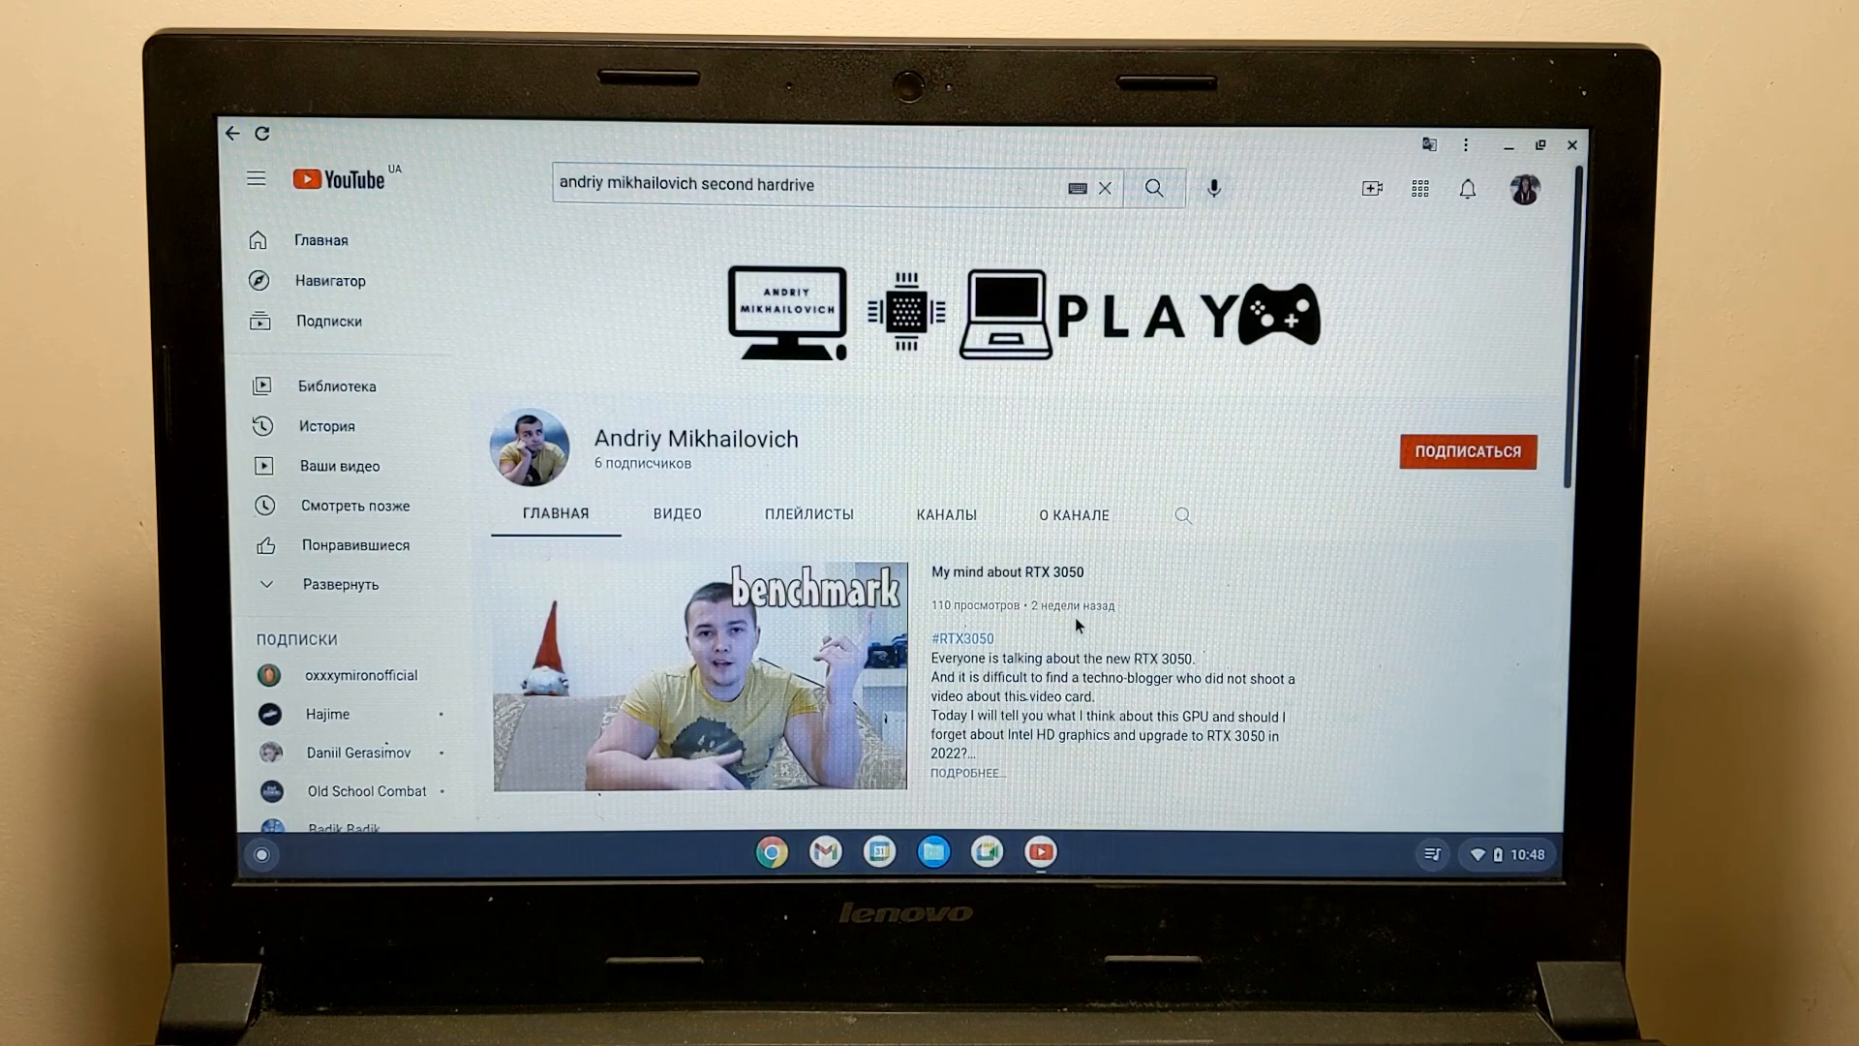
scroll("down", 3)
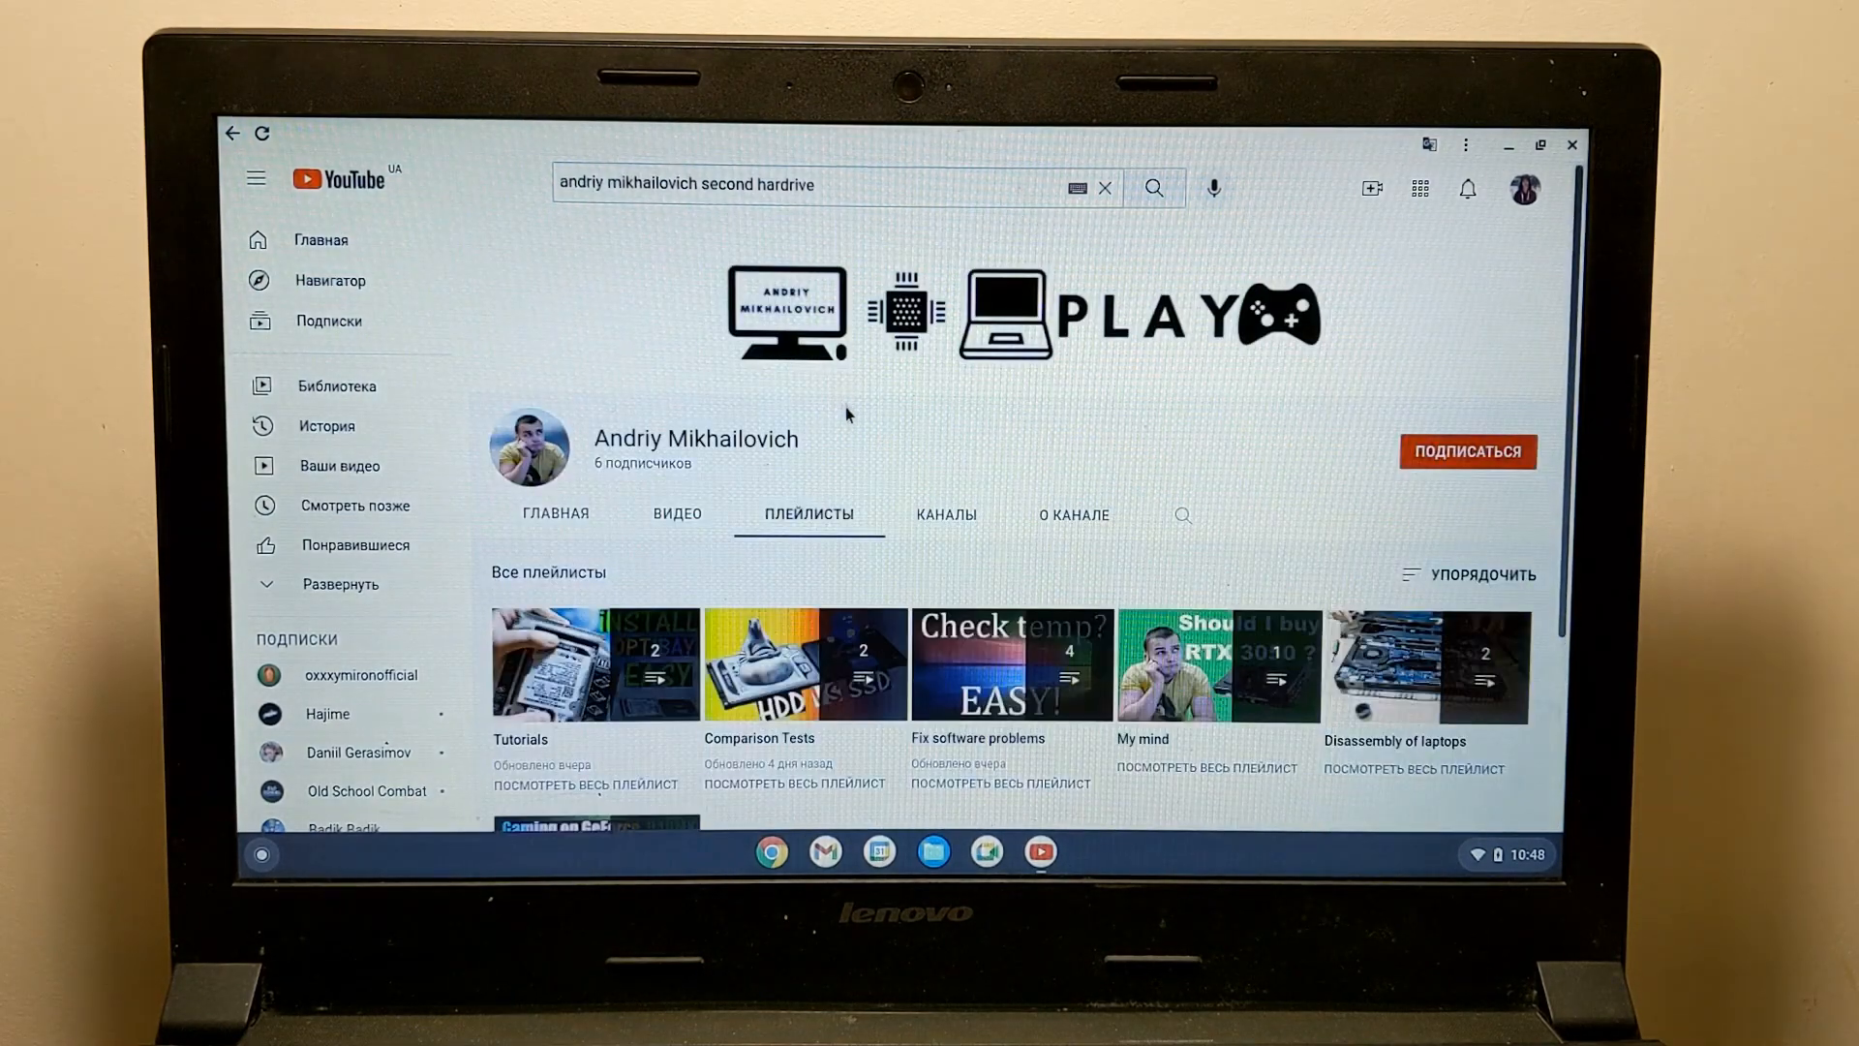
left_click(1072, 516)
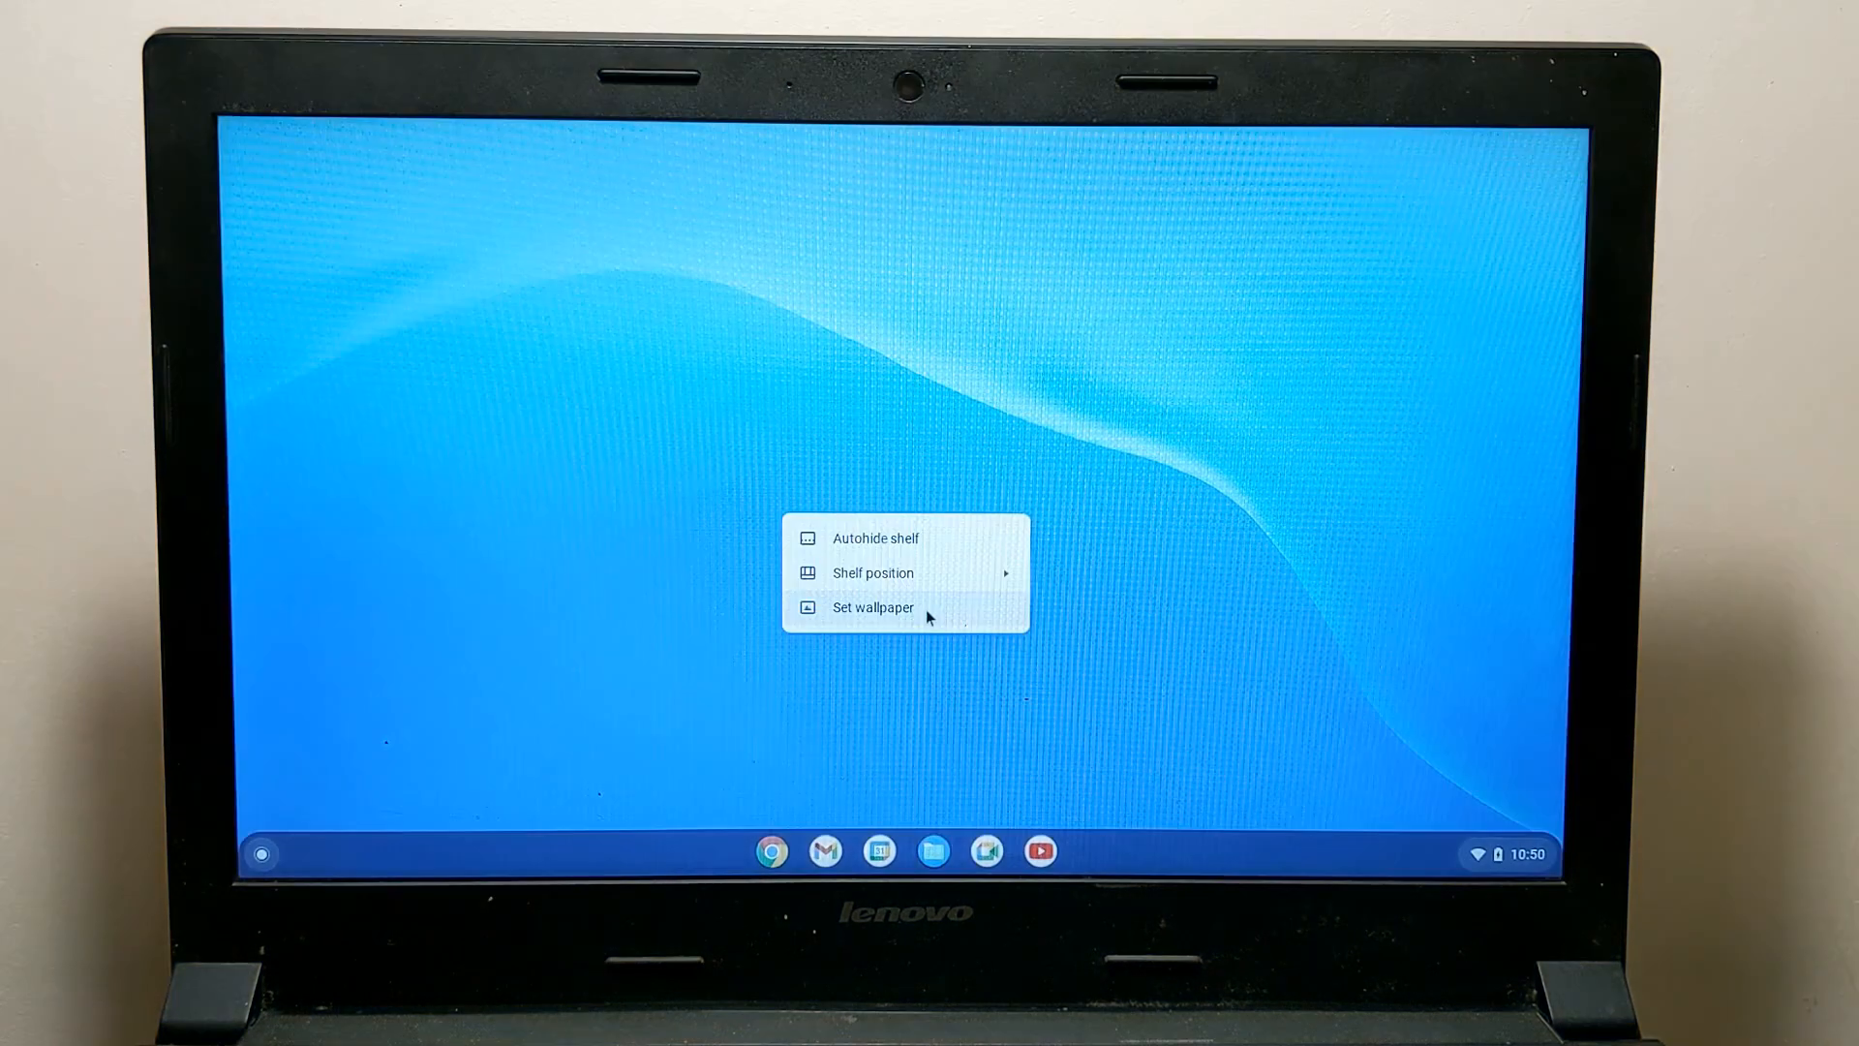
- Set the Cityscapes skyline-over-water photo as wallpaper, then bring up the app launcher
left_click(871, 606)
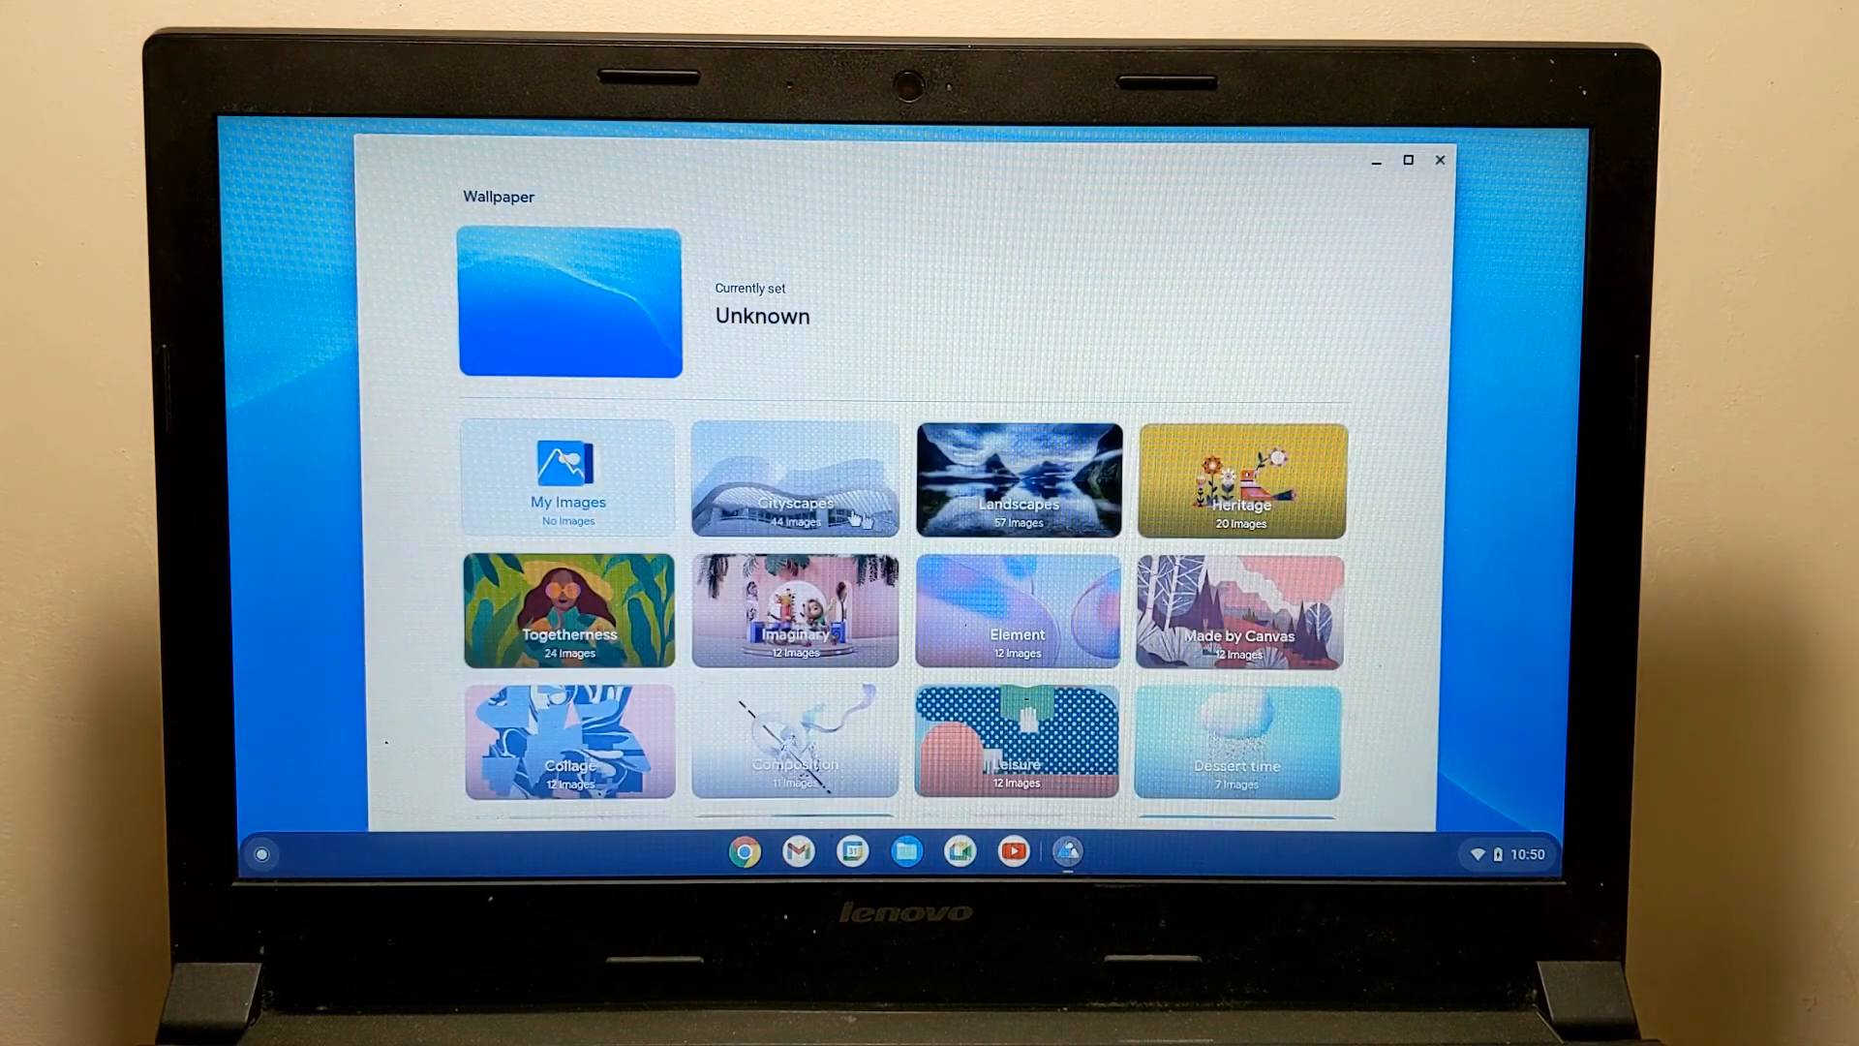
left_click(794, 494)
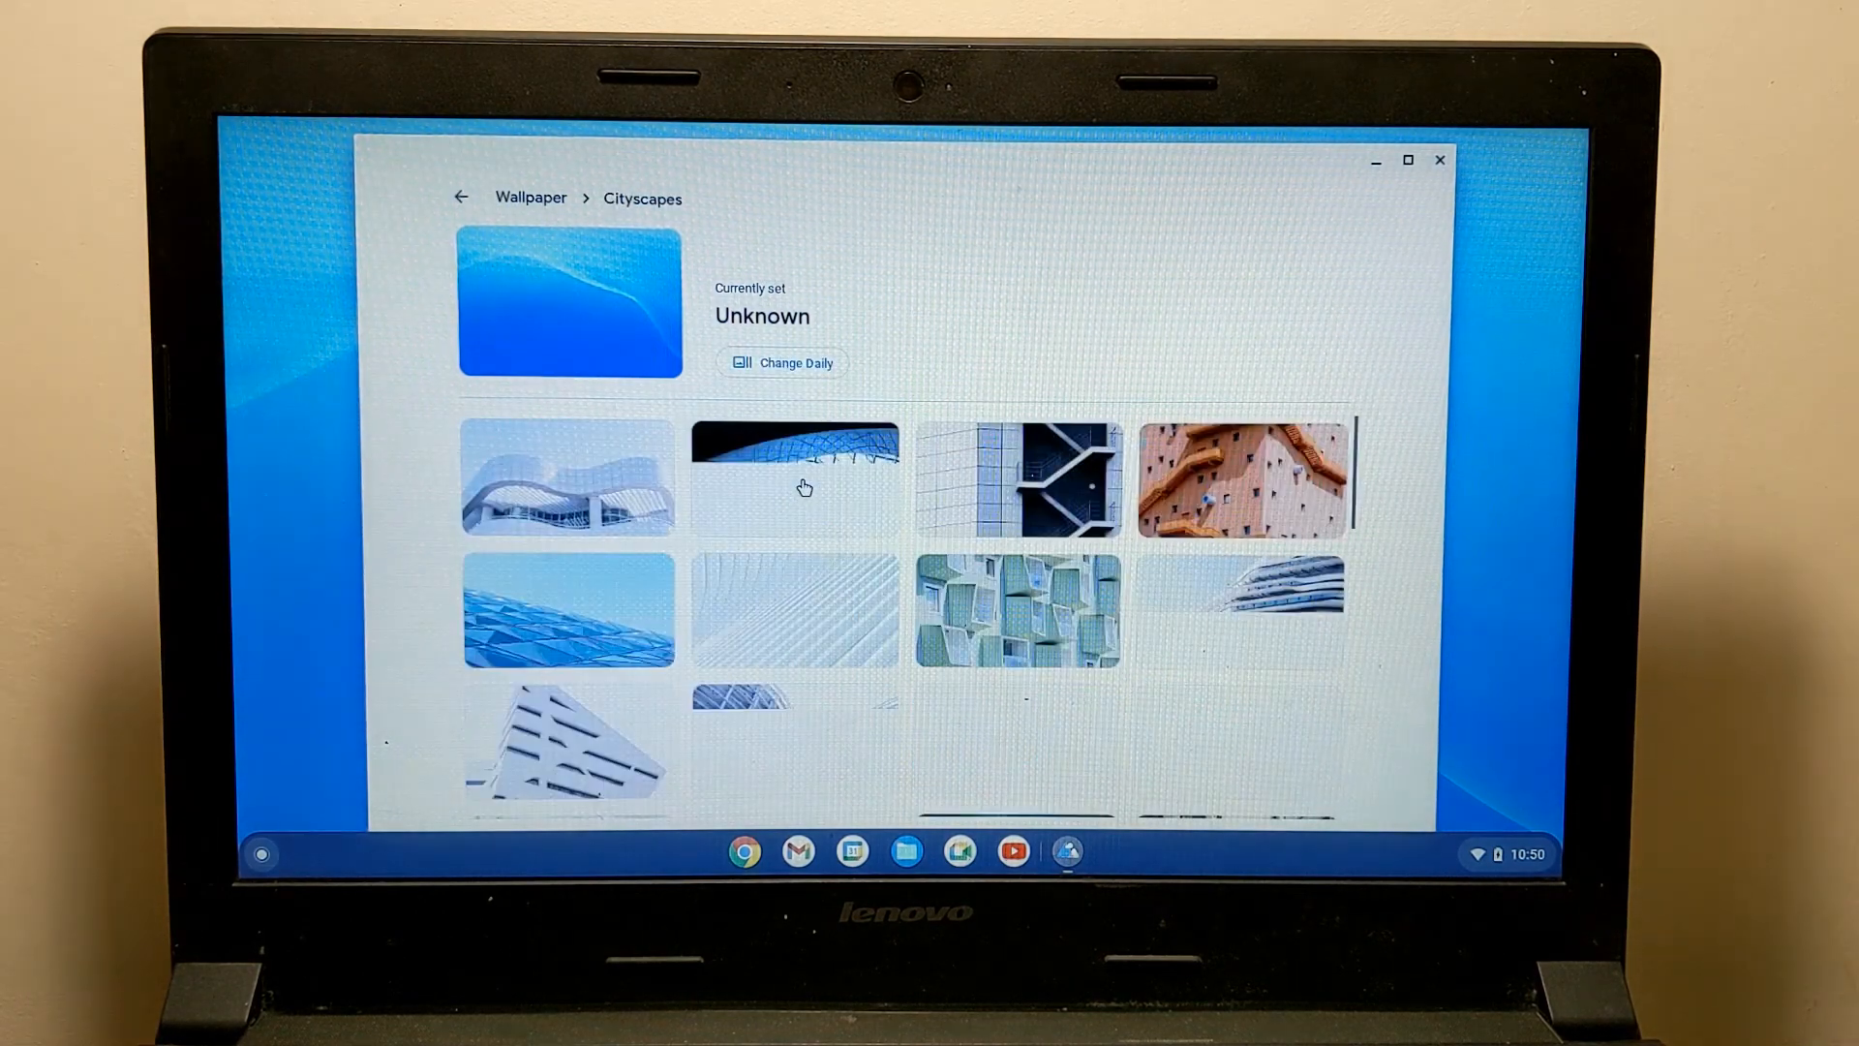
left_click(569, 477)
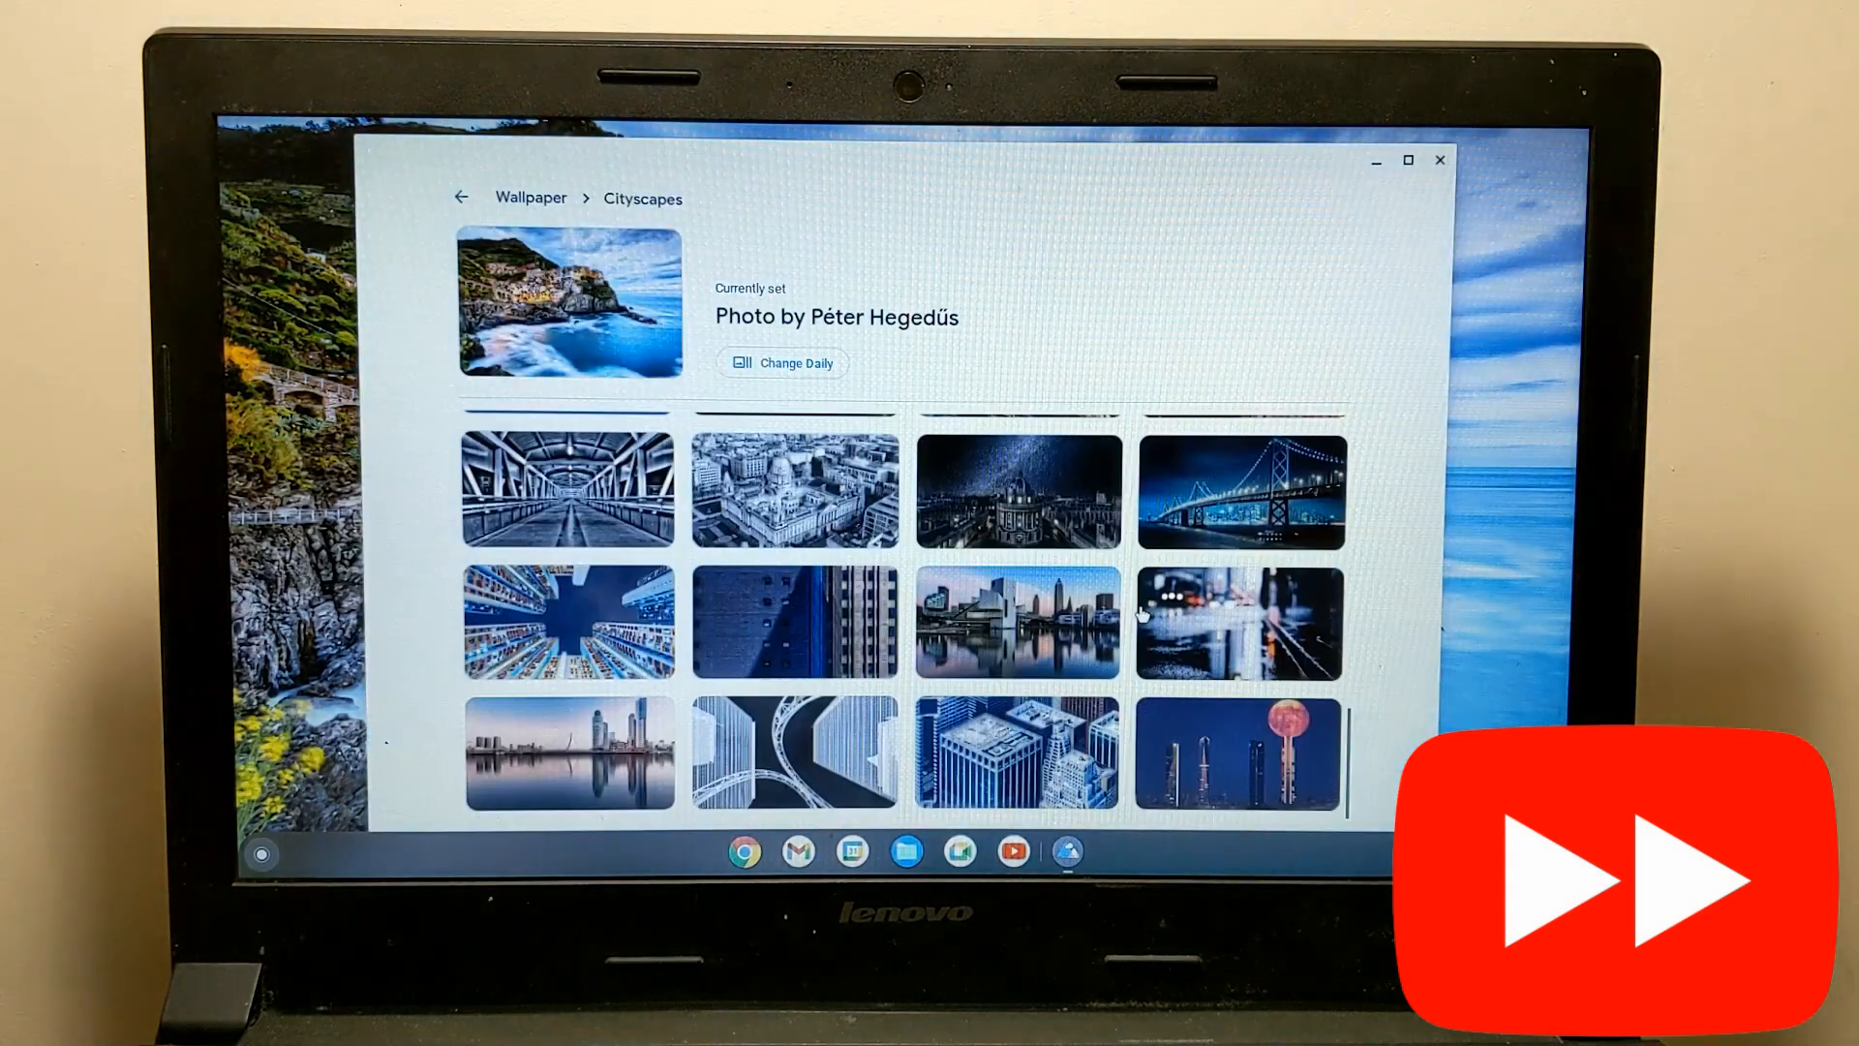
left_click(565, 757)
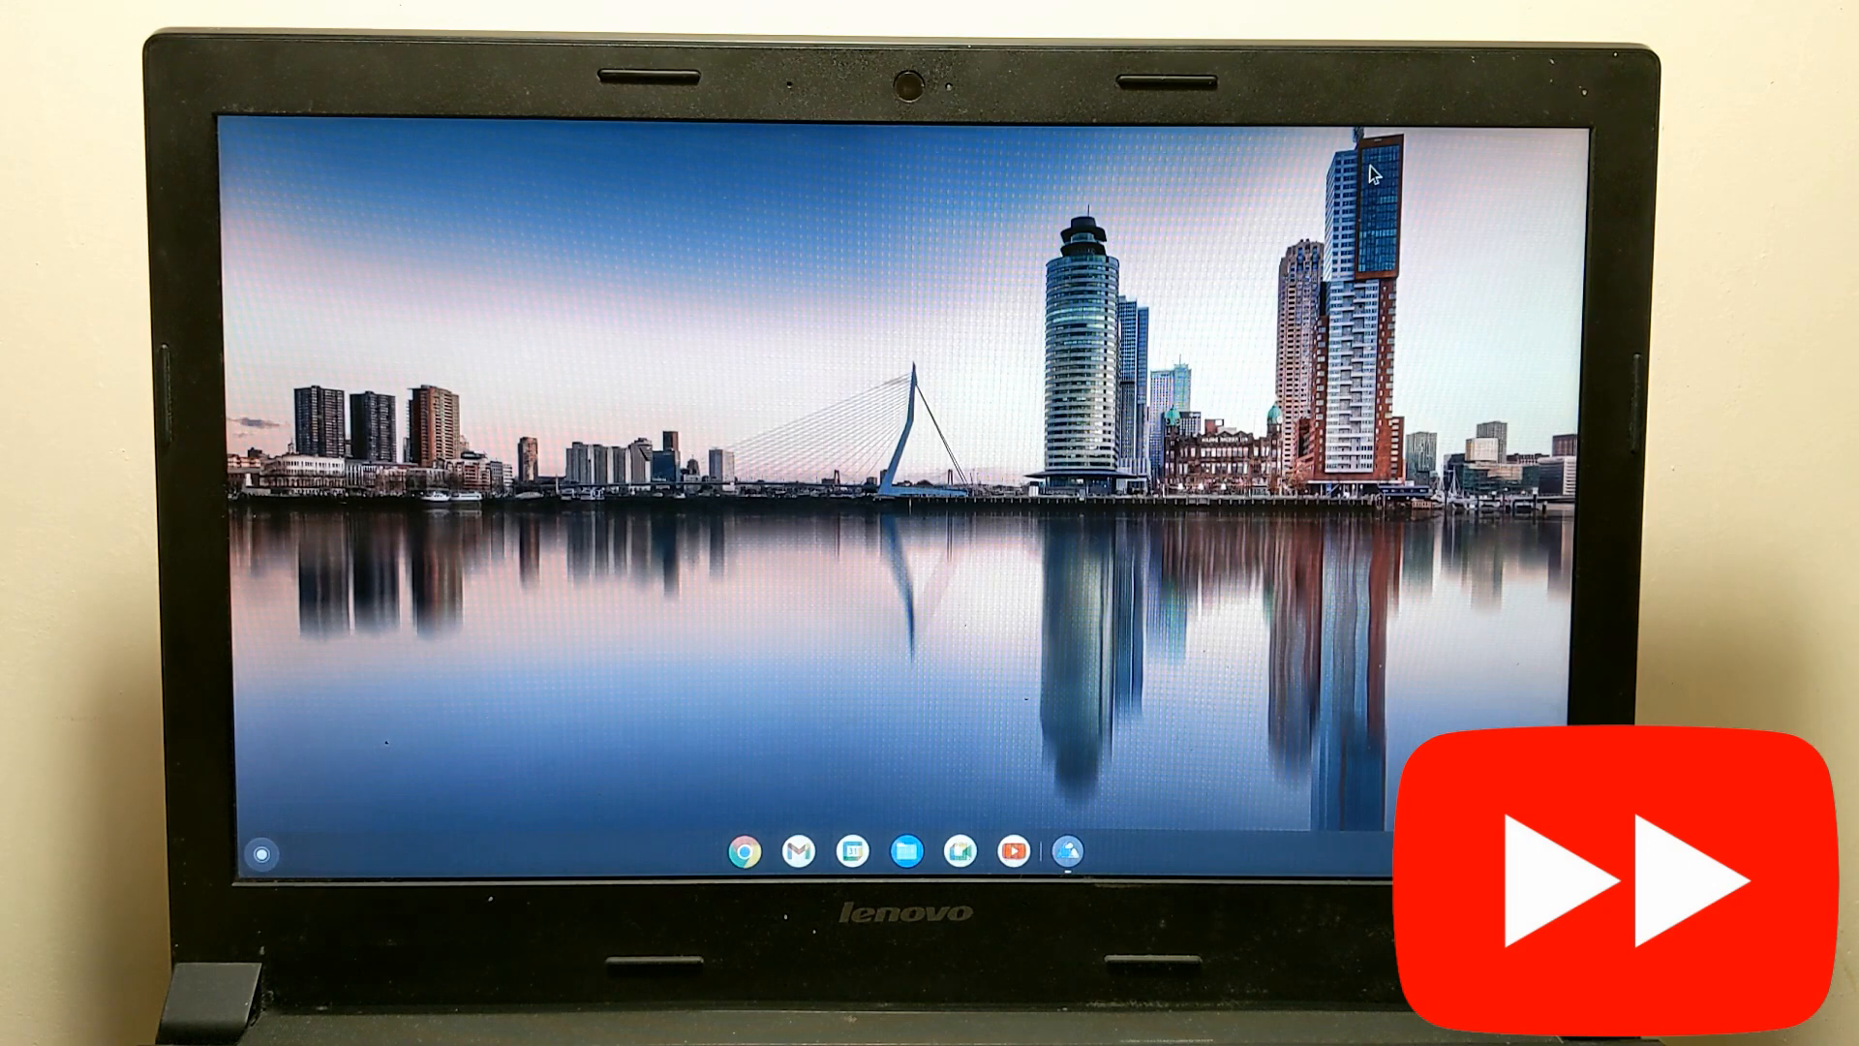
left_click(264, 850)
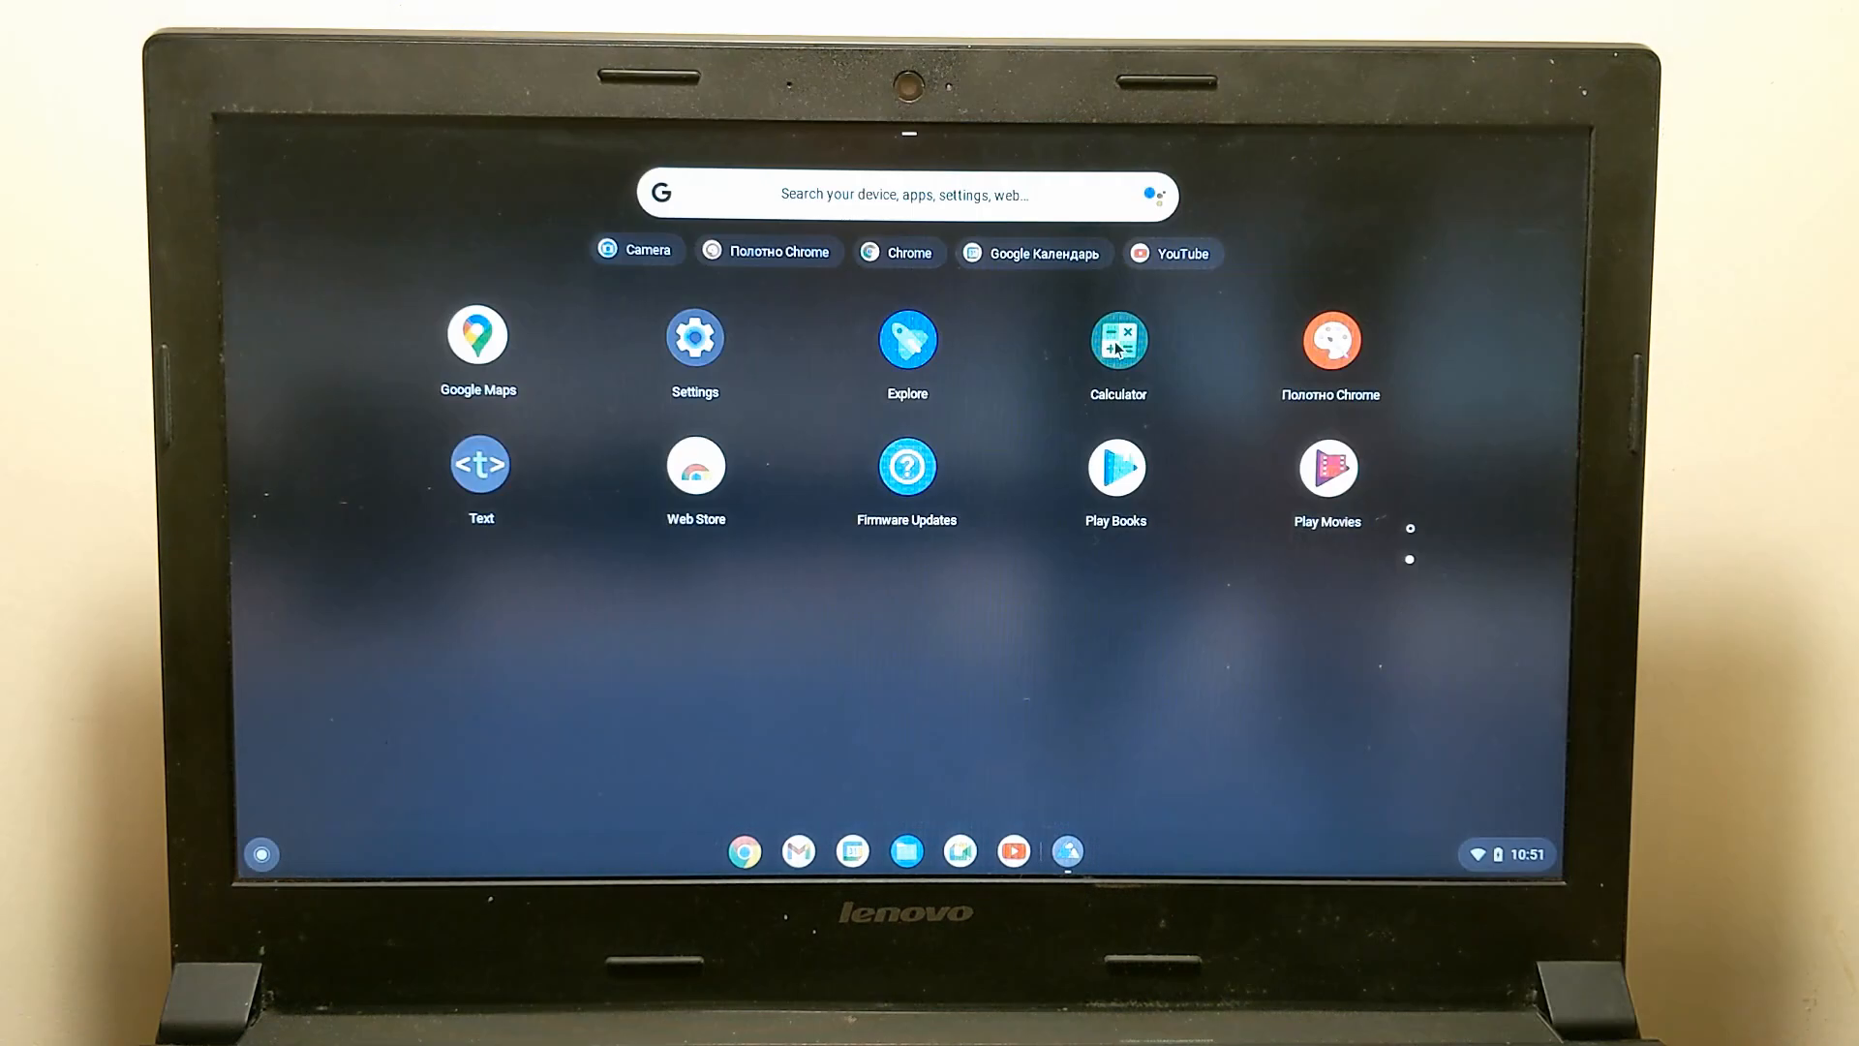
- Launch Calculator and compute 2 × 2 = 4
left_click(1117, 341)
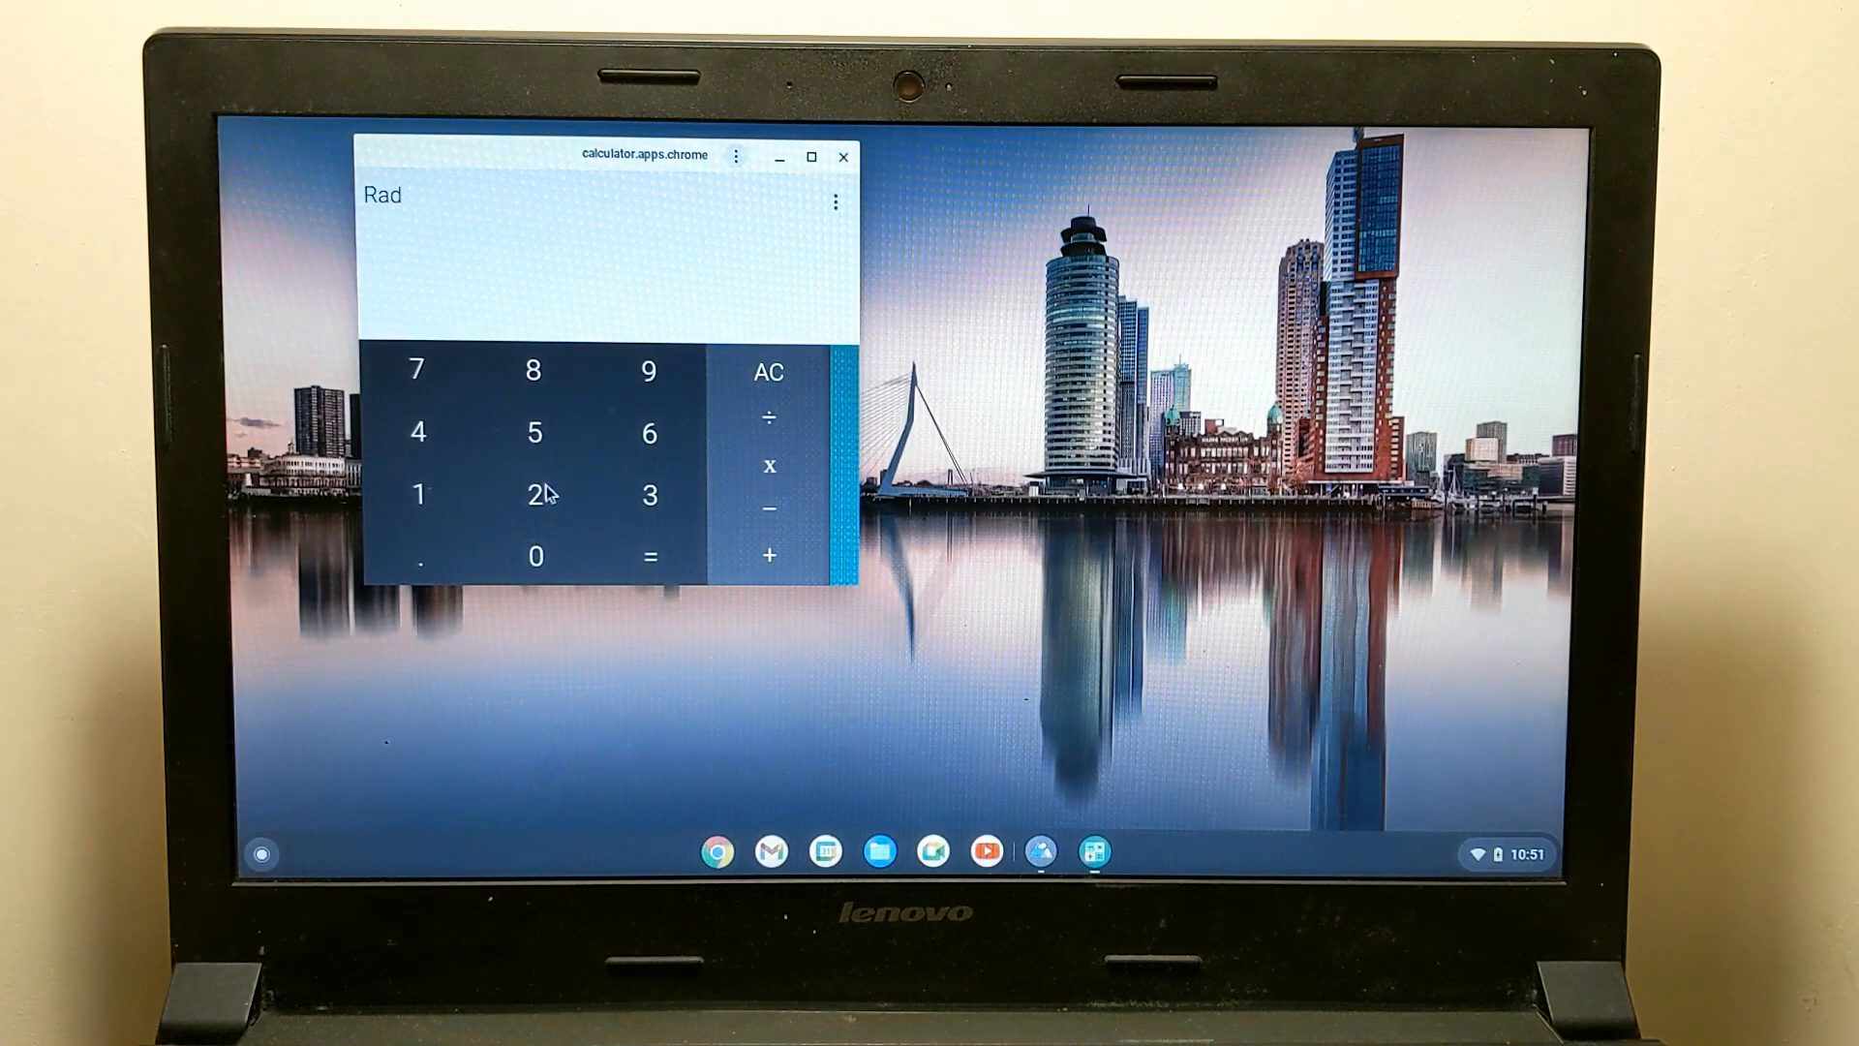
left_click(535, 495)
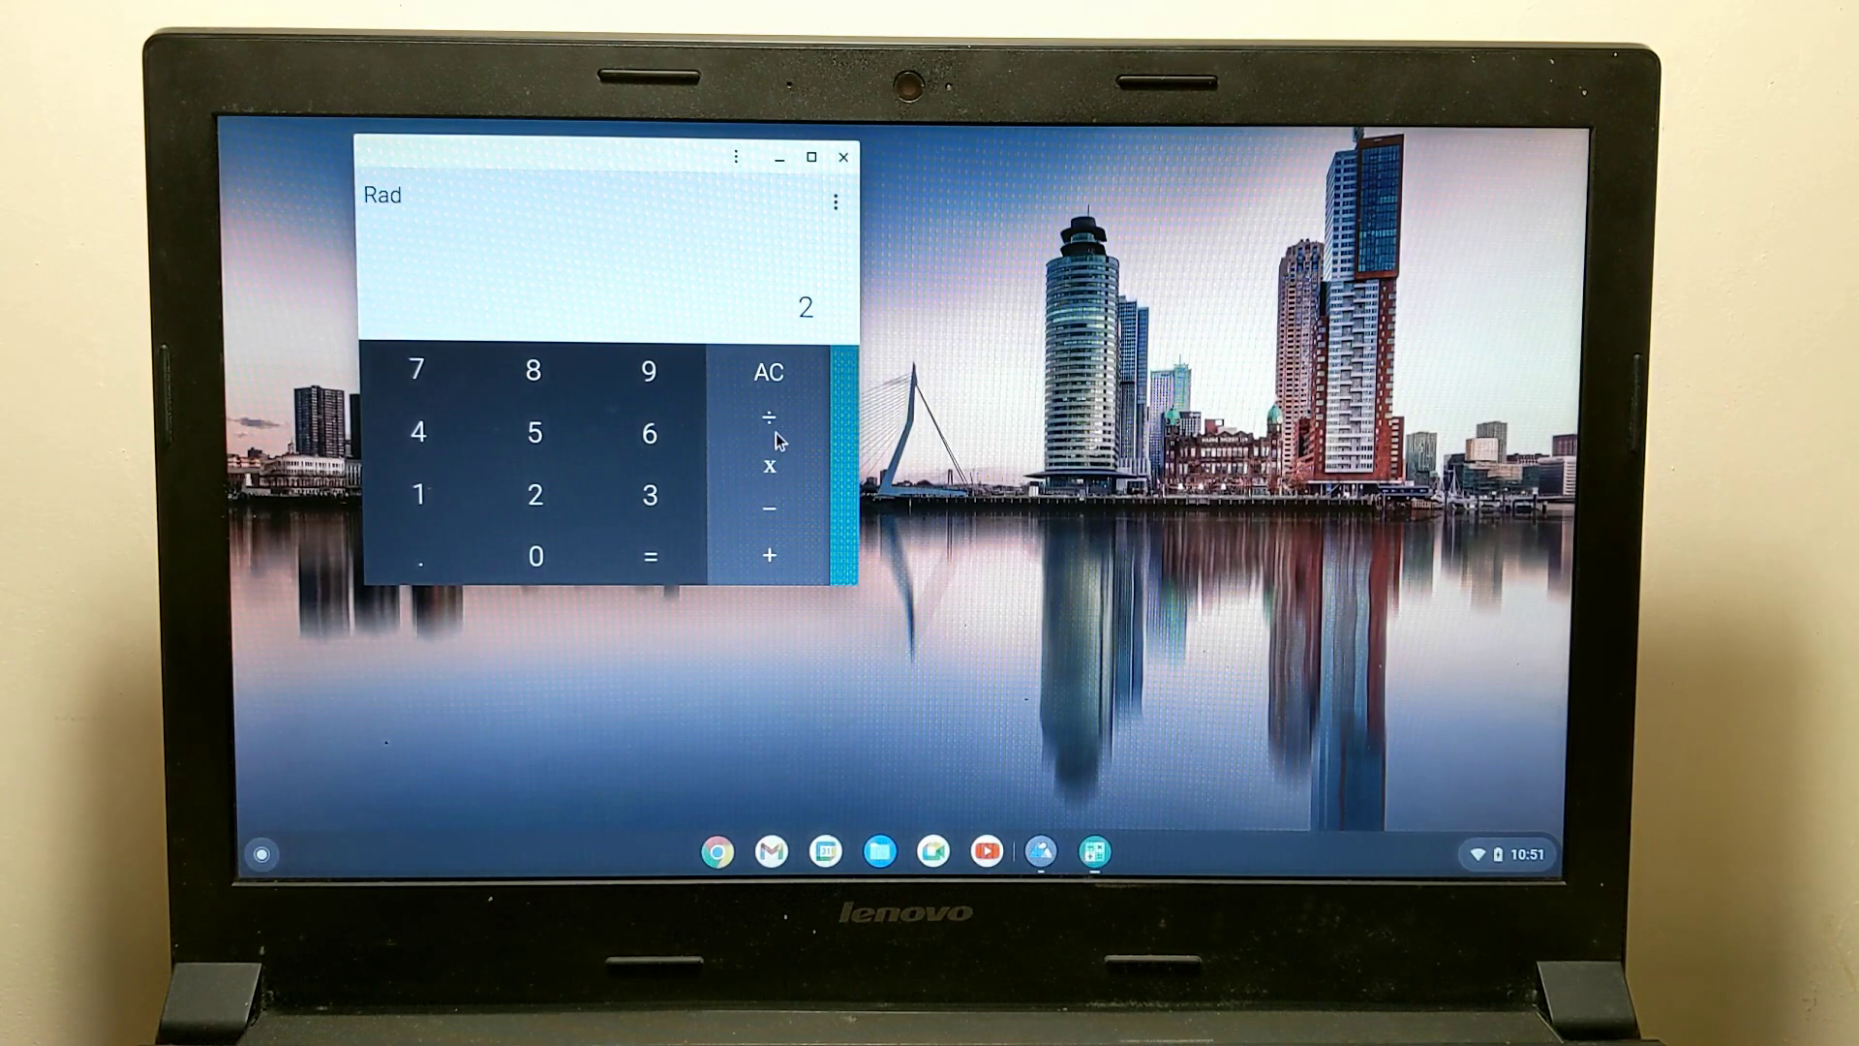
left_click(767, 464)
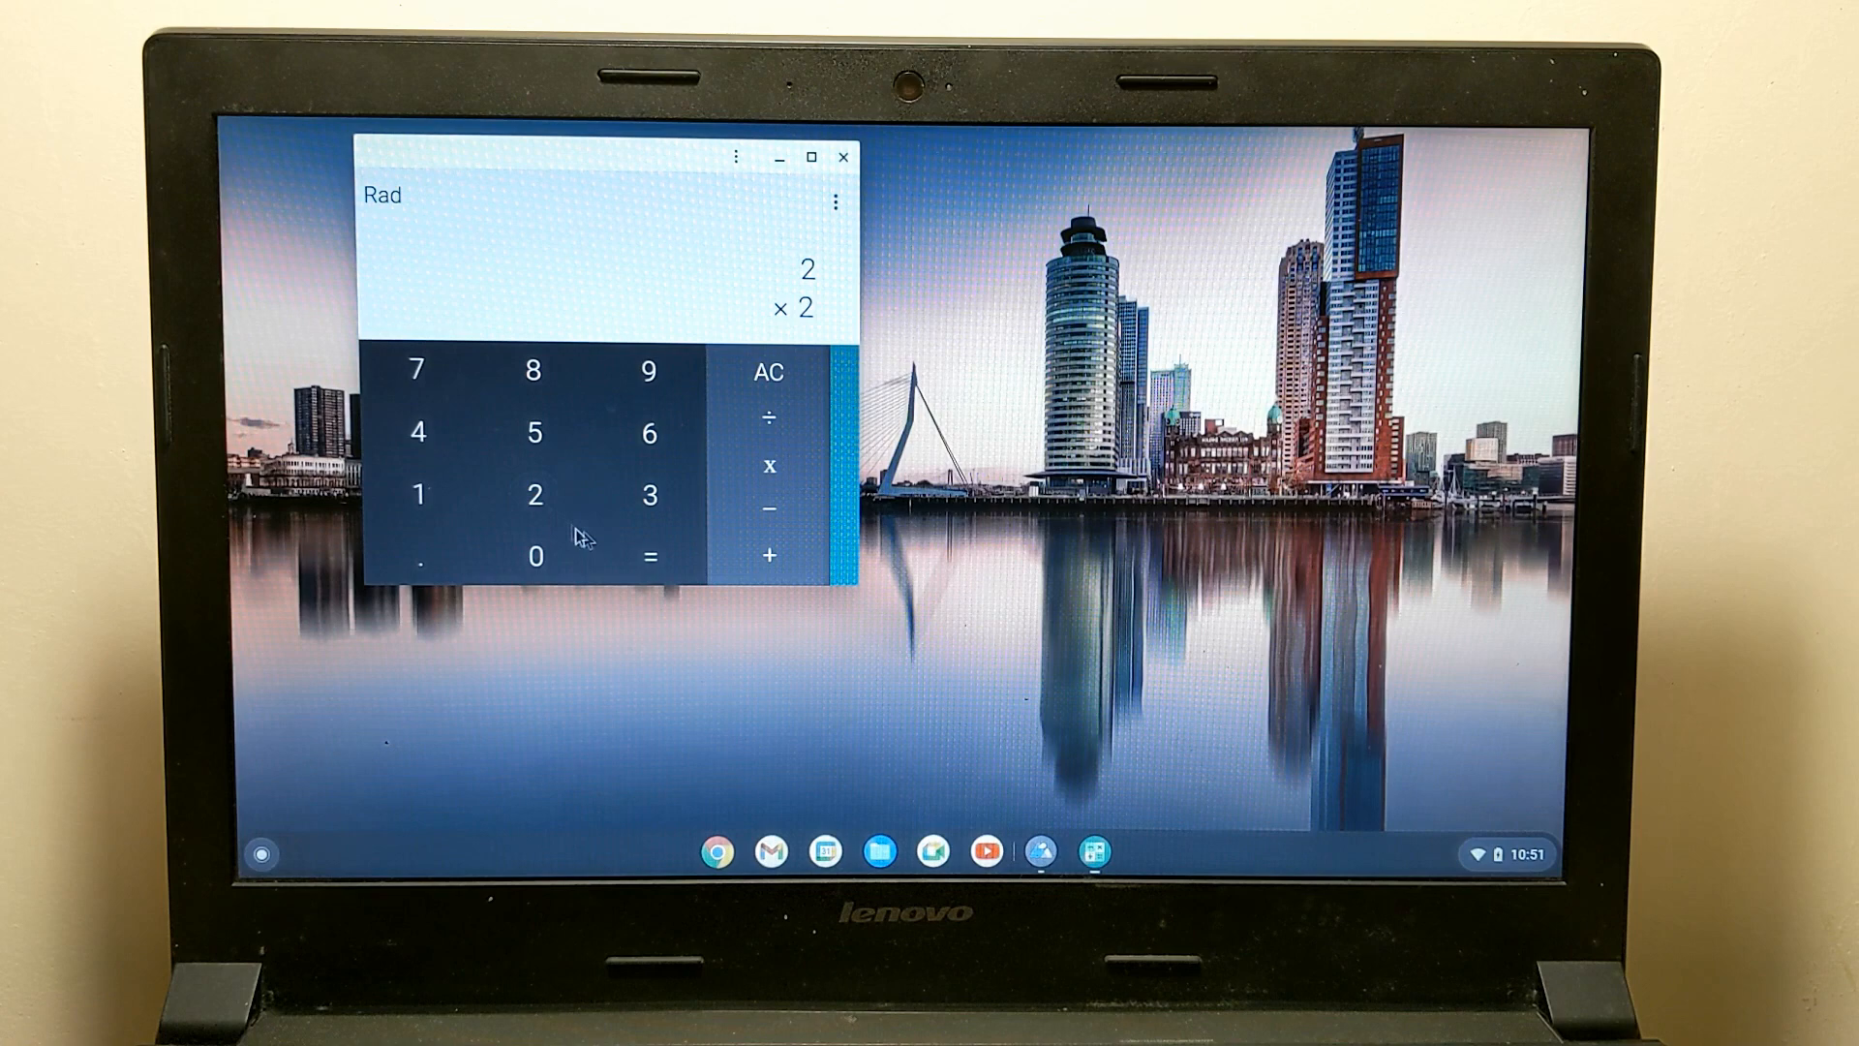
left_click(650, 554)
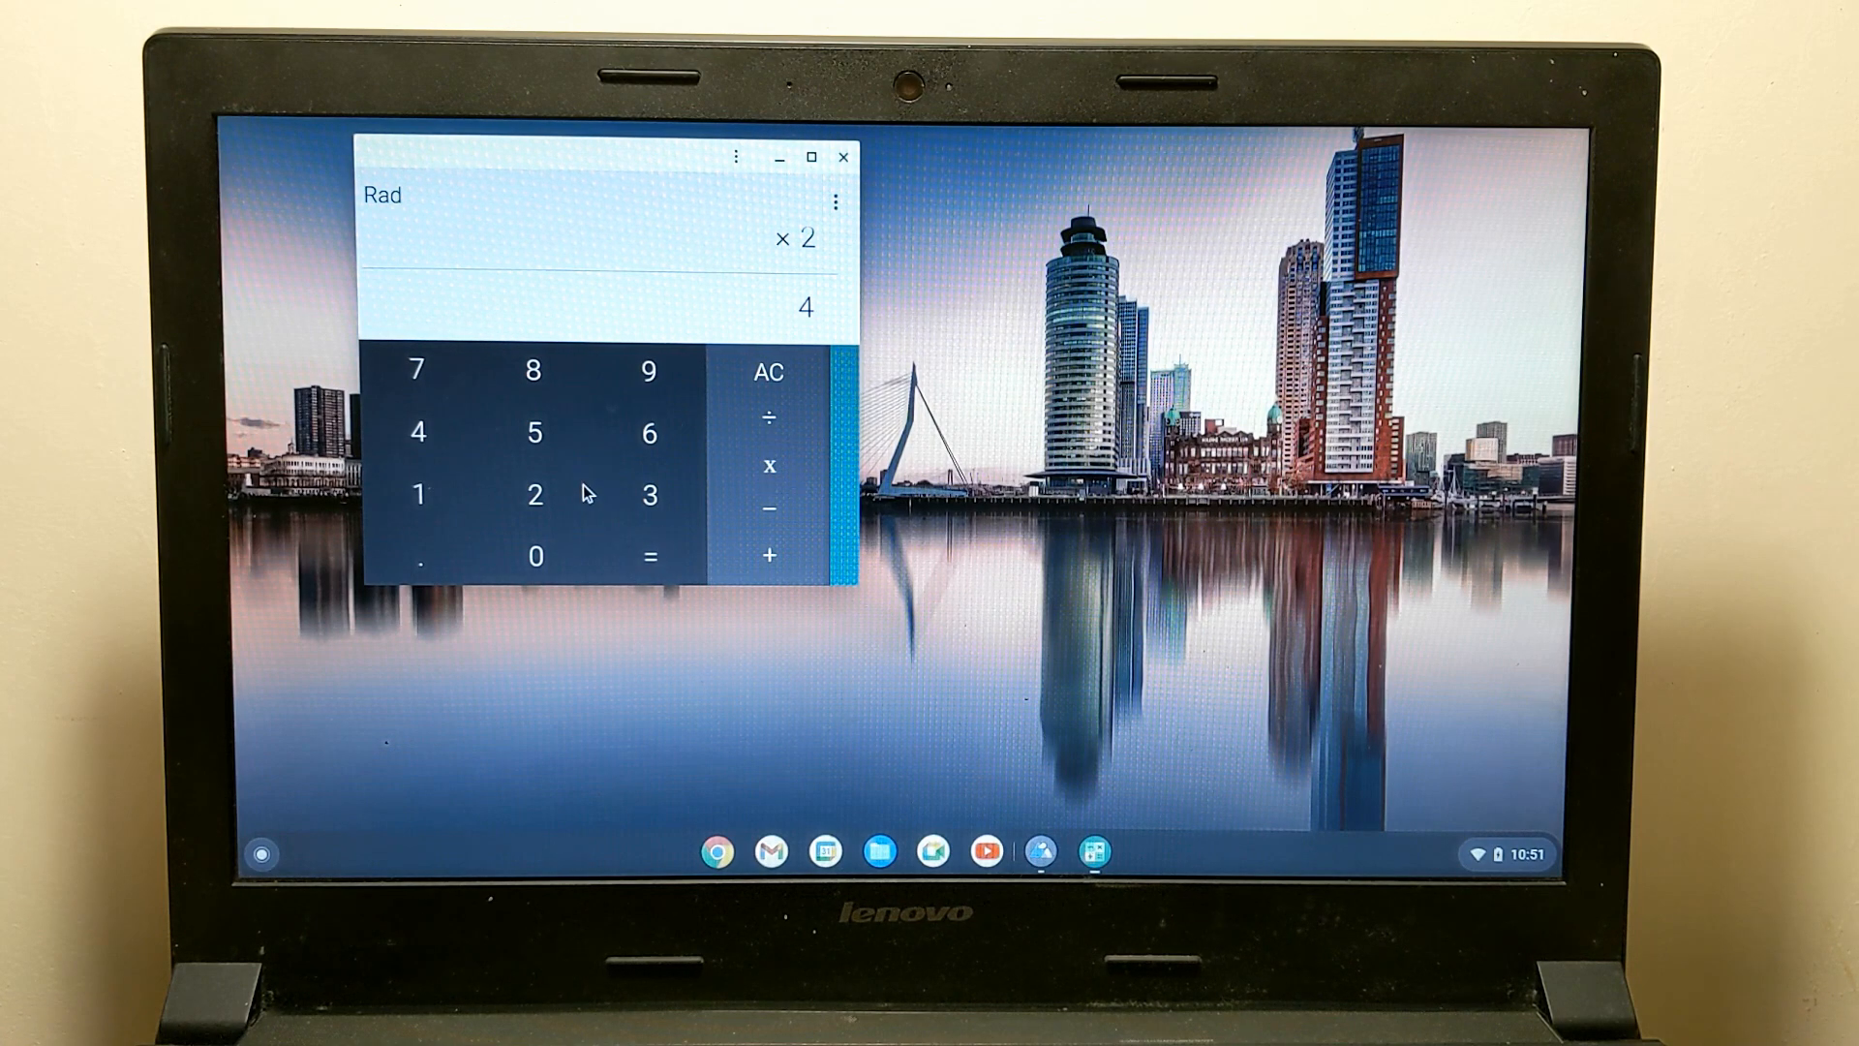